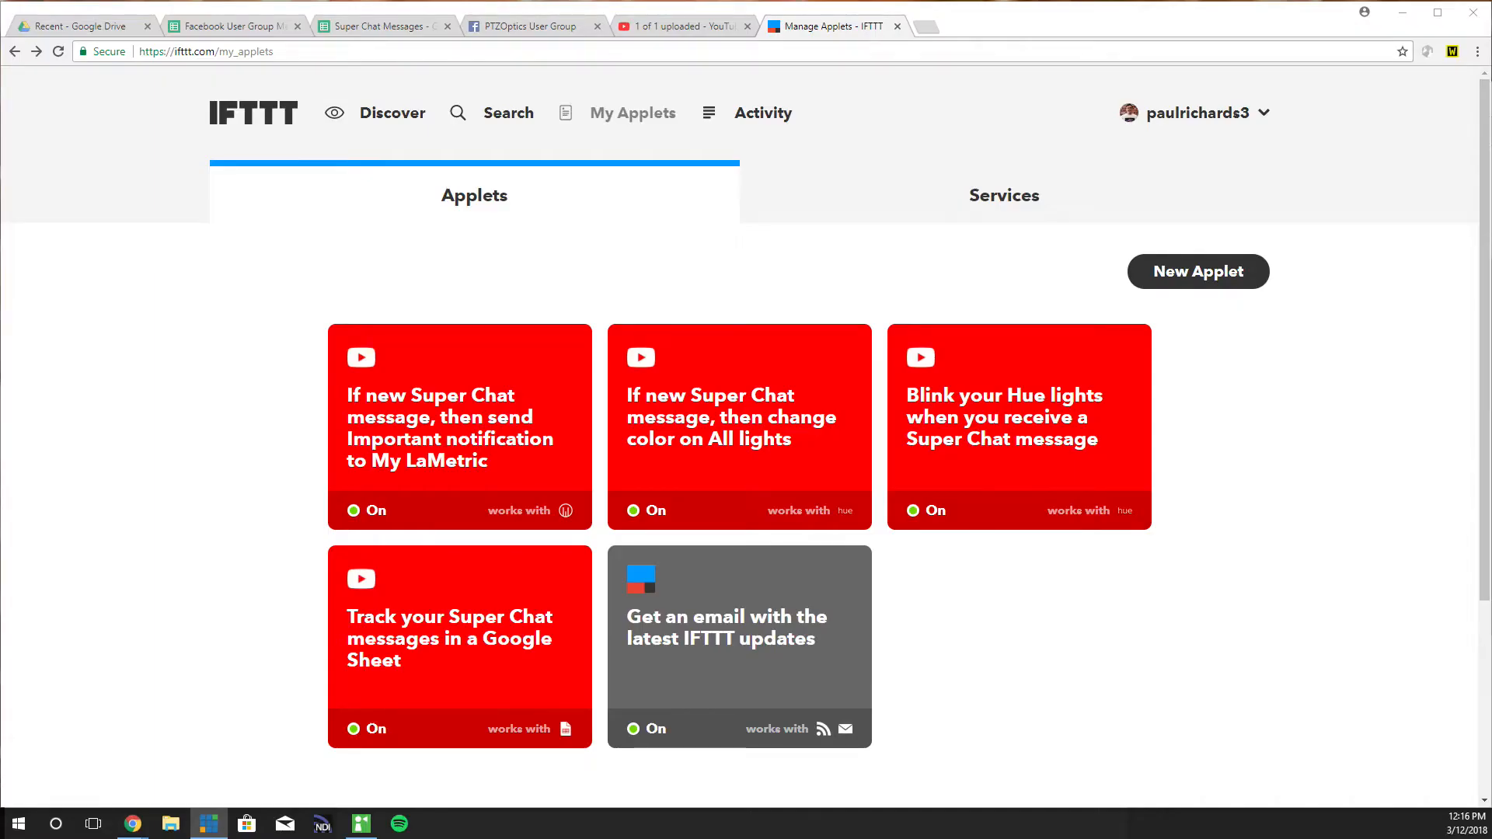
pyautogui.moveTo(941, 437)
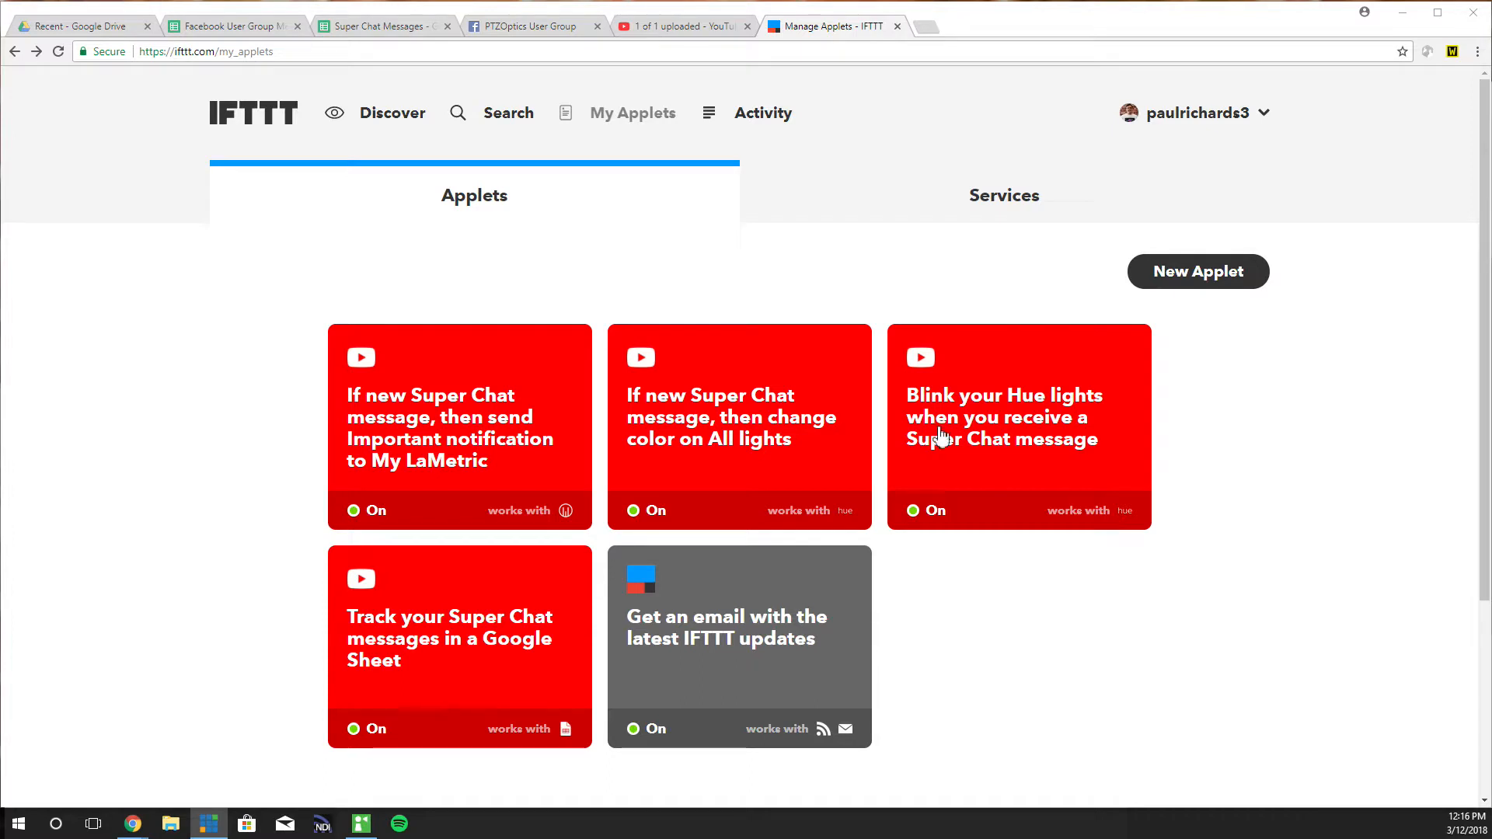
# Start a new applet with a YouTube New Super Chat message trigger set to the Blue tier
pyautogui.click(392, 112)
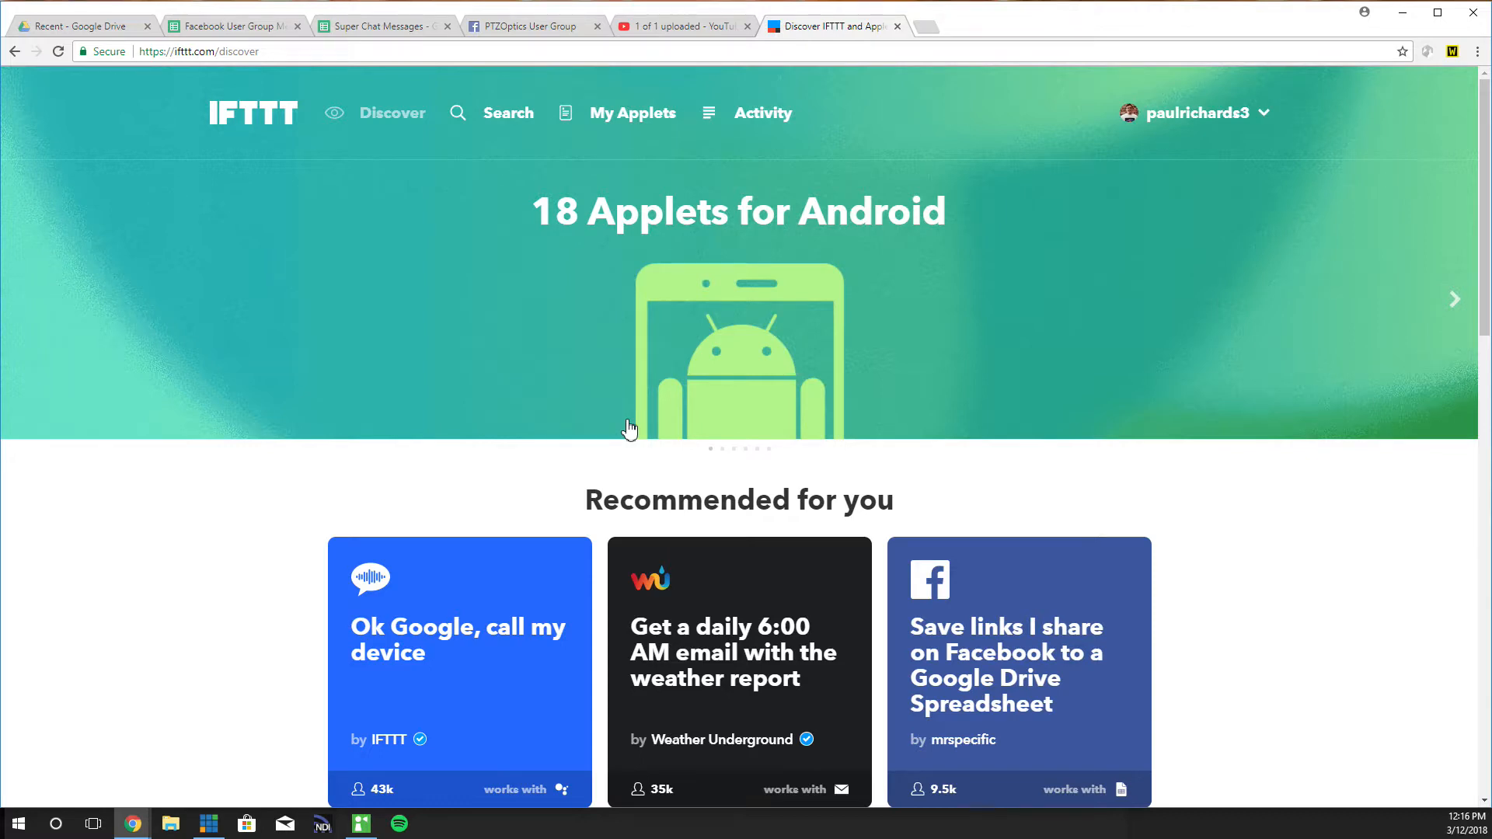
pyautogui.click(633, 112)
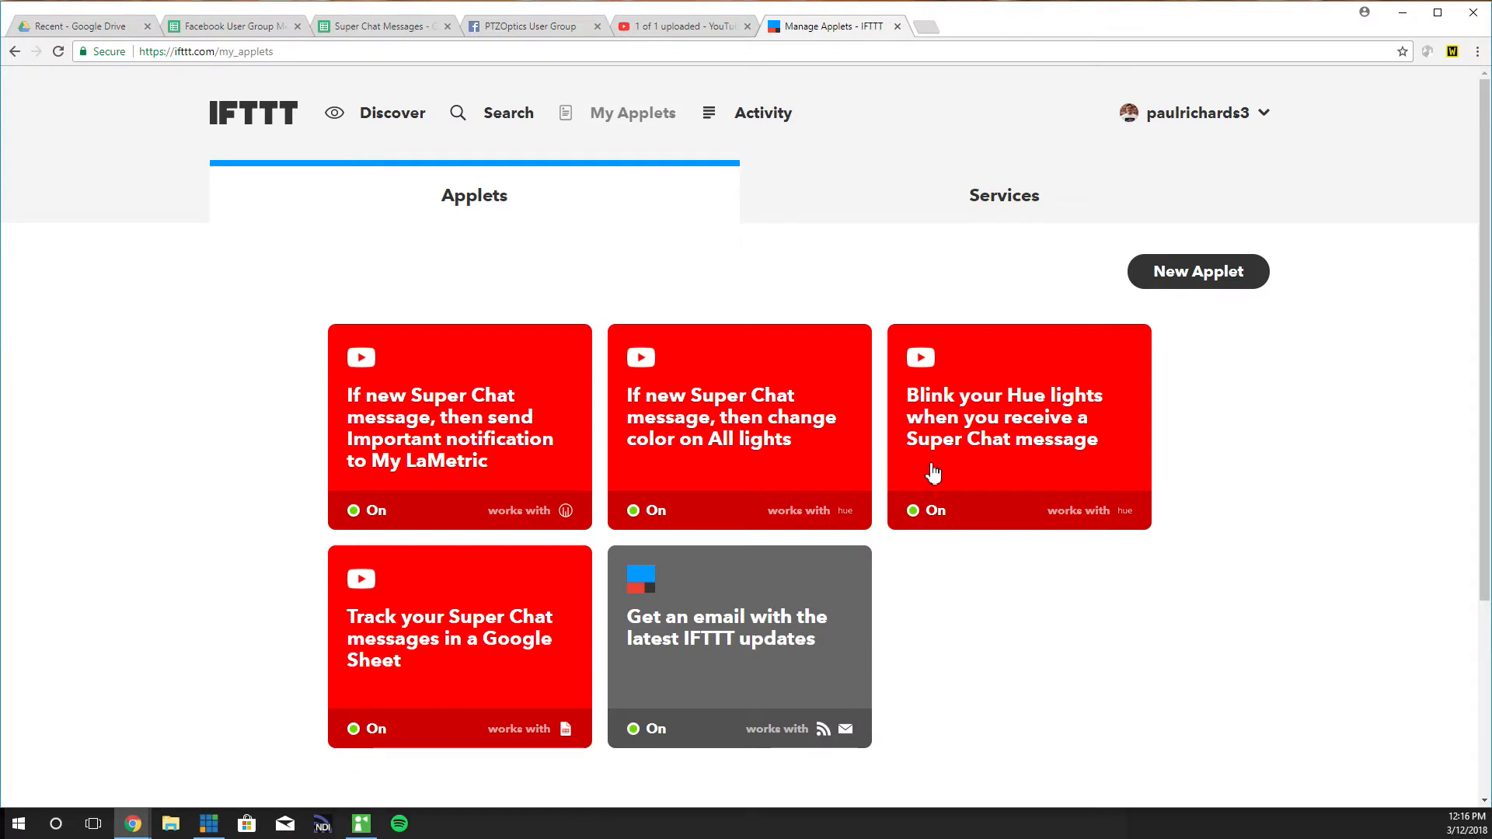
pyautogui.moveTo(959, 395)
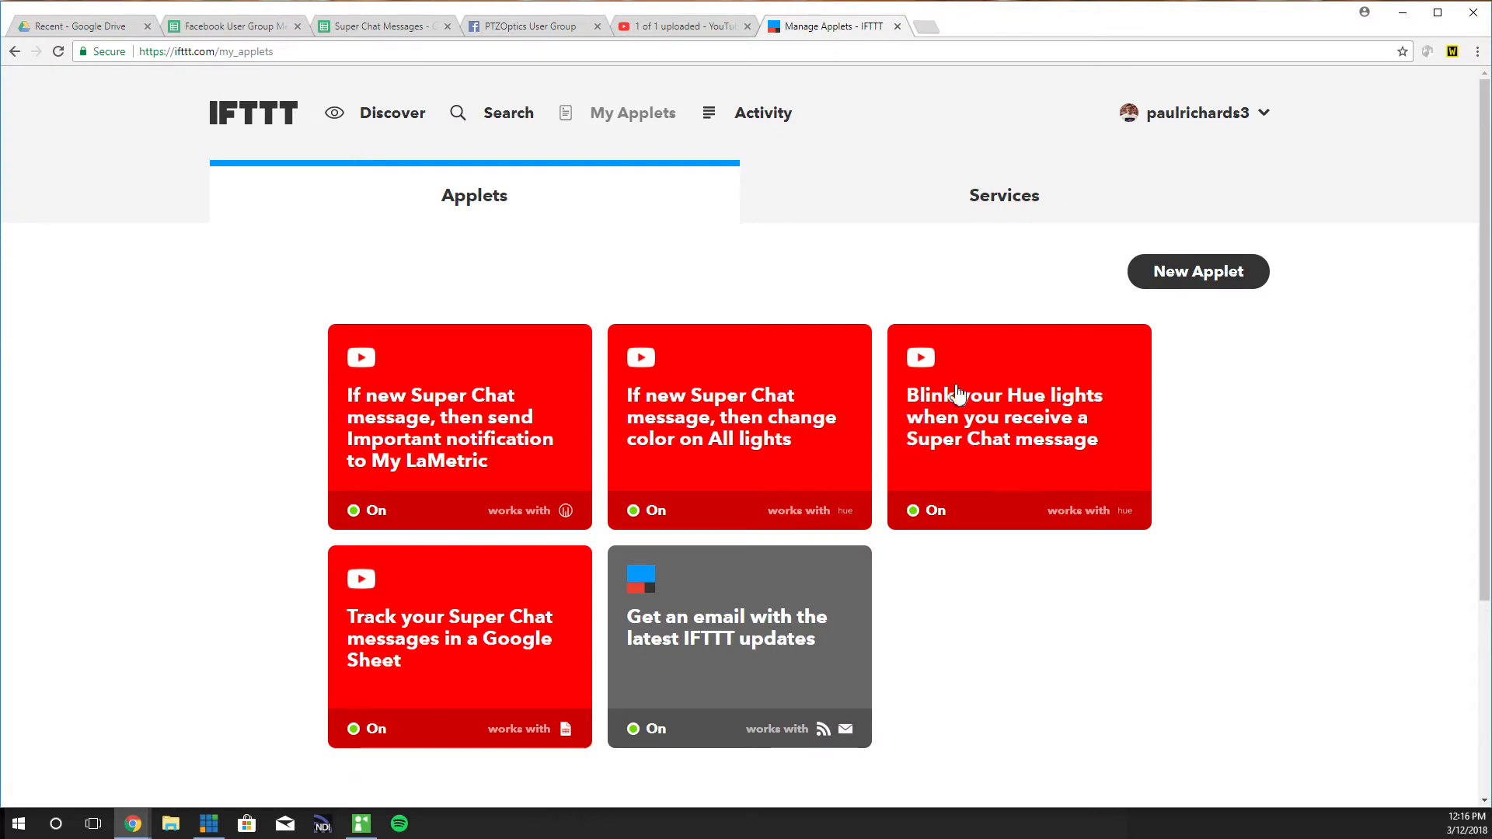
pyautogui.moveTo(1040, 447)
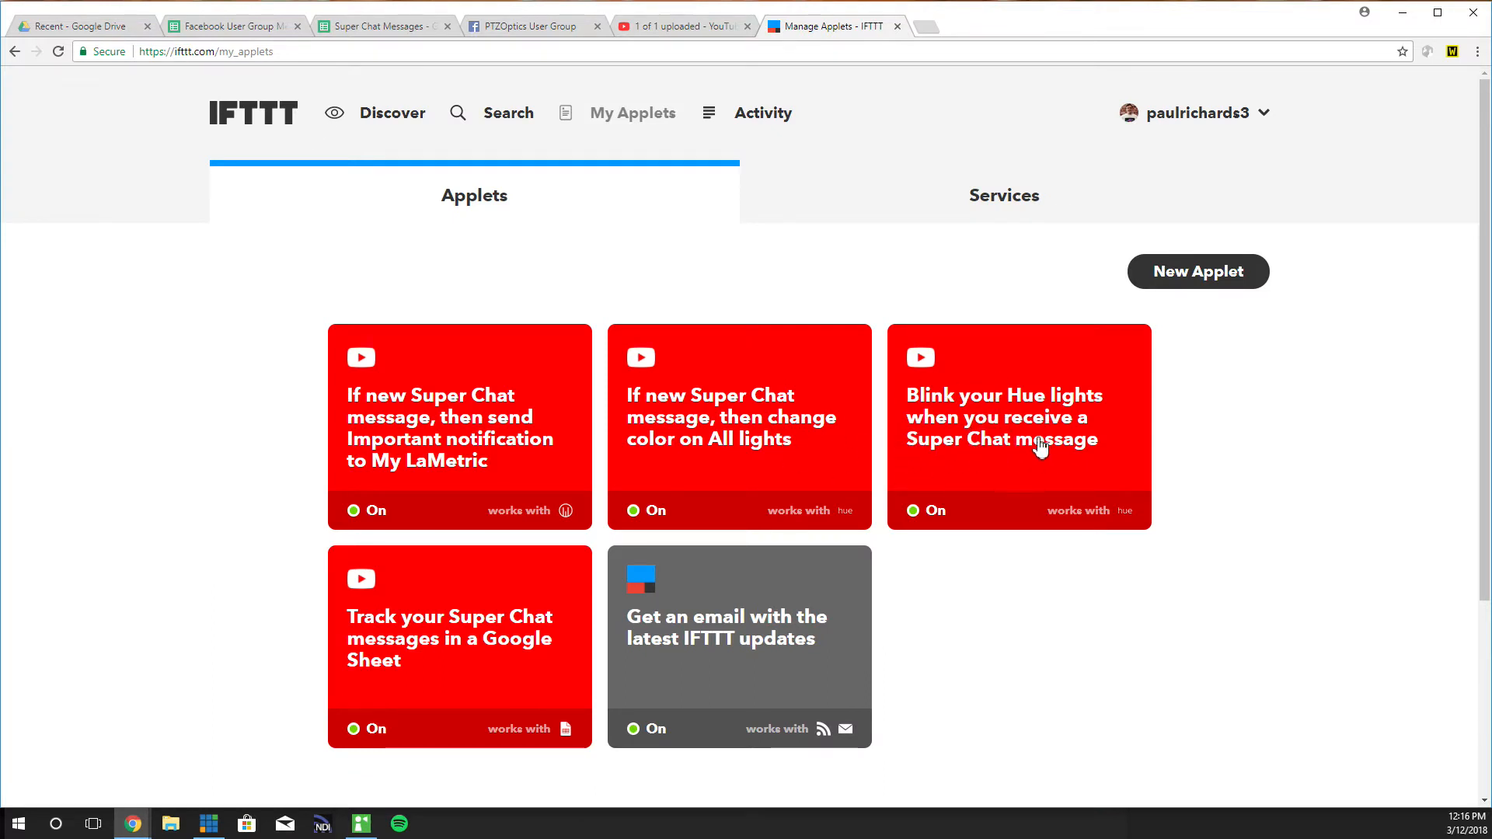
pyautogui.moveTo(481, 404)
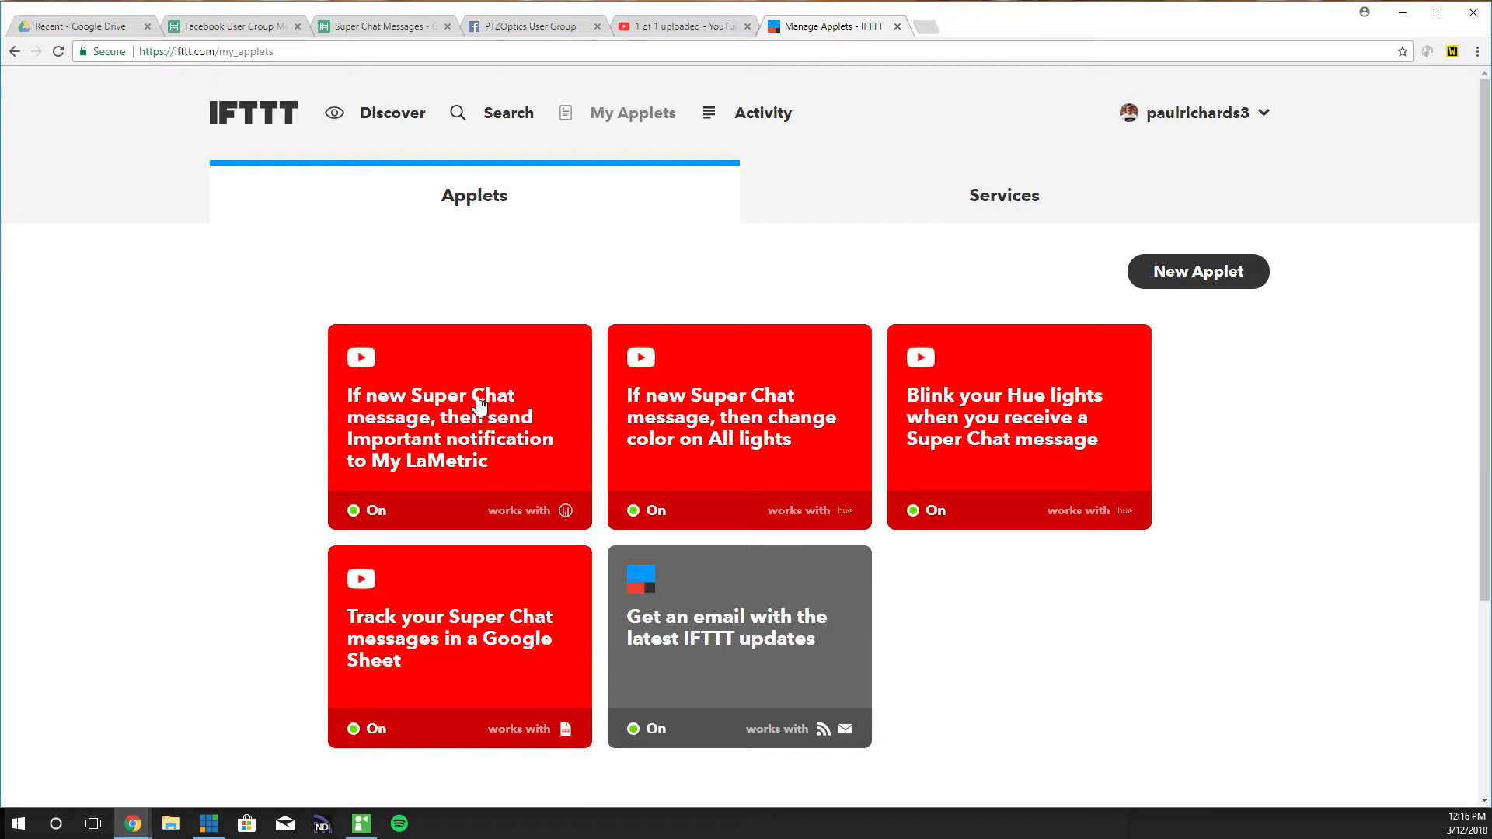
pyautogui.moveTo(1180, 290)
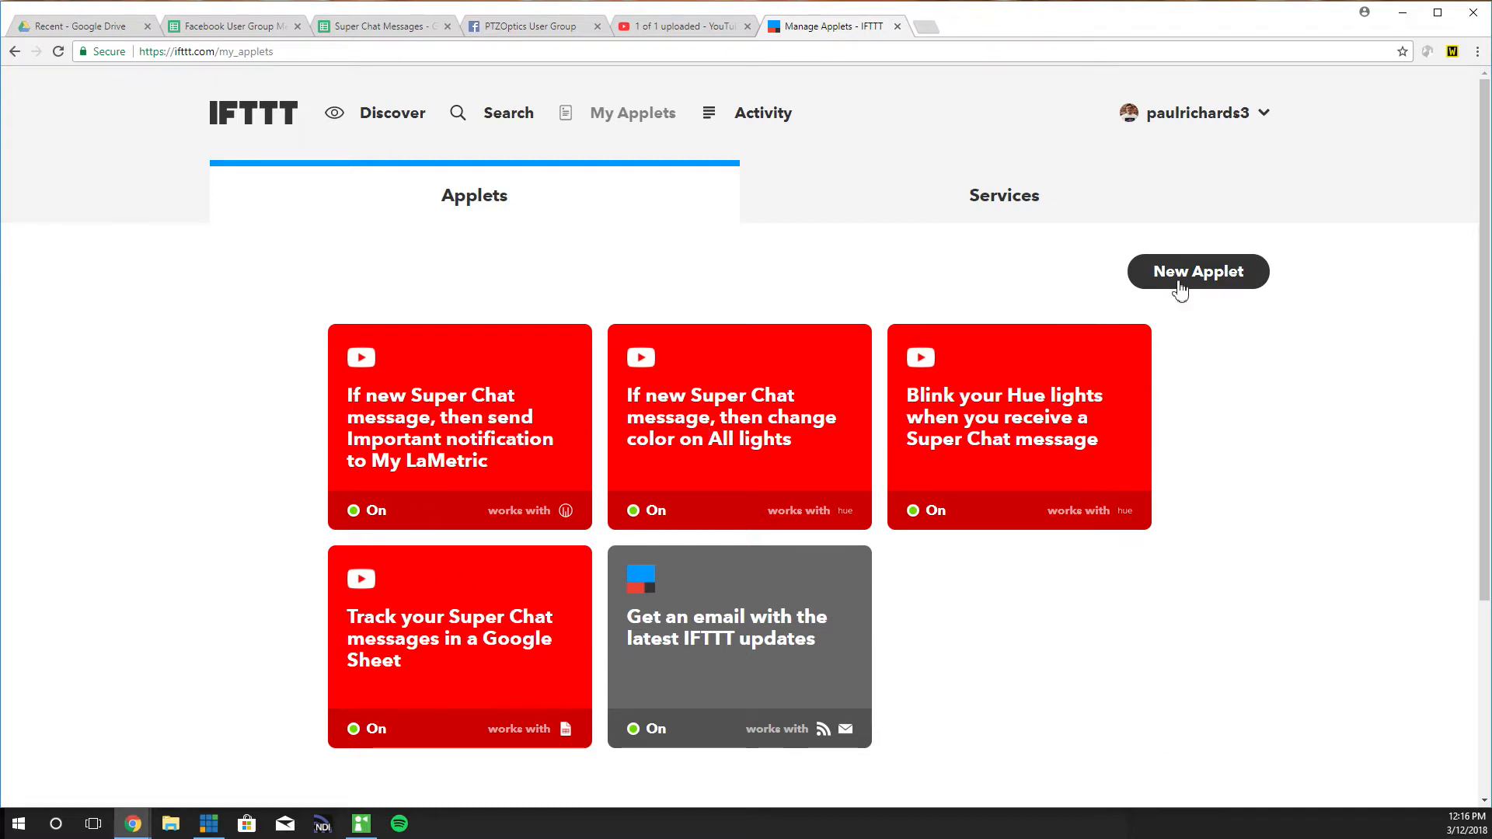
pyautogui.click(1197, 270)
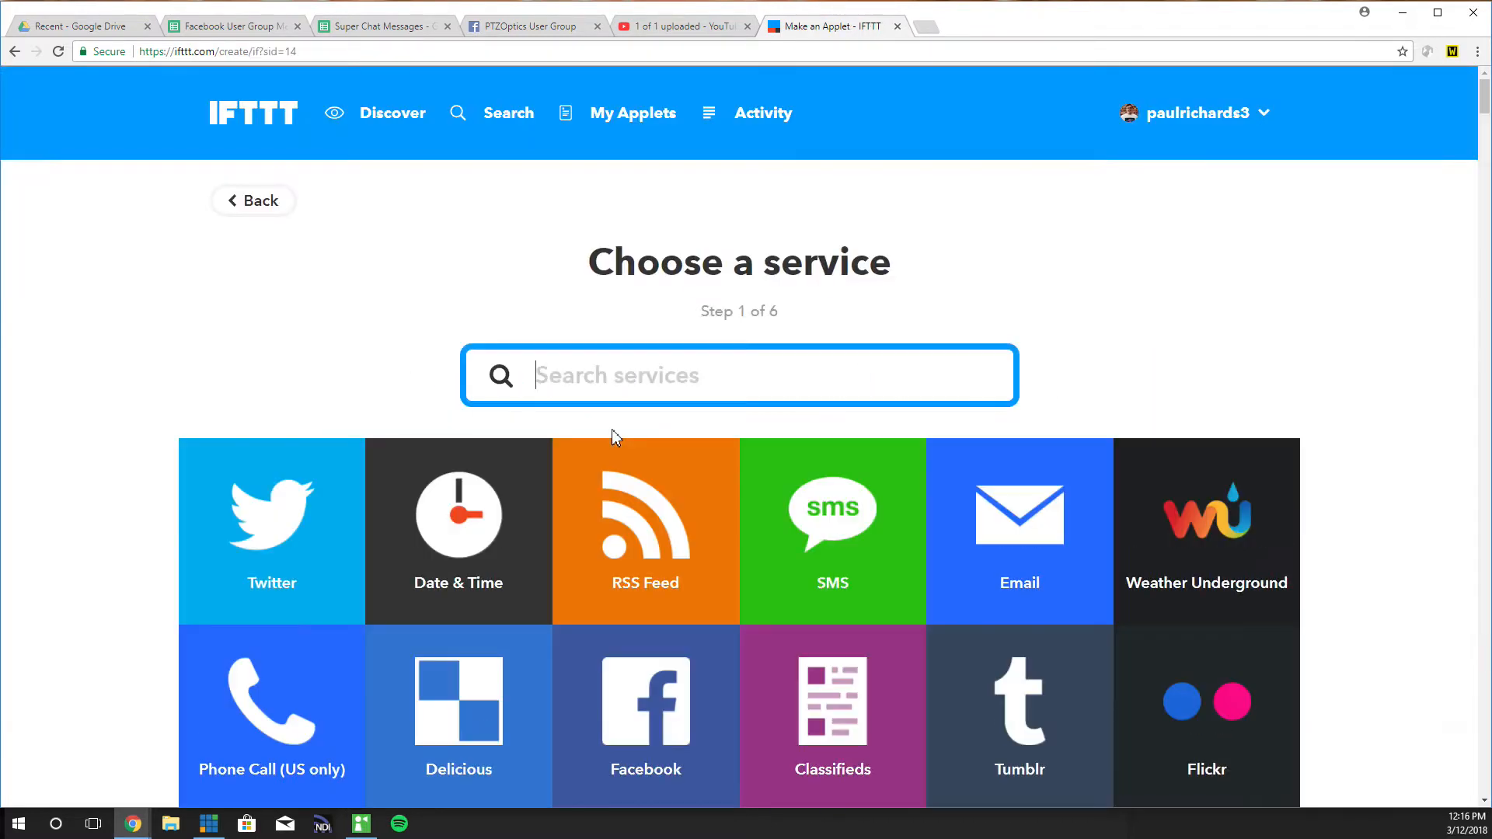
pyautogui.write('yout')
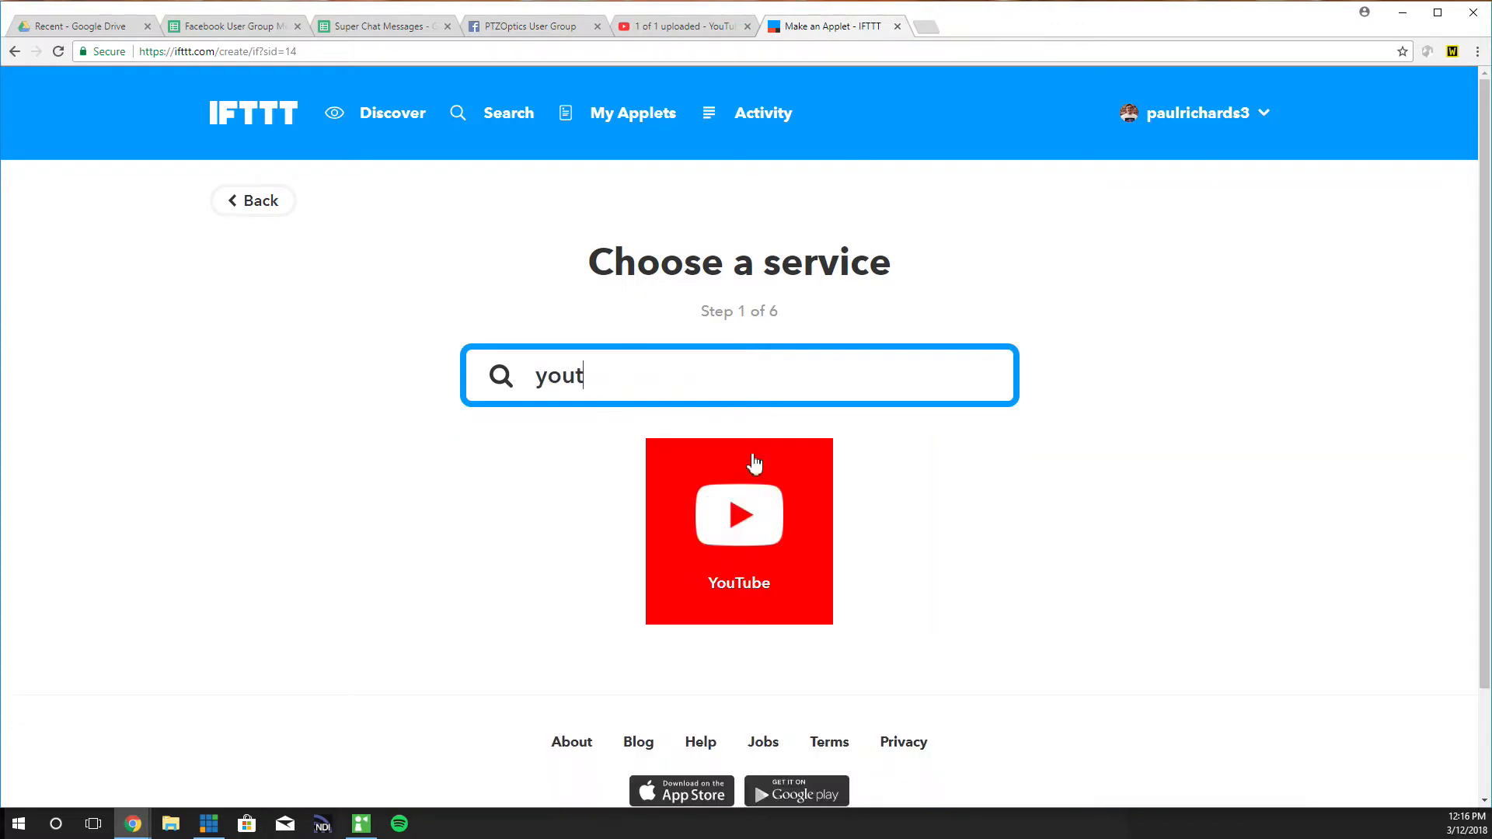
pyautogui.click(738, 531)
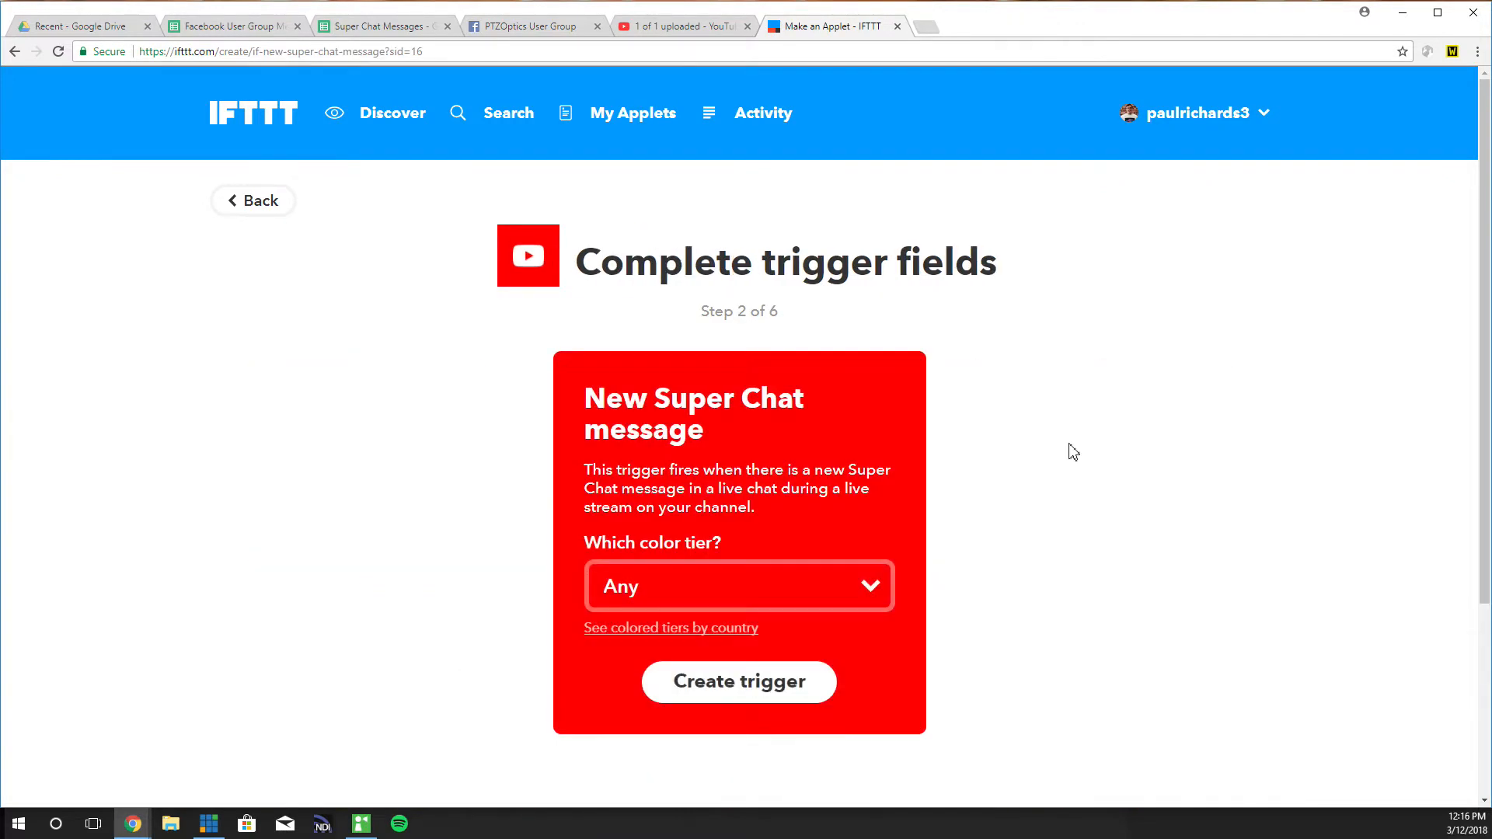
pyautogui.click(739, 587)
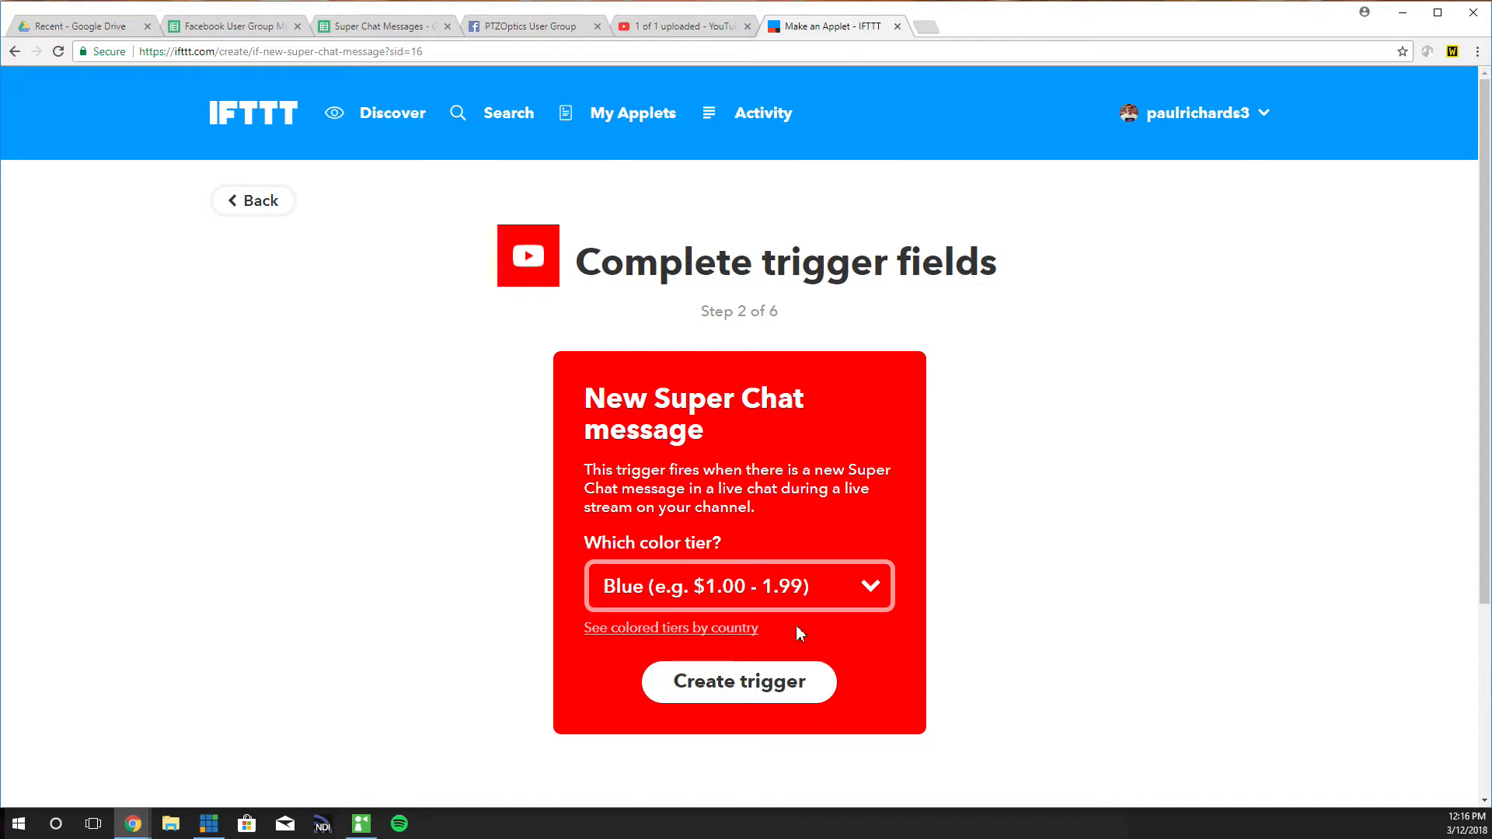
pyautogui.click(739, 680)
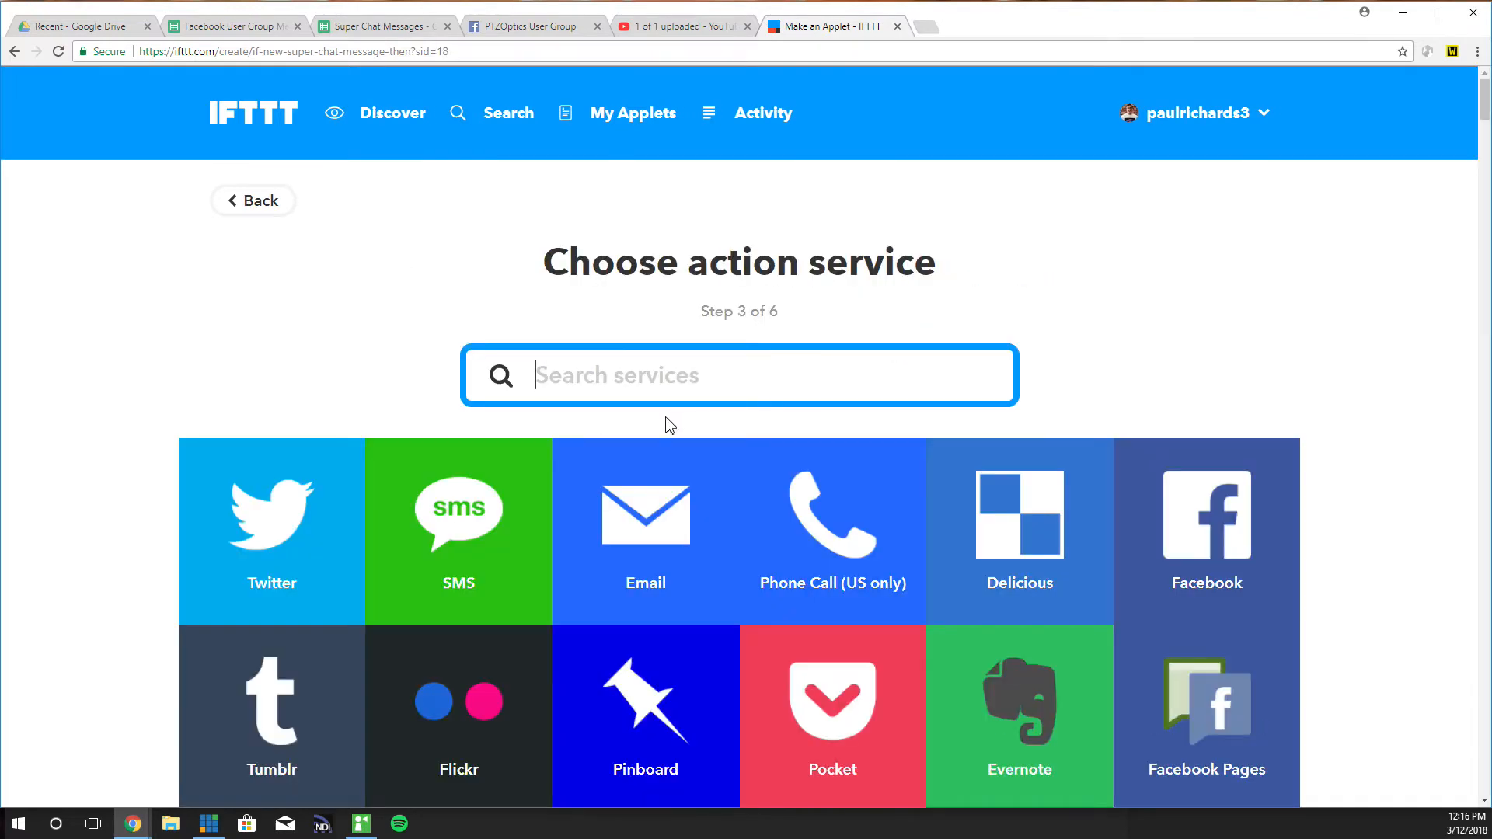
# Add a Smart Life Turn on action for the Balloon $1-2 plug and finish the applet
pyautogui.write('smartlife')
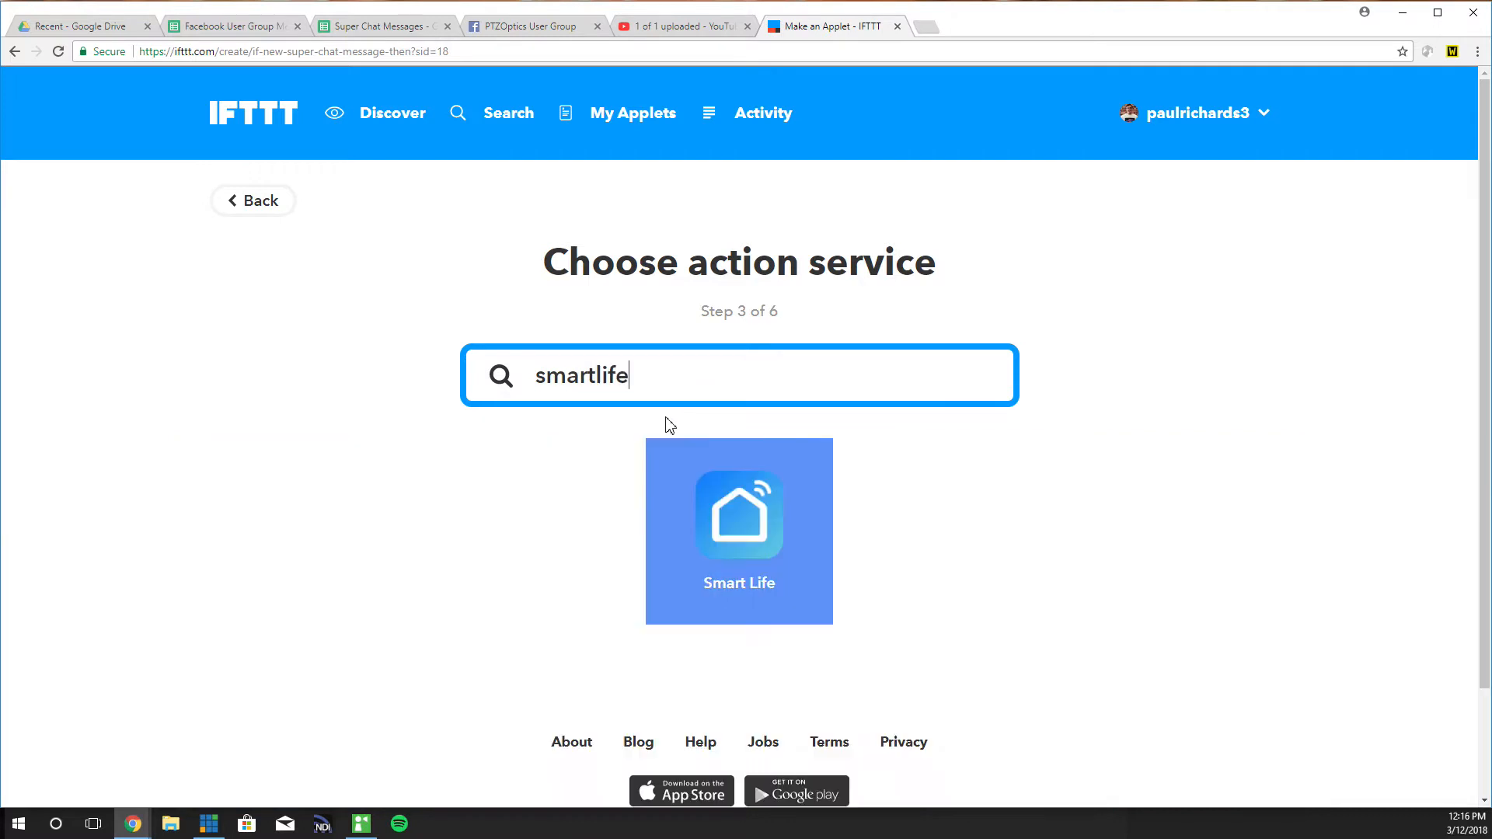
pyautogui.click(738, 530)
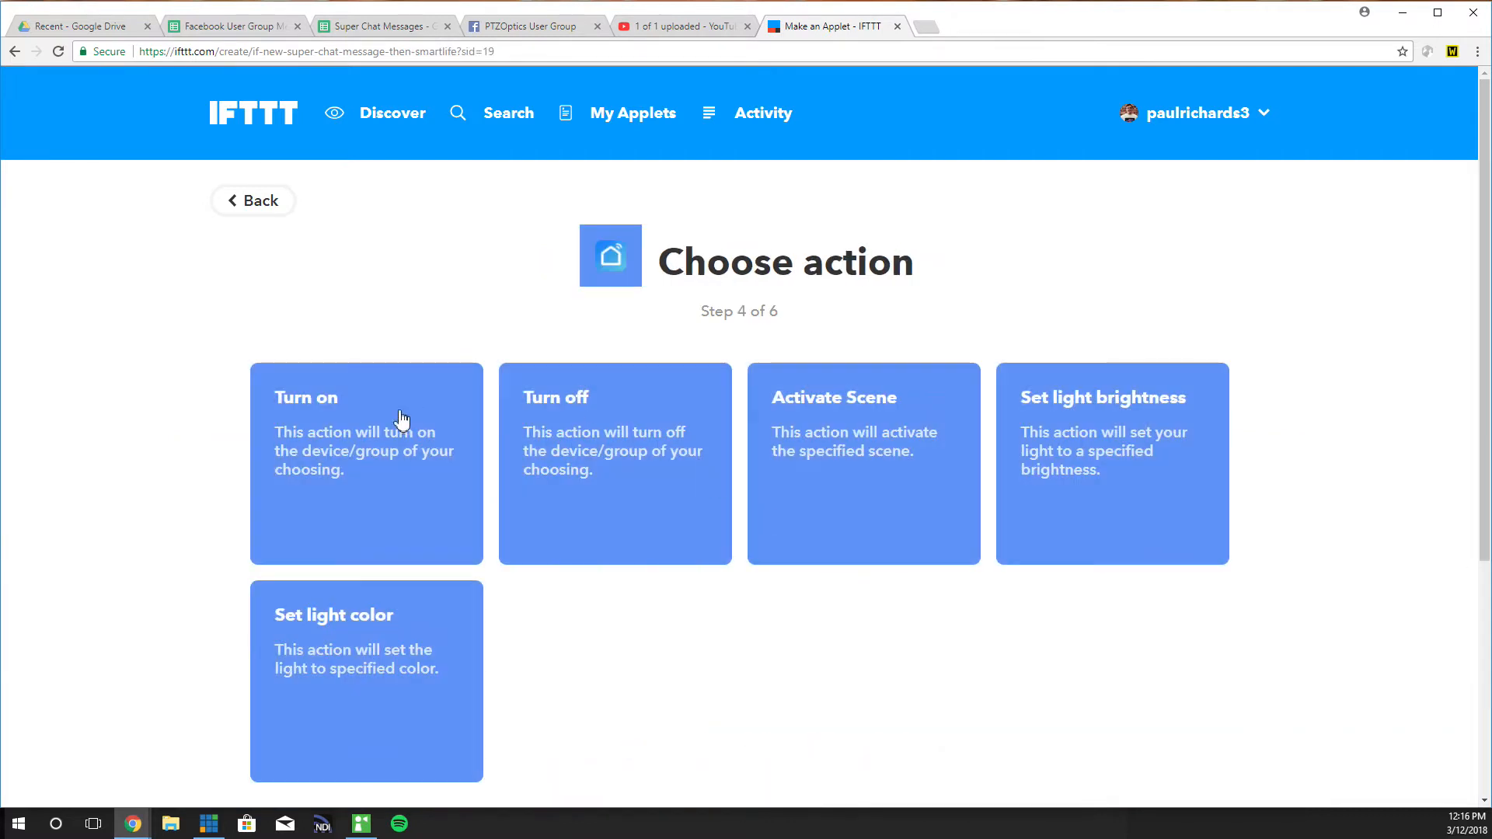
pyautogui.click(366, 396)
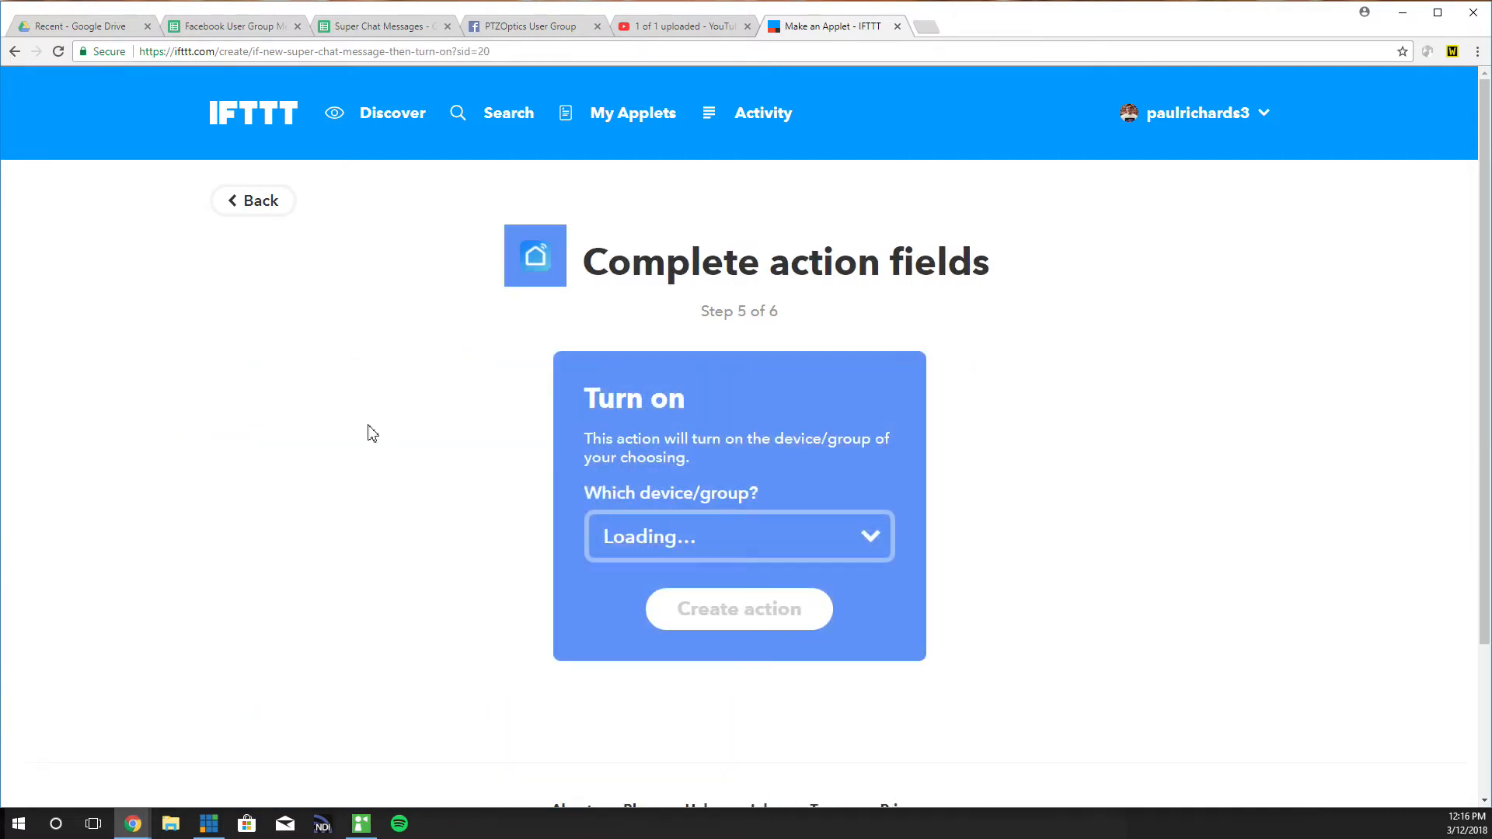
pyautogui.click(740, 536)
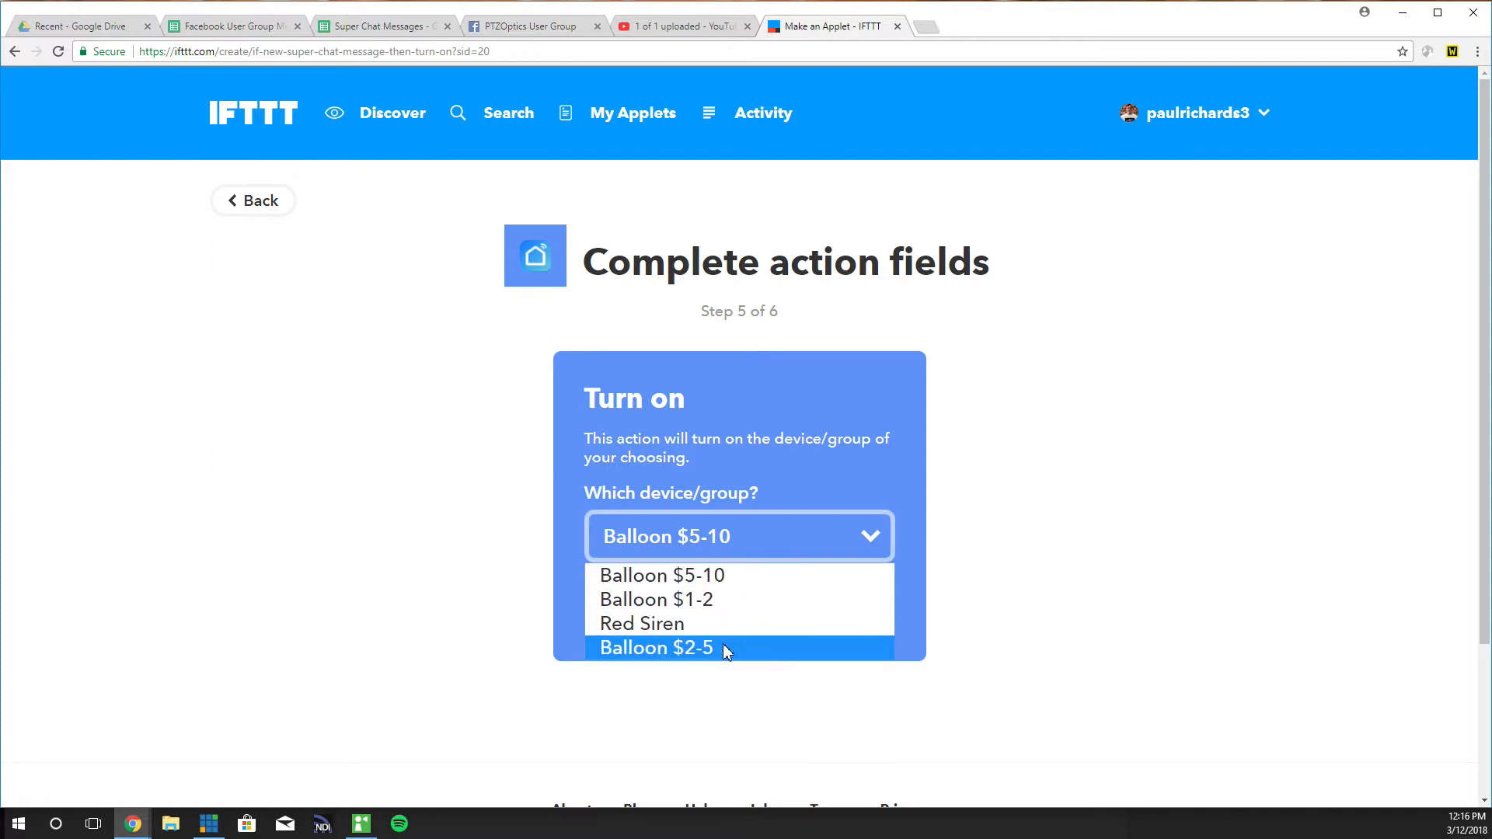
pyautogui.click(656, 600)
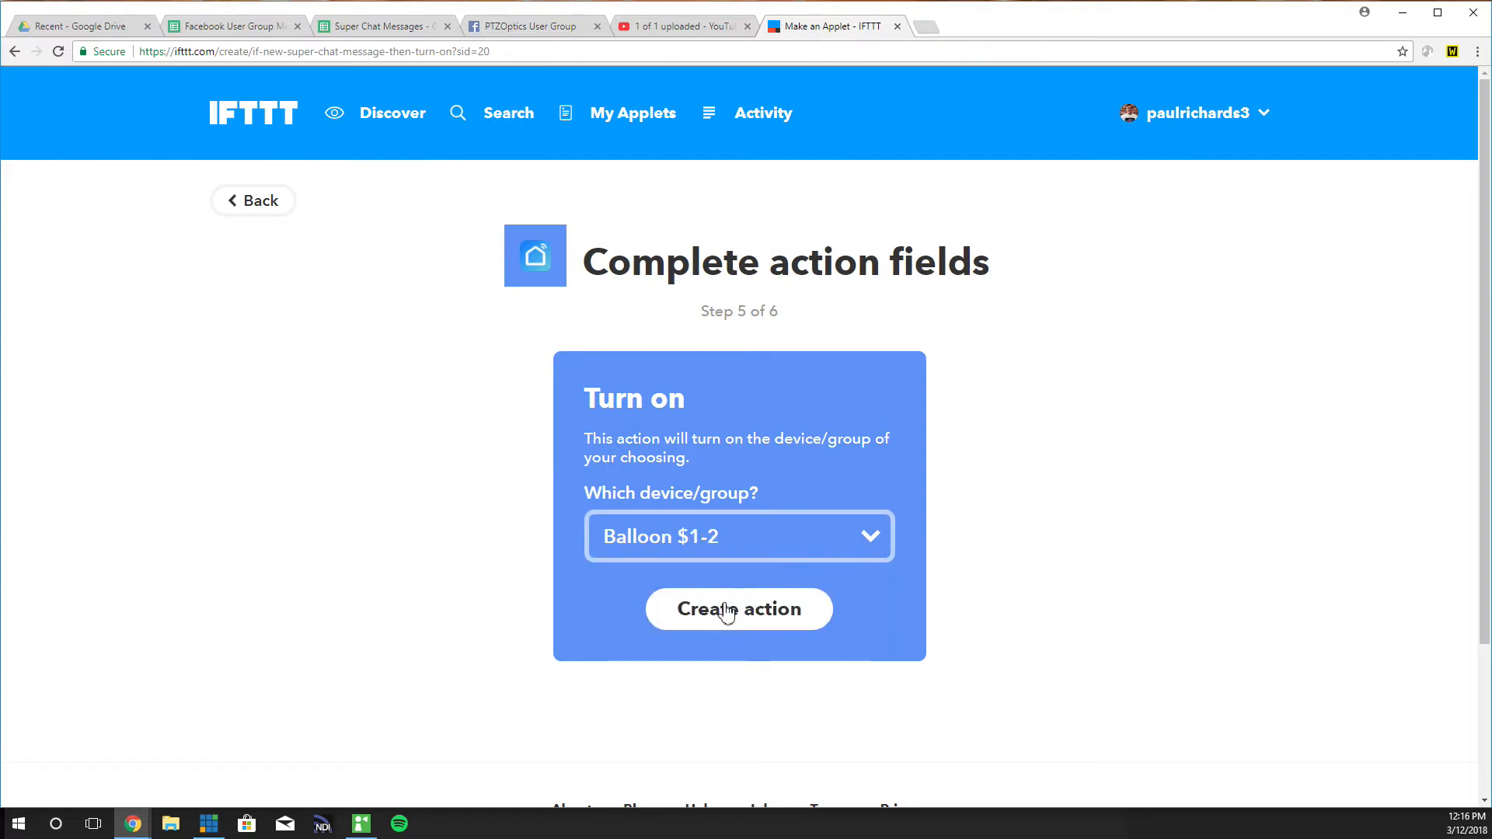
pyautogui.click(738, 610)
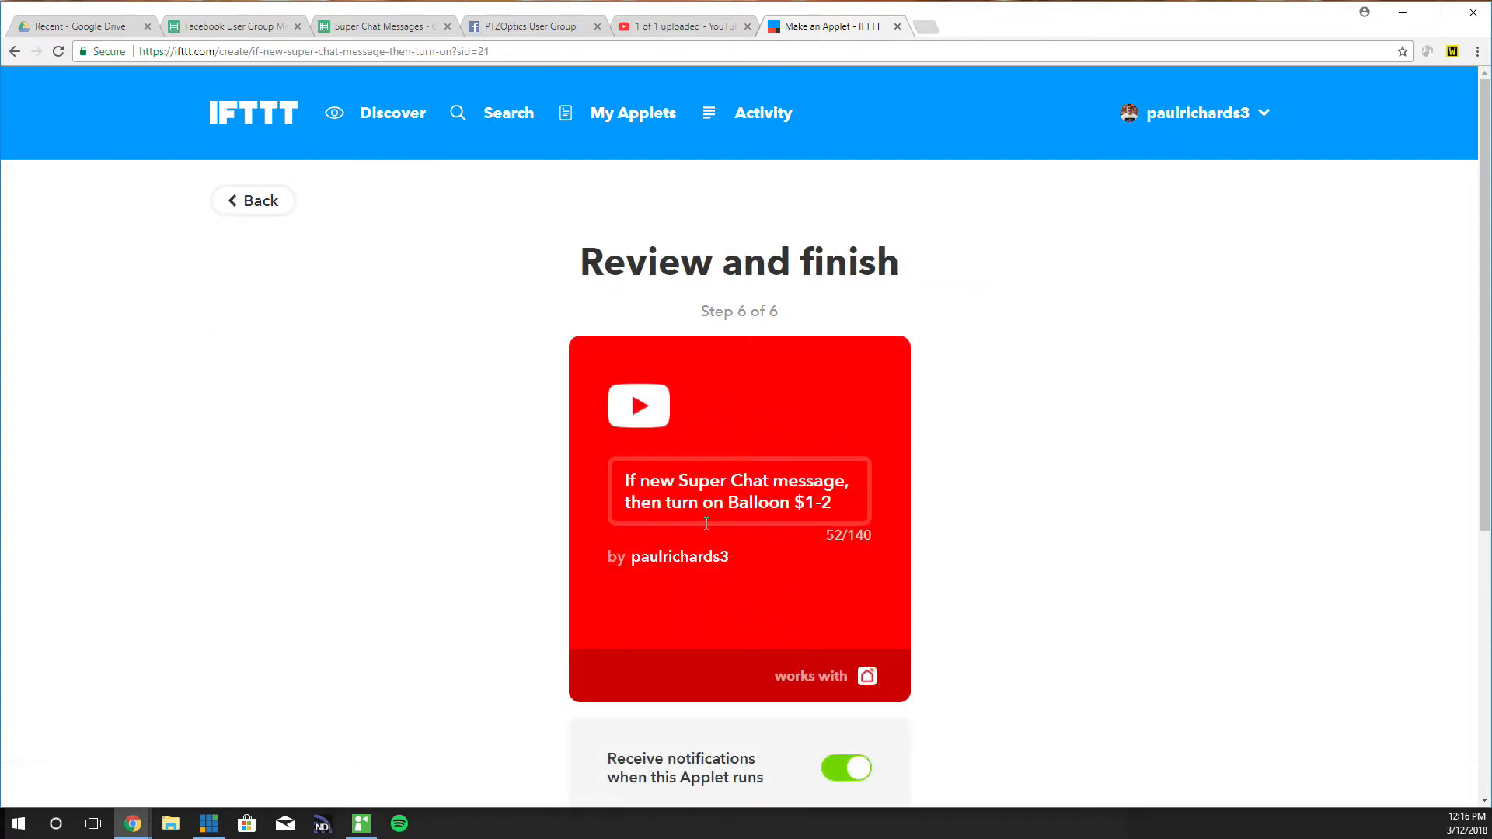
pyautogui.scroll(-3)
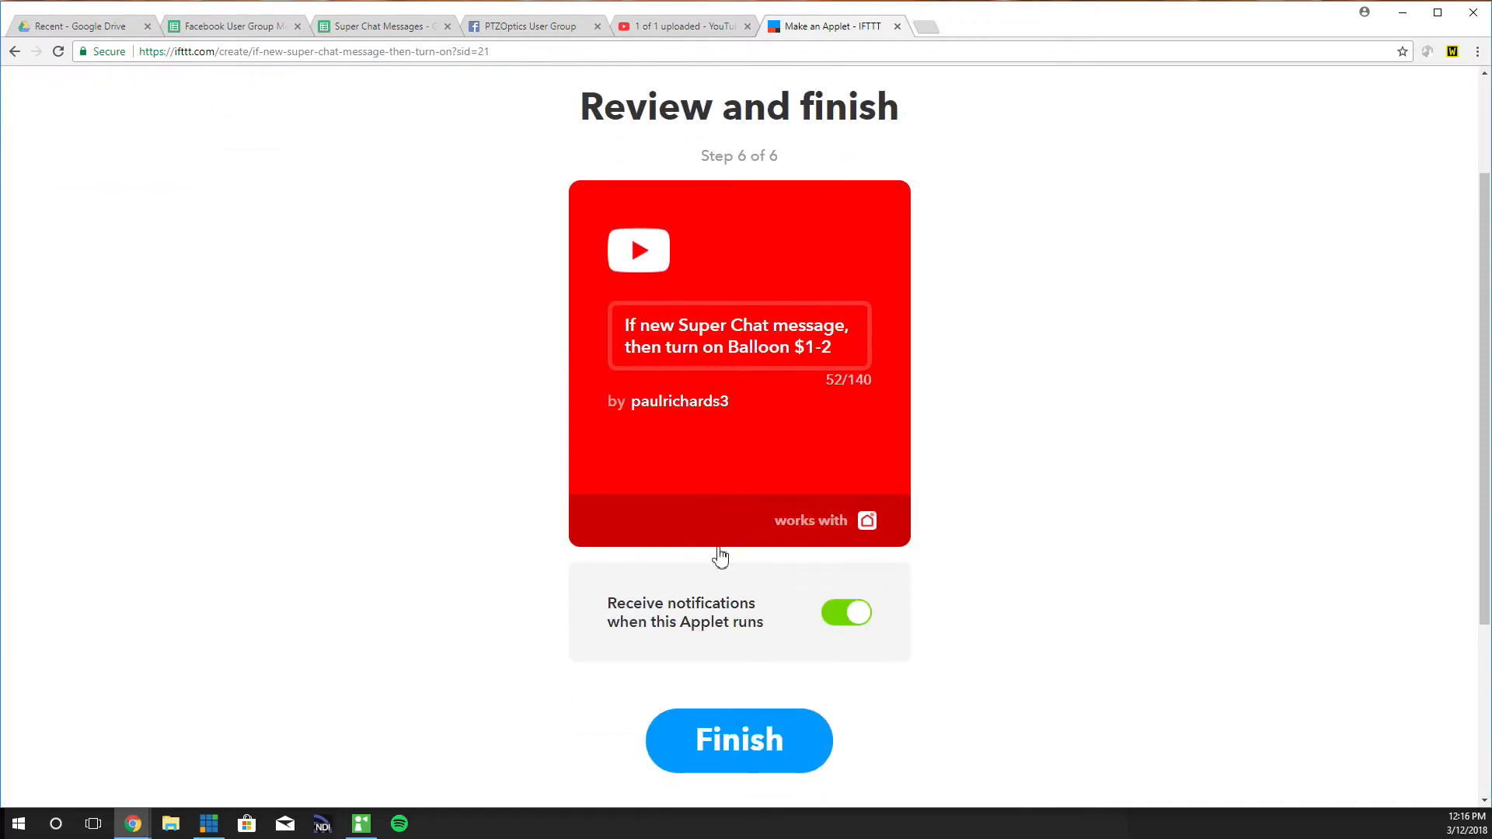
pyautogui.moveTo(737, 748)
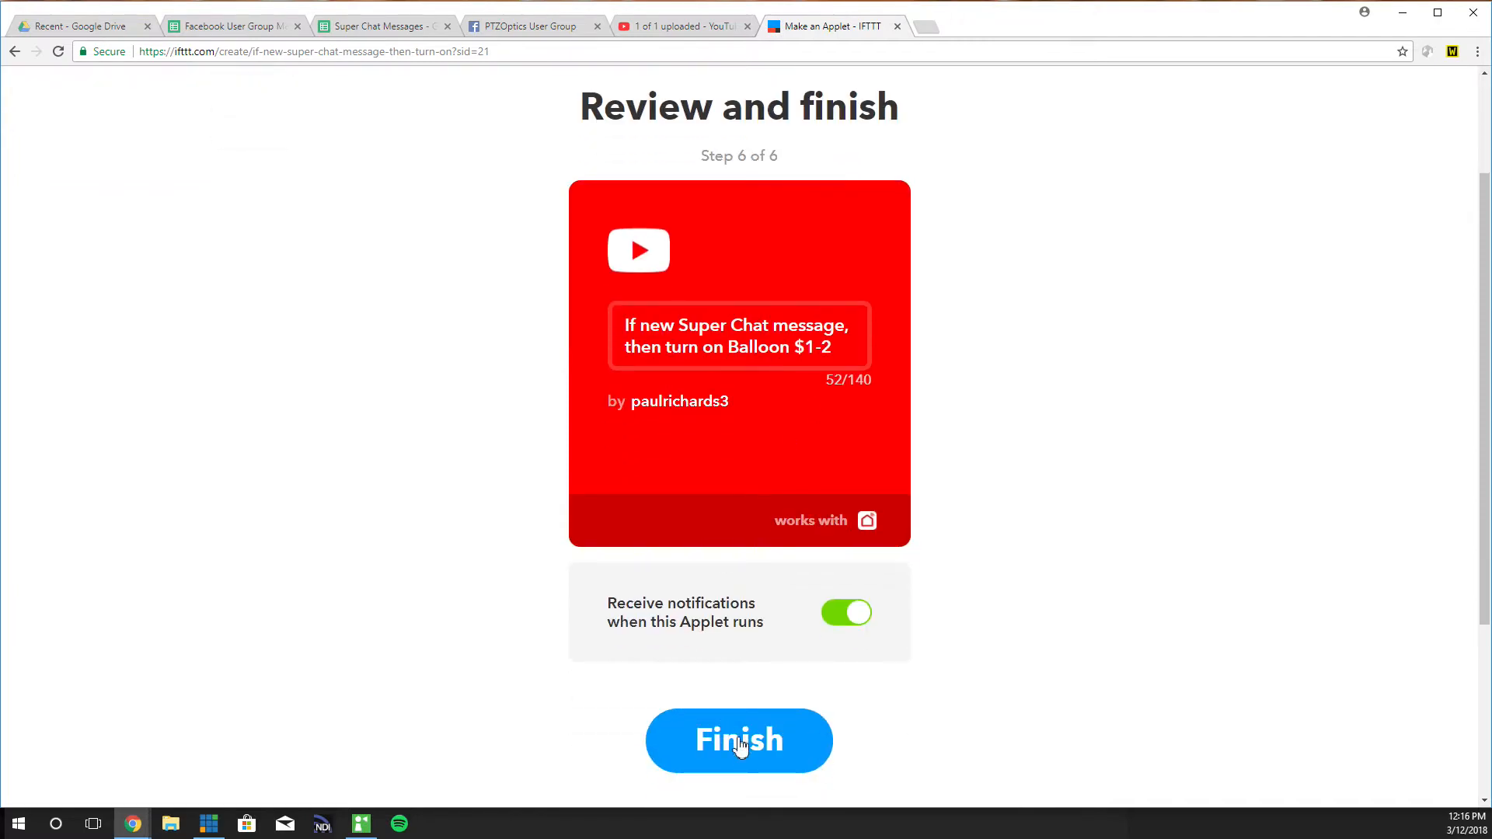
pyautogui.click(738, 742)
pyautogui.write('yo')
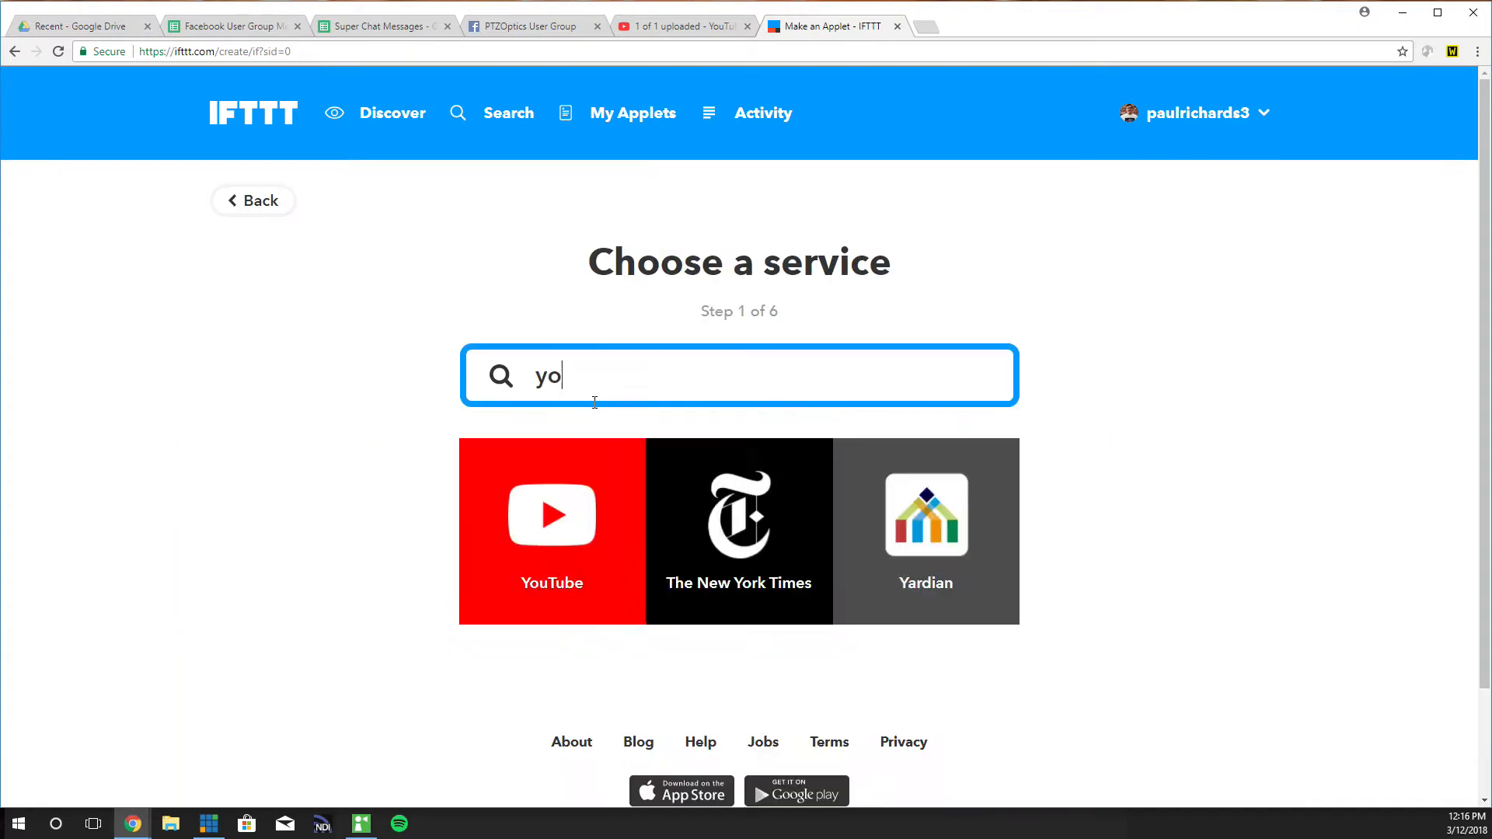
# Set a YouTube Super Chat trigger at the Light blue tier and proceed to the action service
pyautogui.click(551, 532)
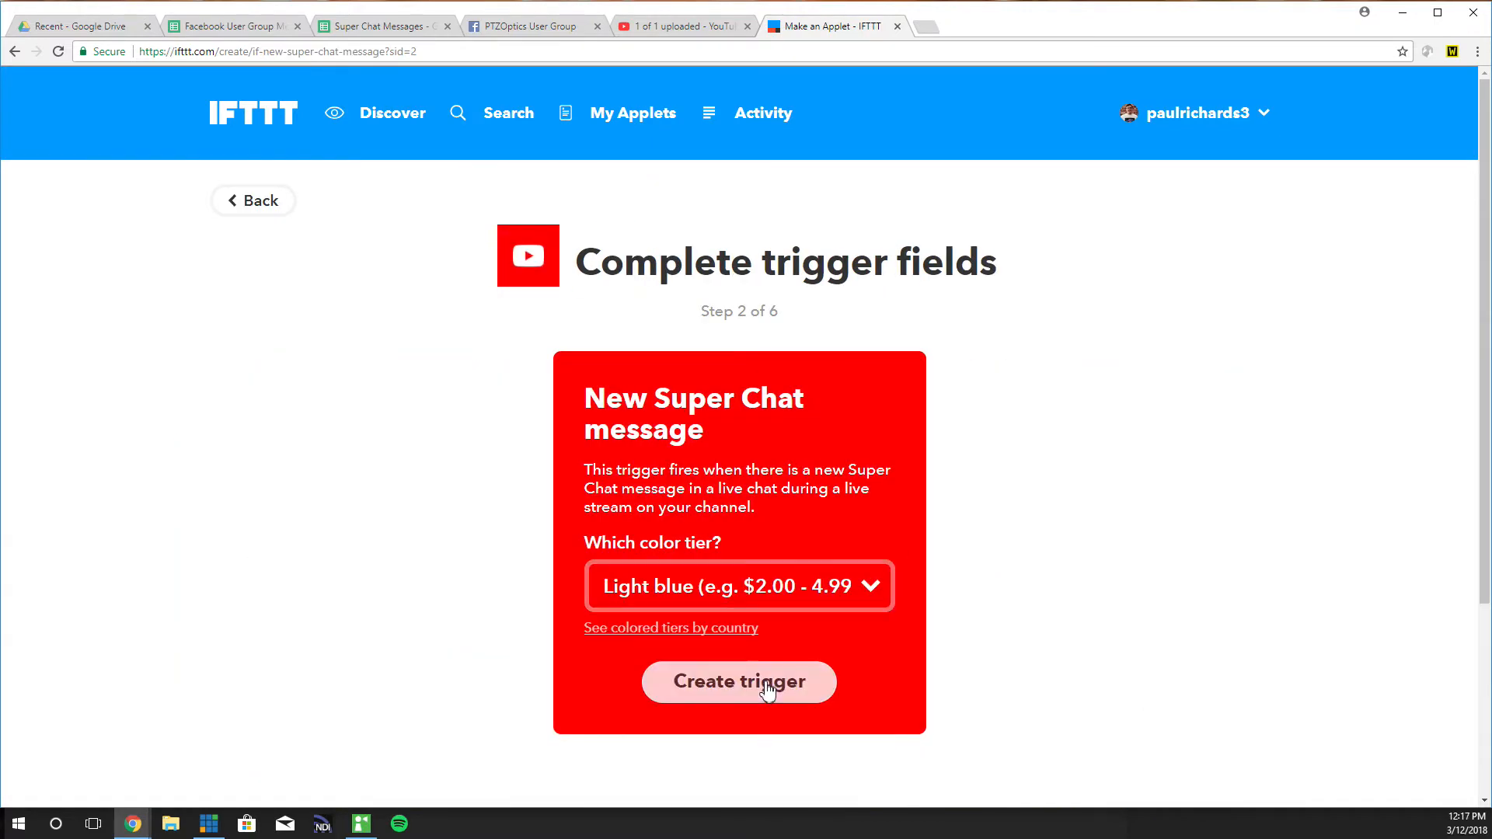
pyautogui.click(739, 681)
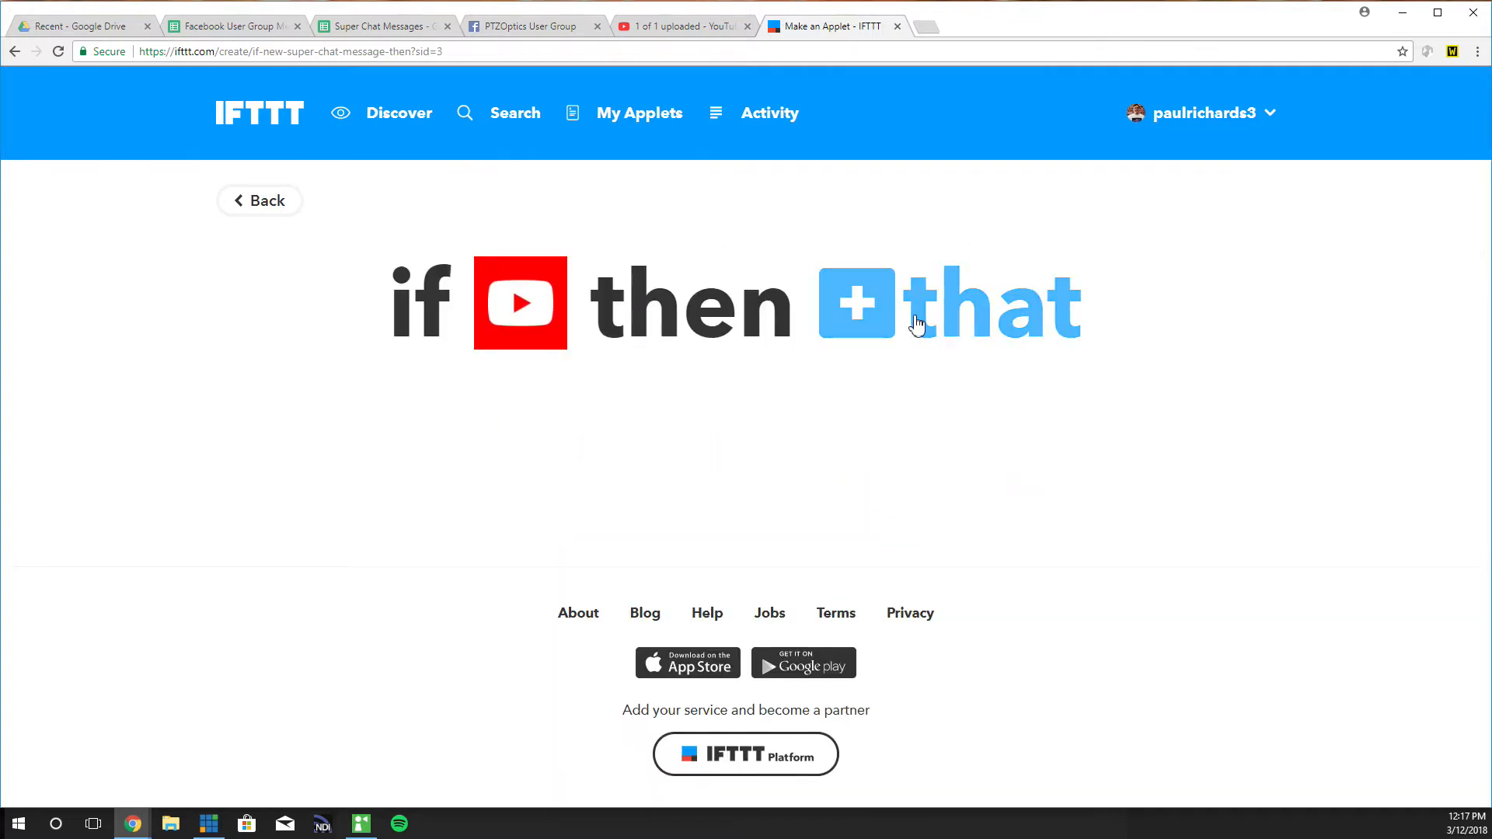
pyautogui.click(852, 303)
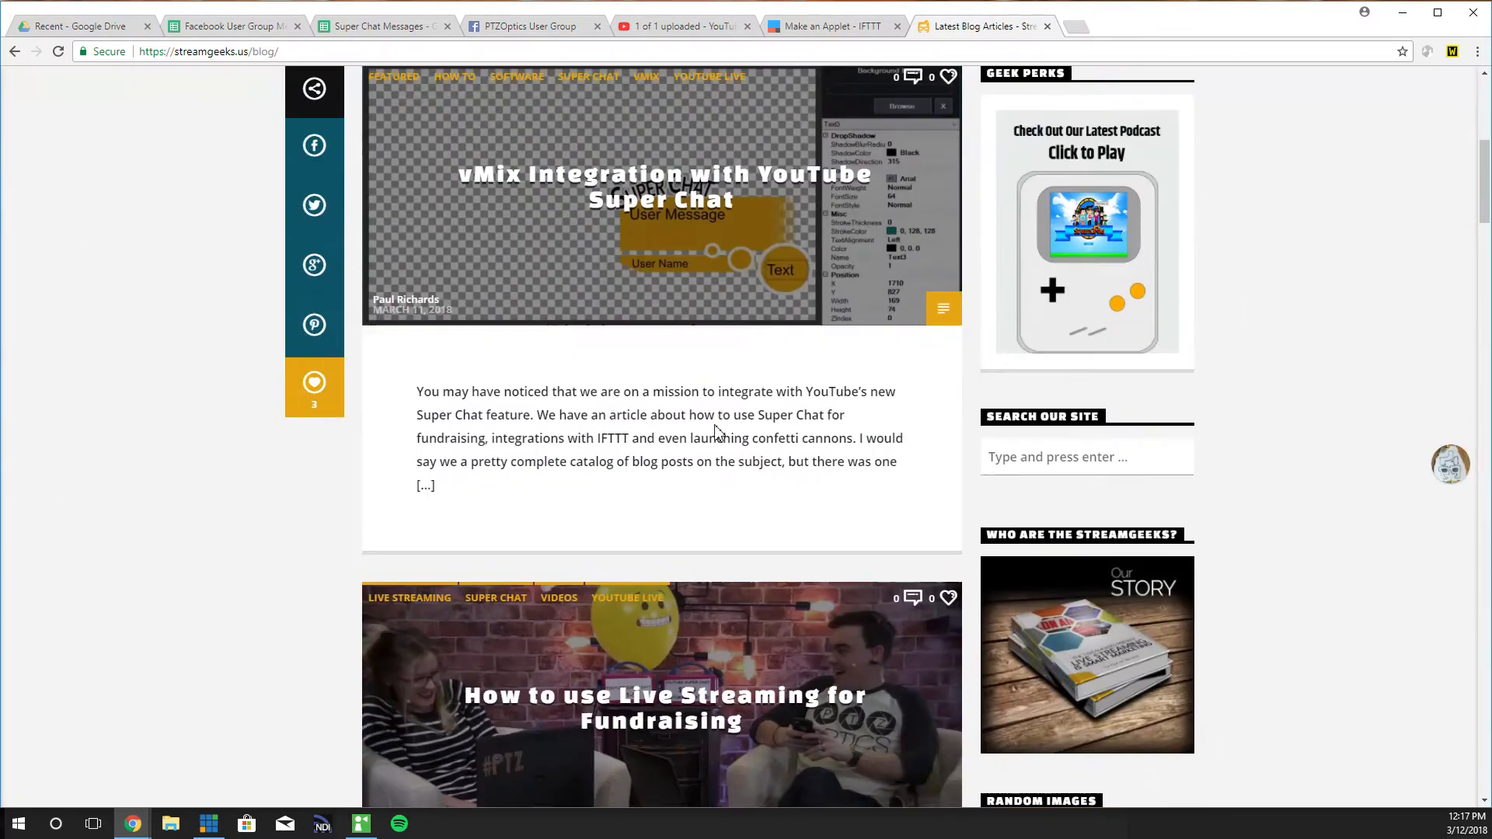
# Open the confetti cannon Super Chat article and scroll to its pricing tiers table
pyautogui.click(748, 439)
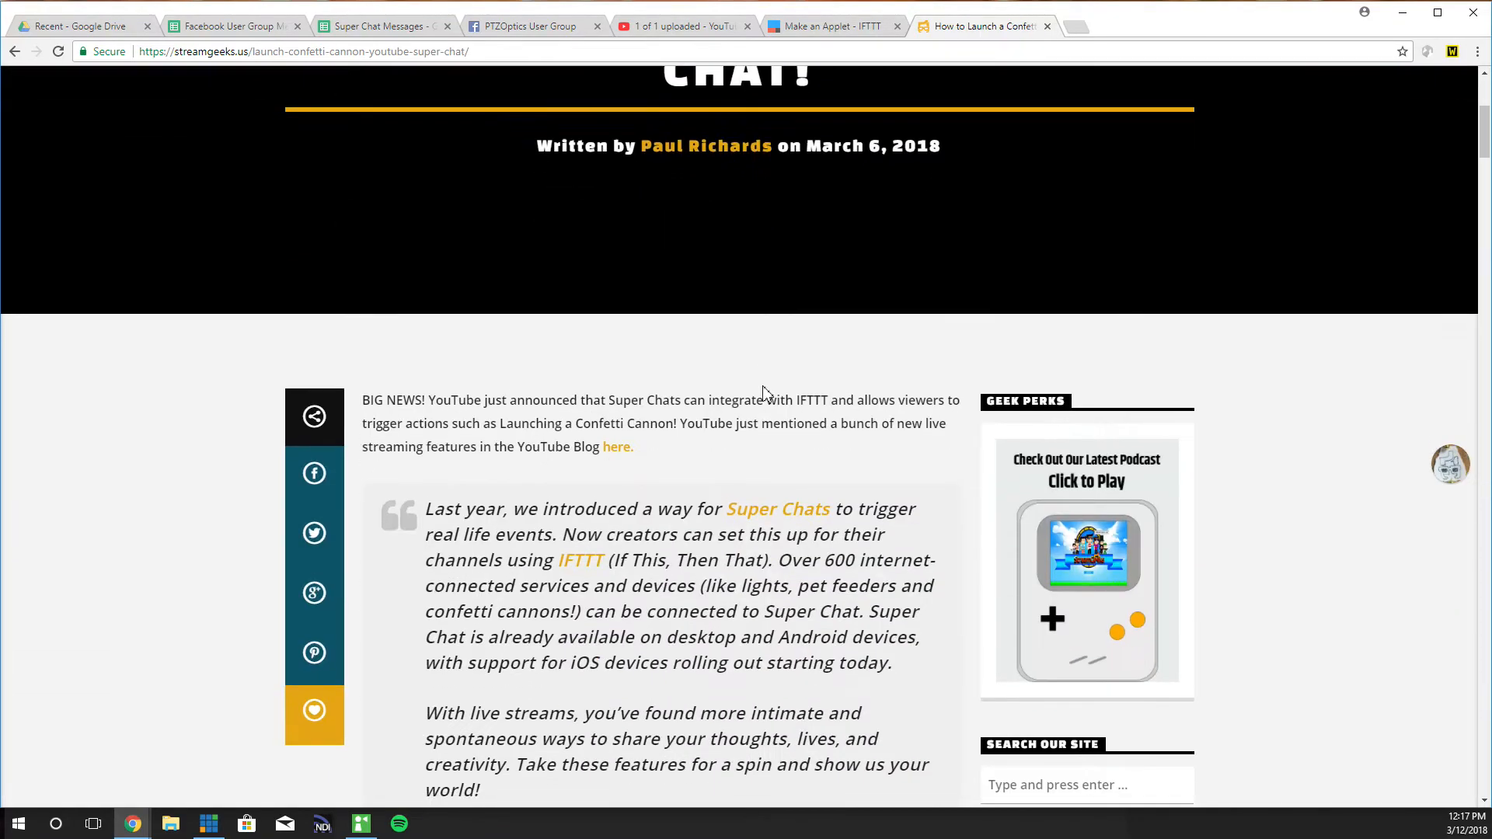
pyautogui.scroll(-3)
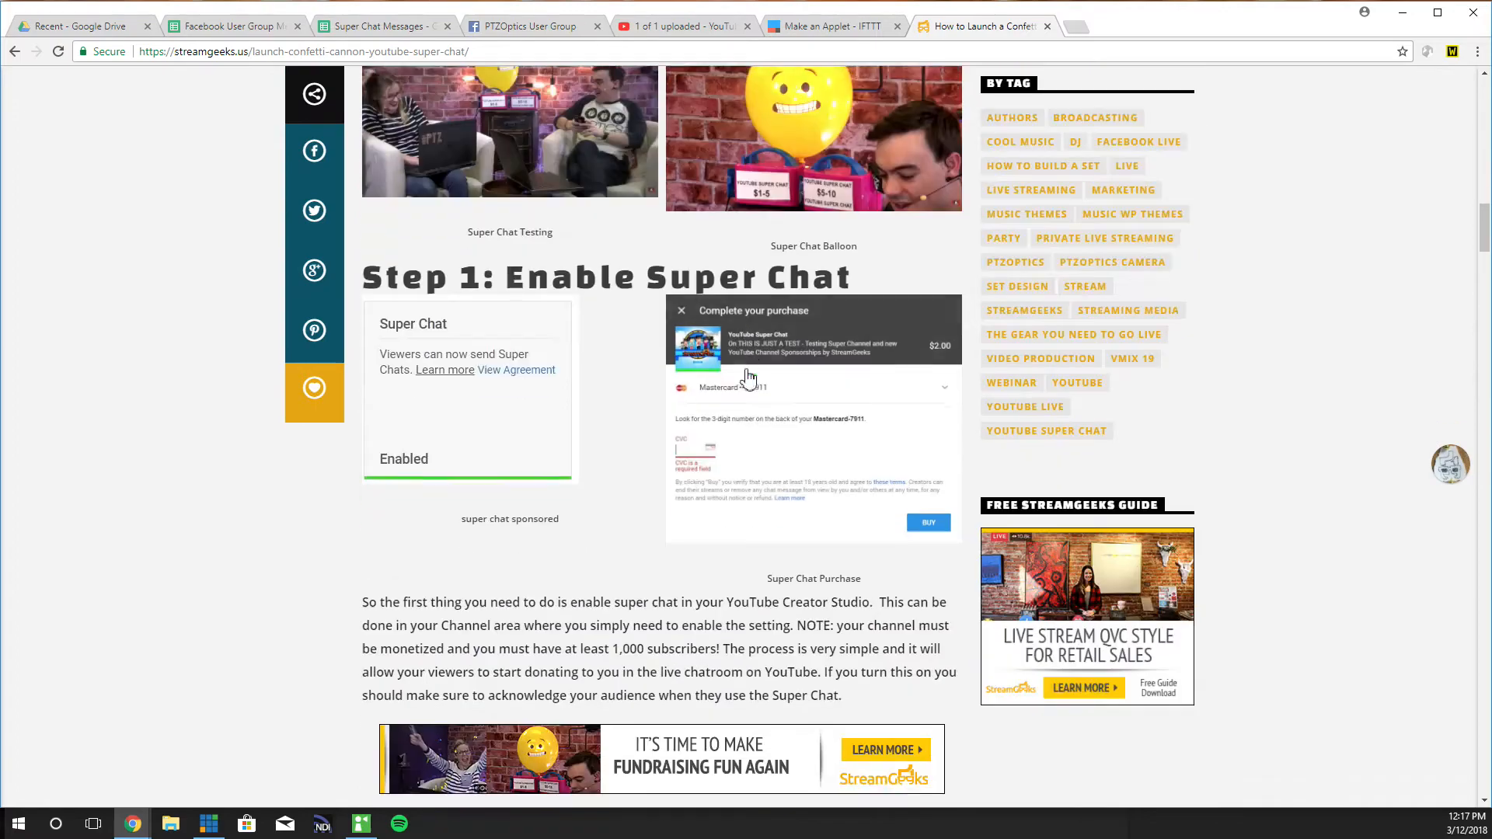
pyautogui.scroll(-3)
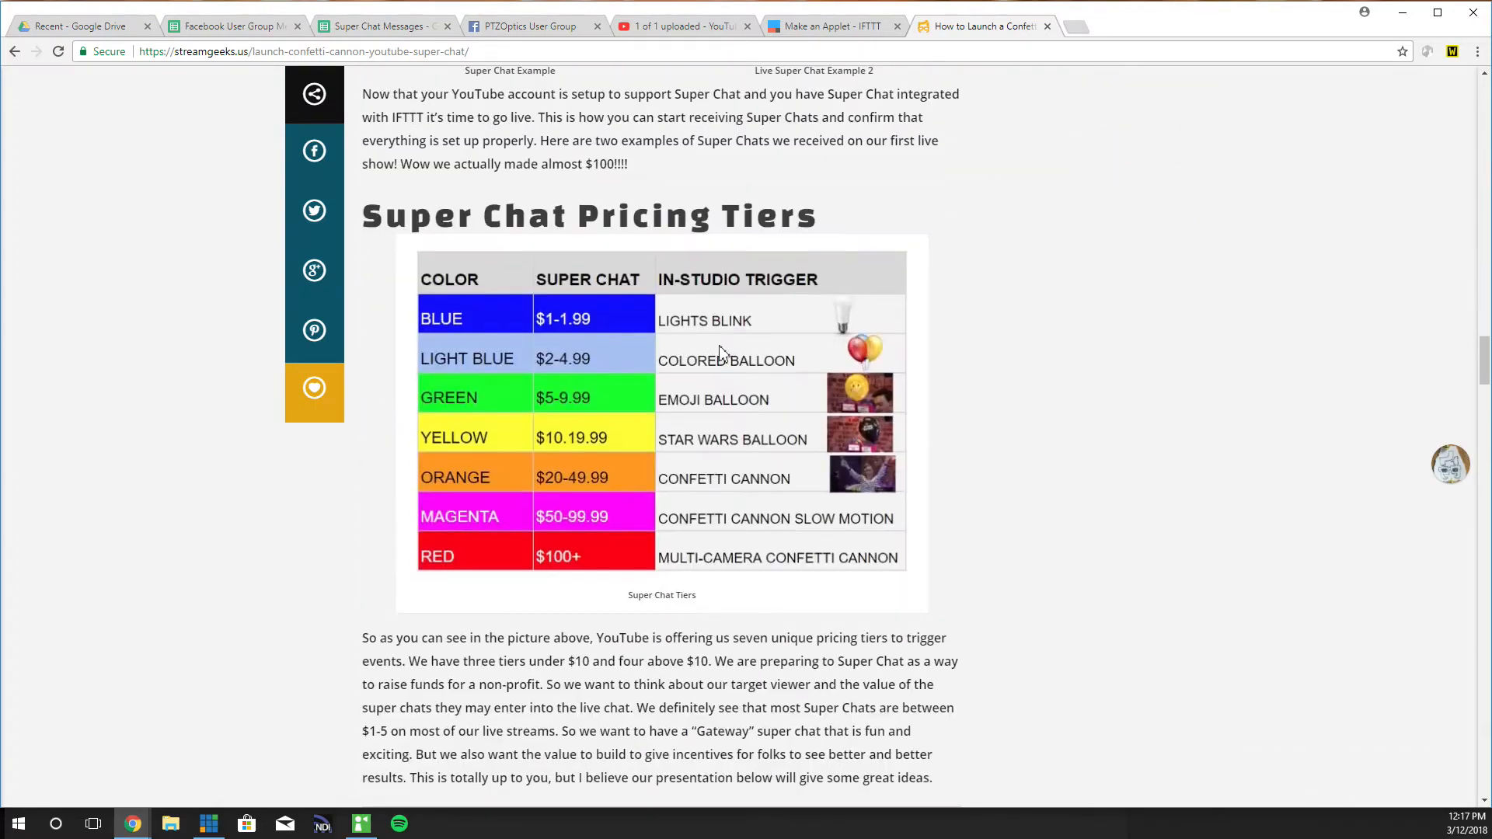
pyautogui.scroll(-3)
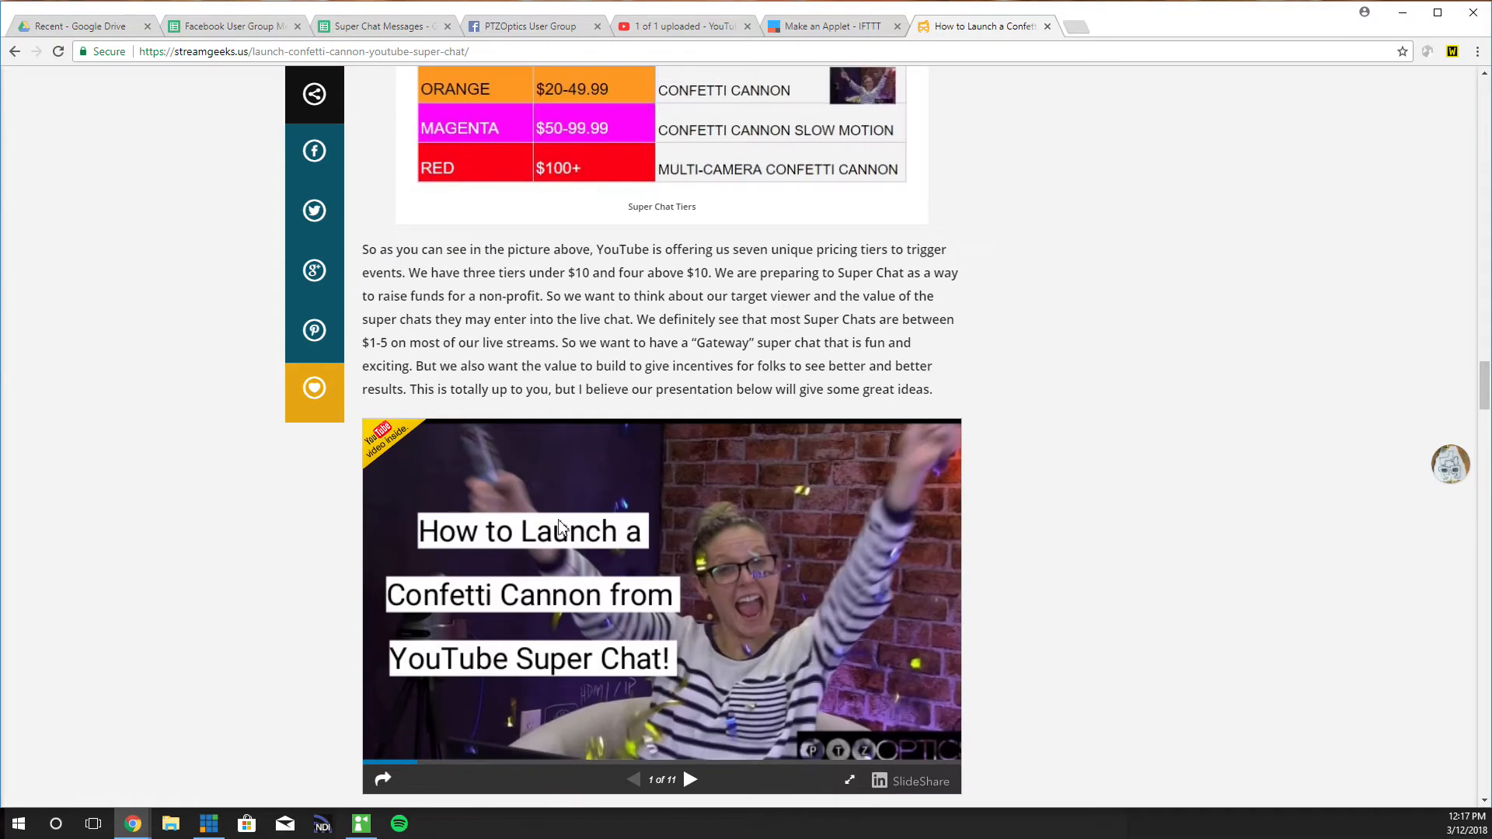
# Return to the unfinished applet, confirm the Balloon $2-5 turn-on action and finish it
pyautogui.click(828, 26)
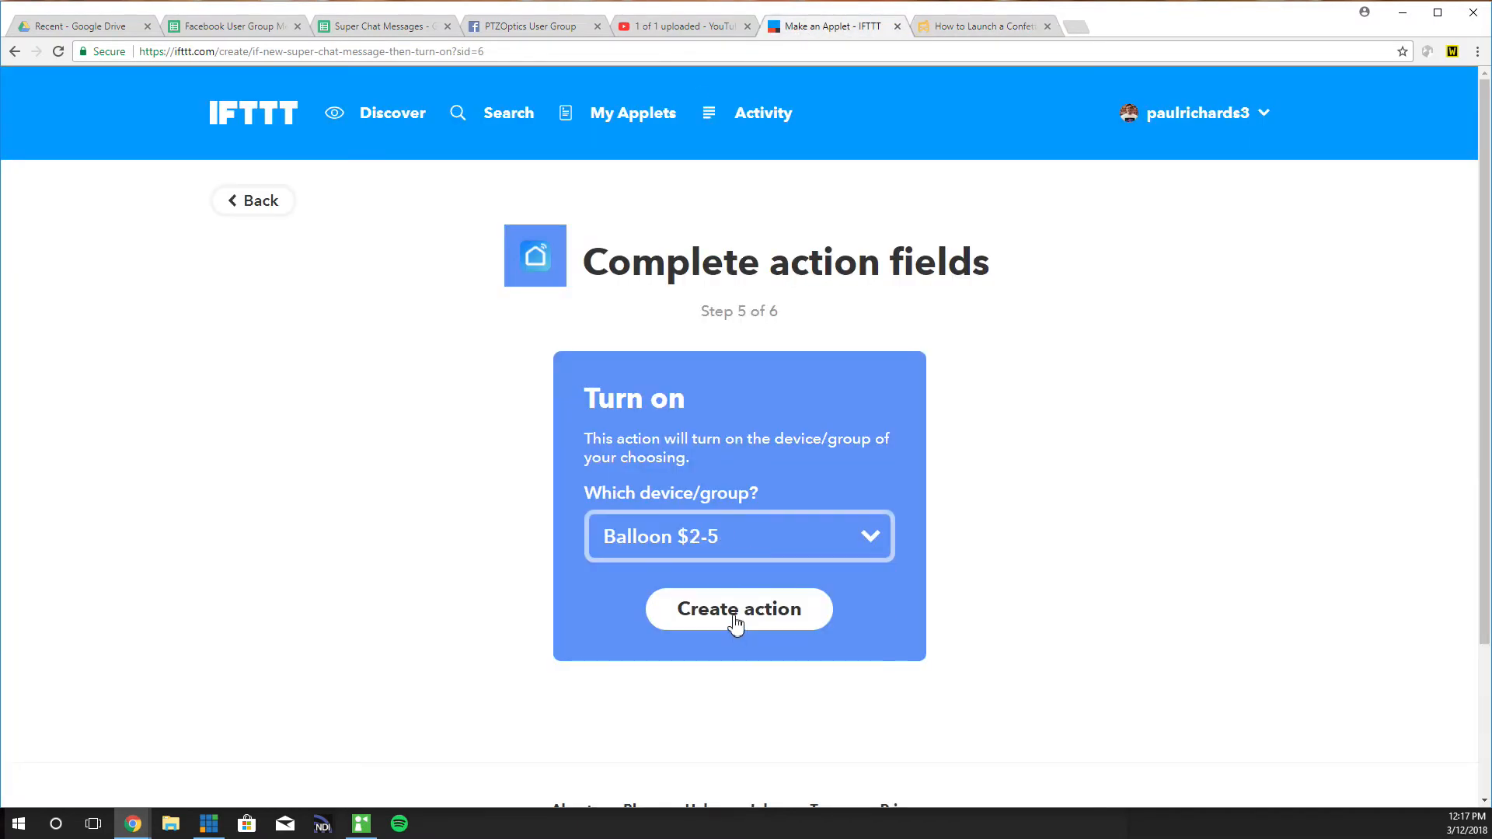
pyautogui.click(739, 609)
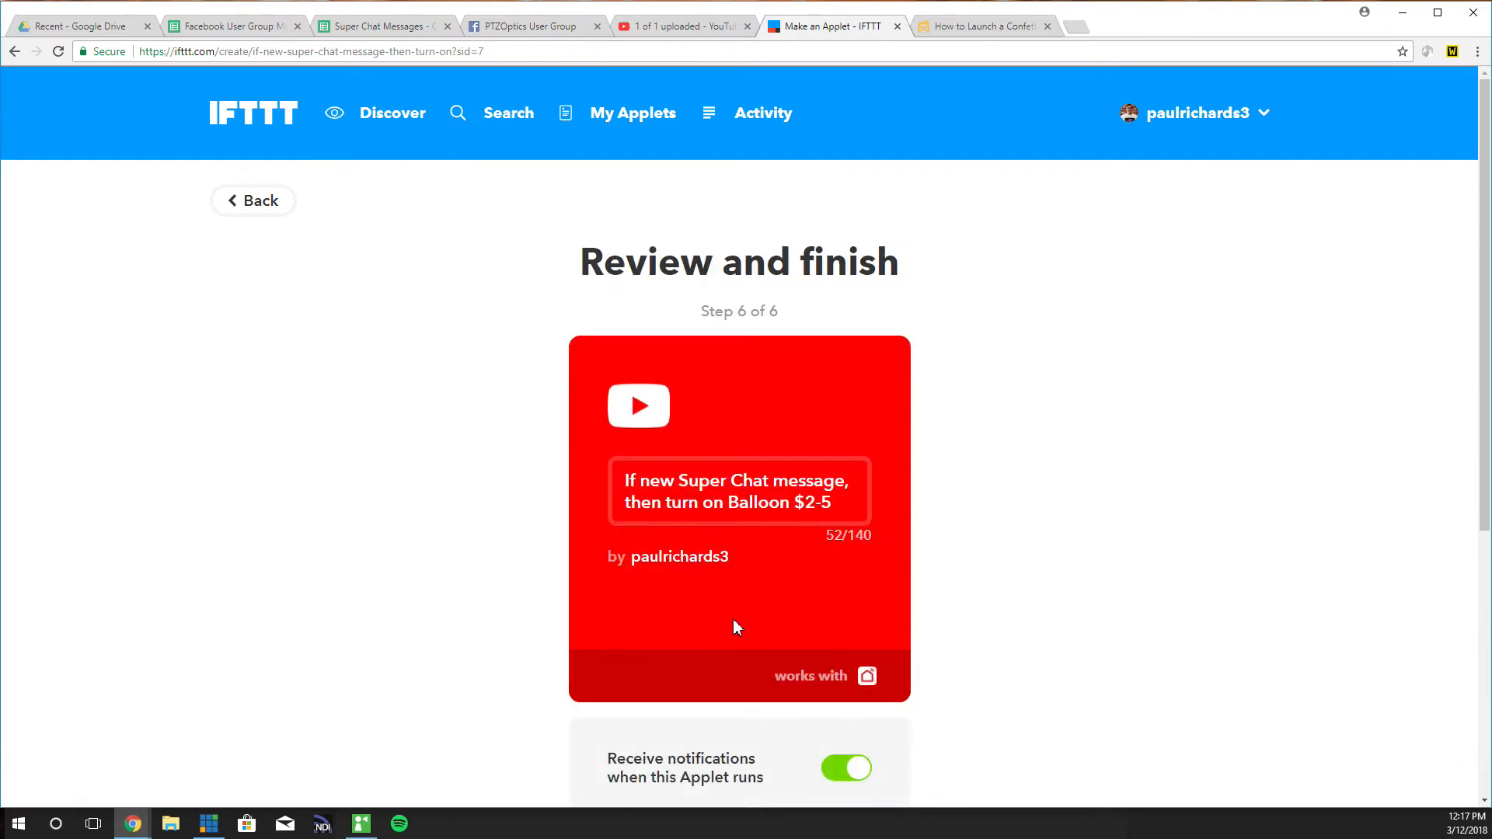
pyautogui.scroll(-3)
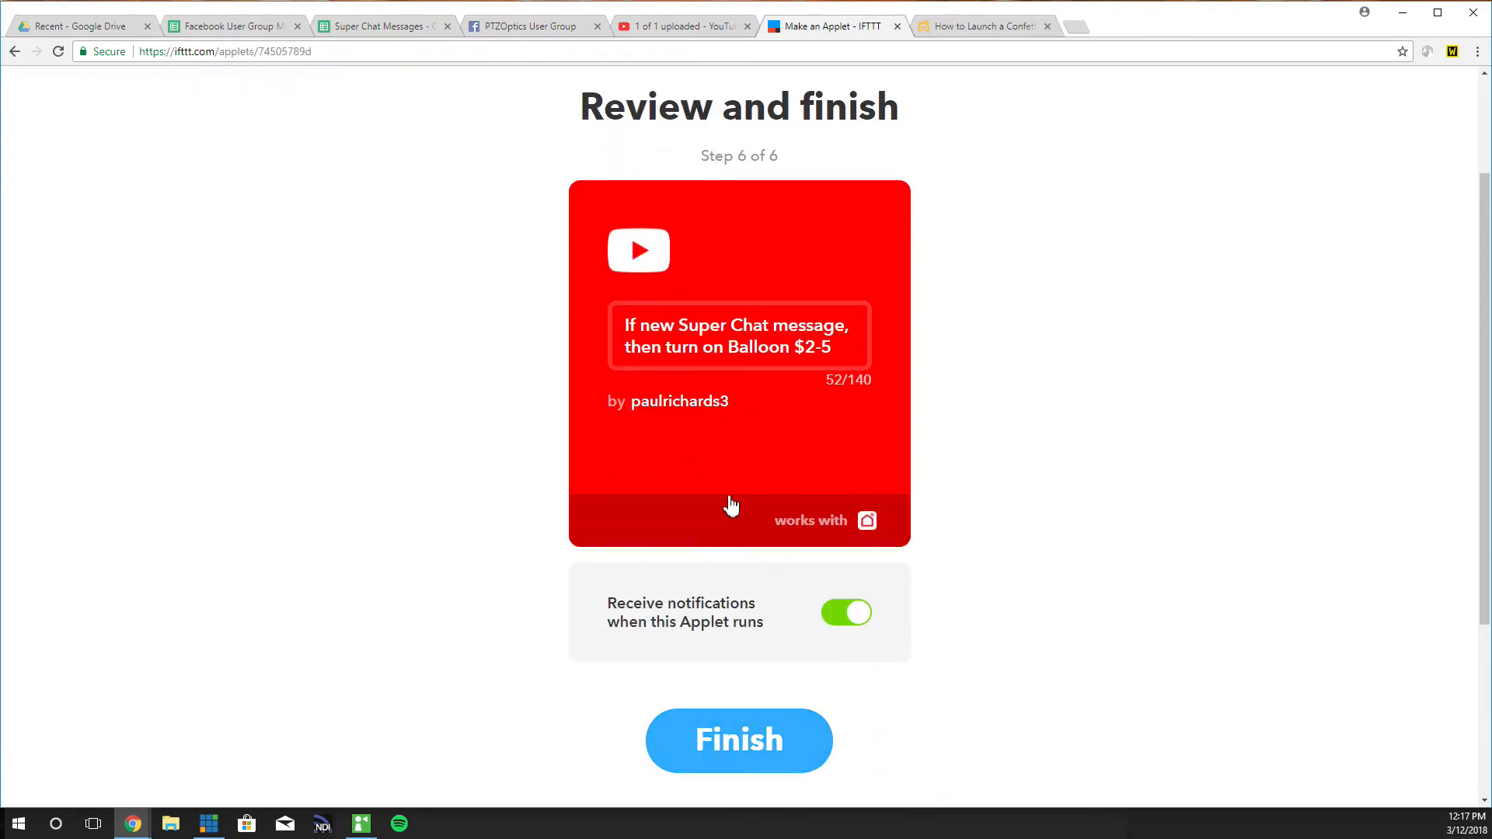
pyautogui.click(739, 740)
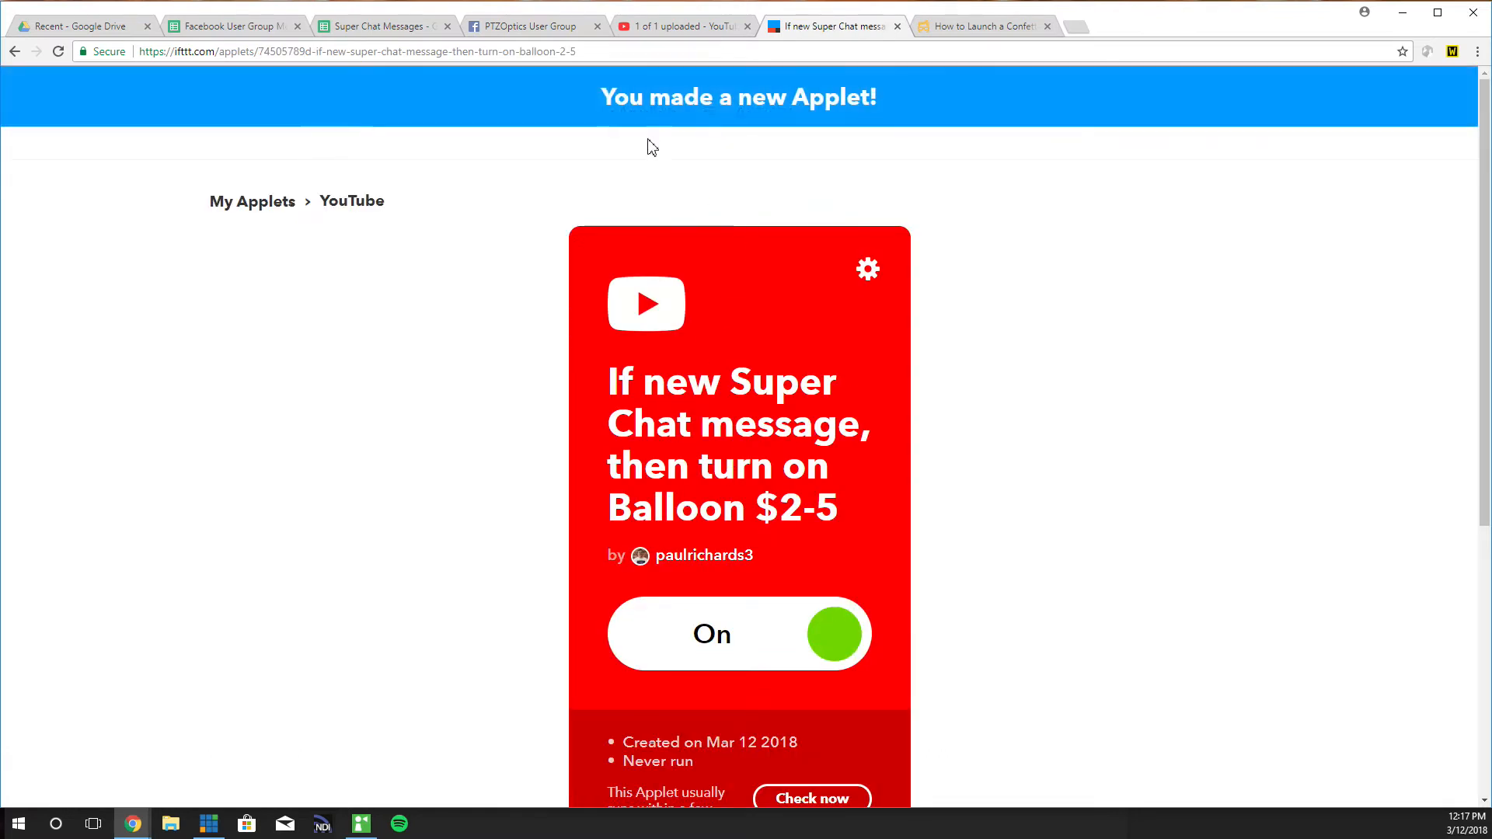
pyautogui.moveTo(699, 118)
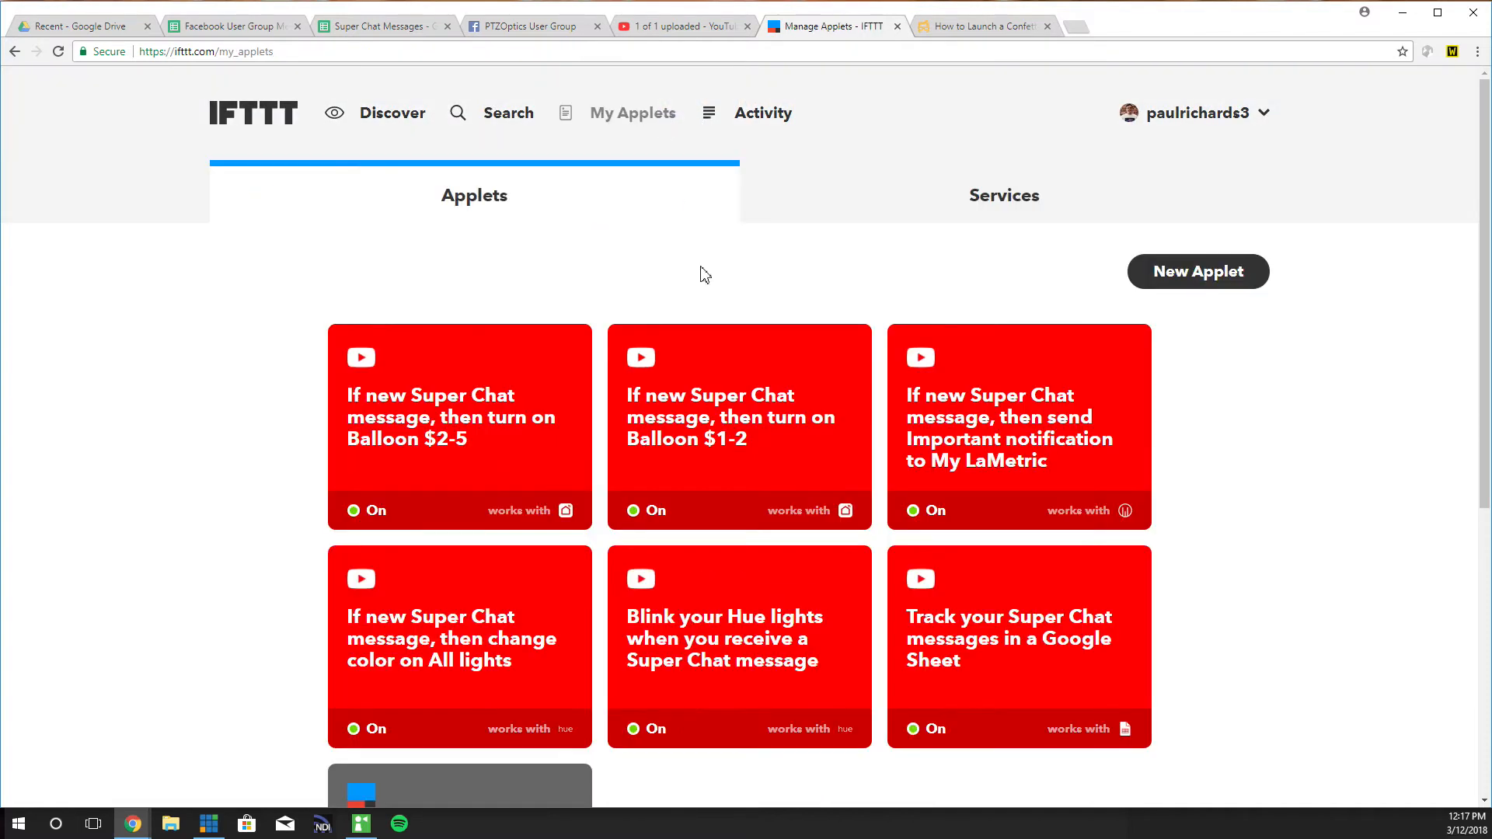
# Start a new applet with a YouTube Super Chat trigger at the Green $5.00-9.99 tier
pyautogui.click(1199, 270)
pyautogui.write('yo')
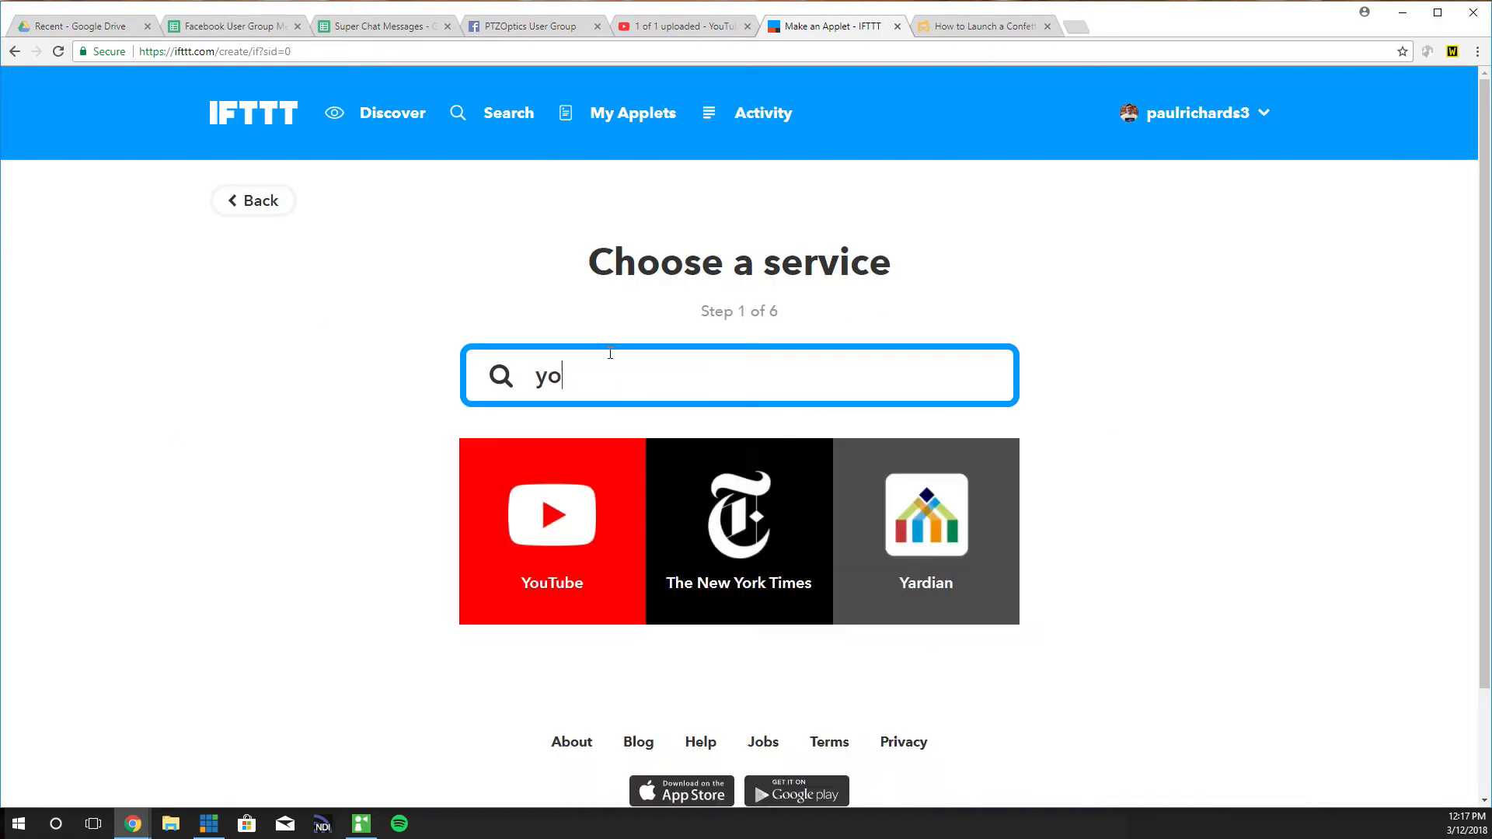
pyautogui.click(550, 516)
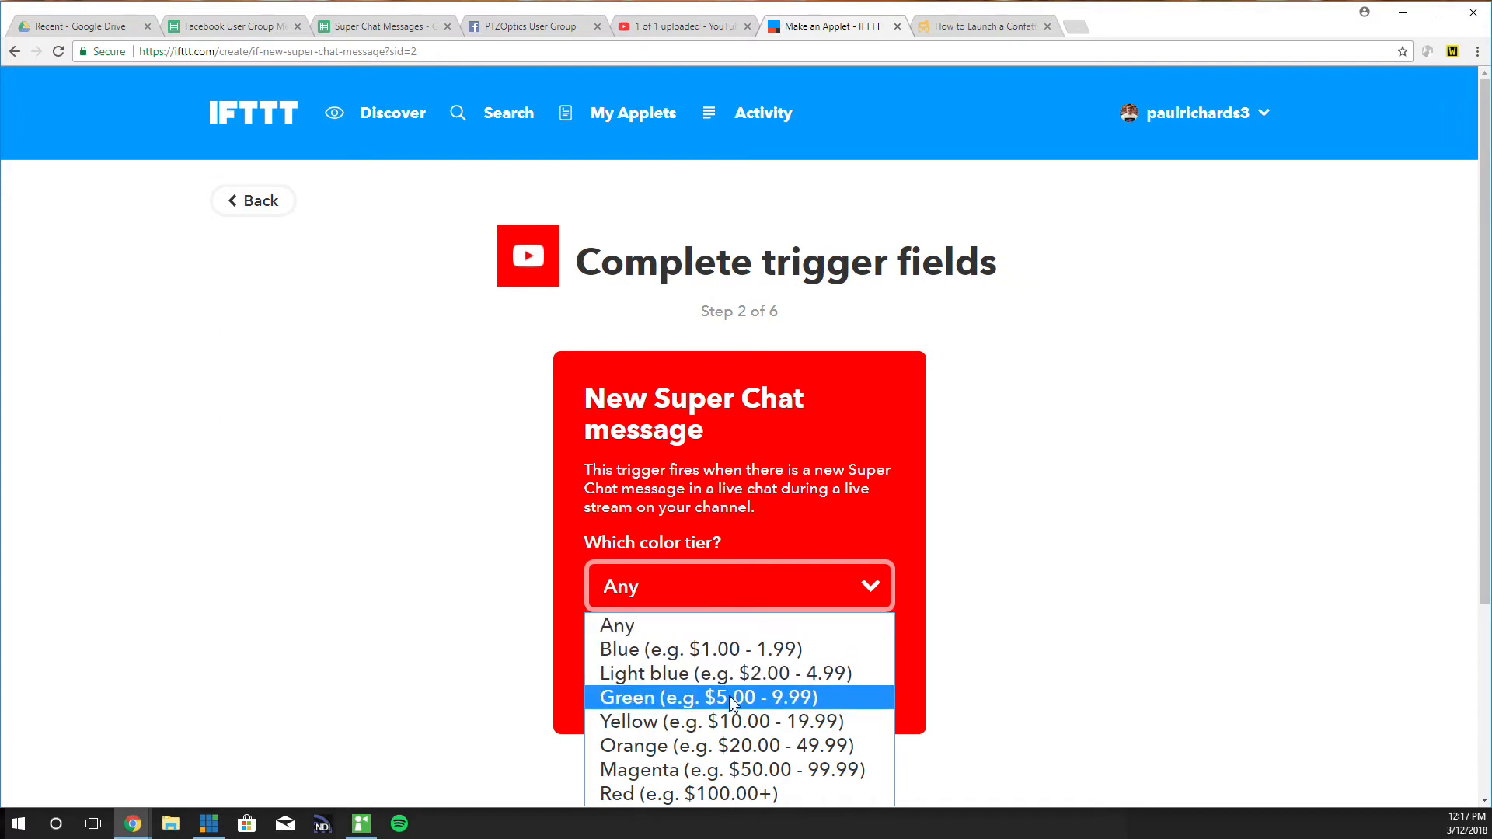
pyautogui.click(704, 698)
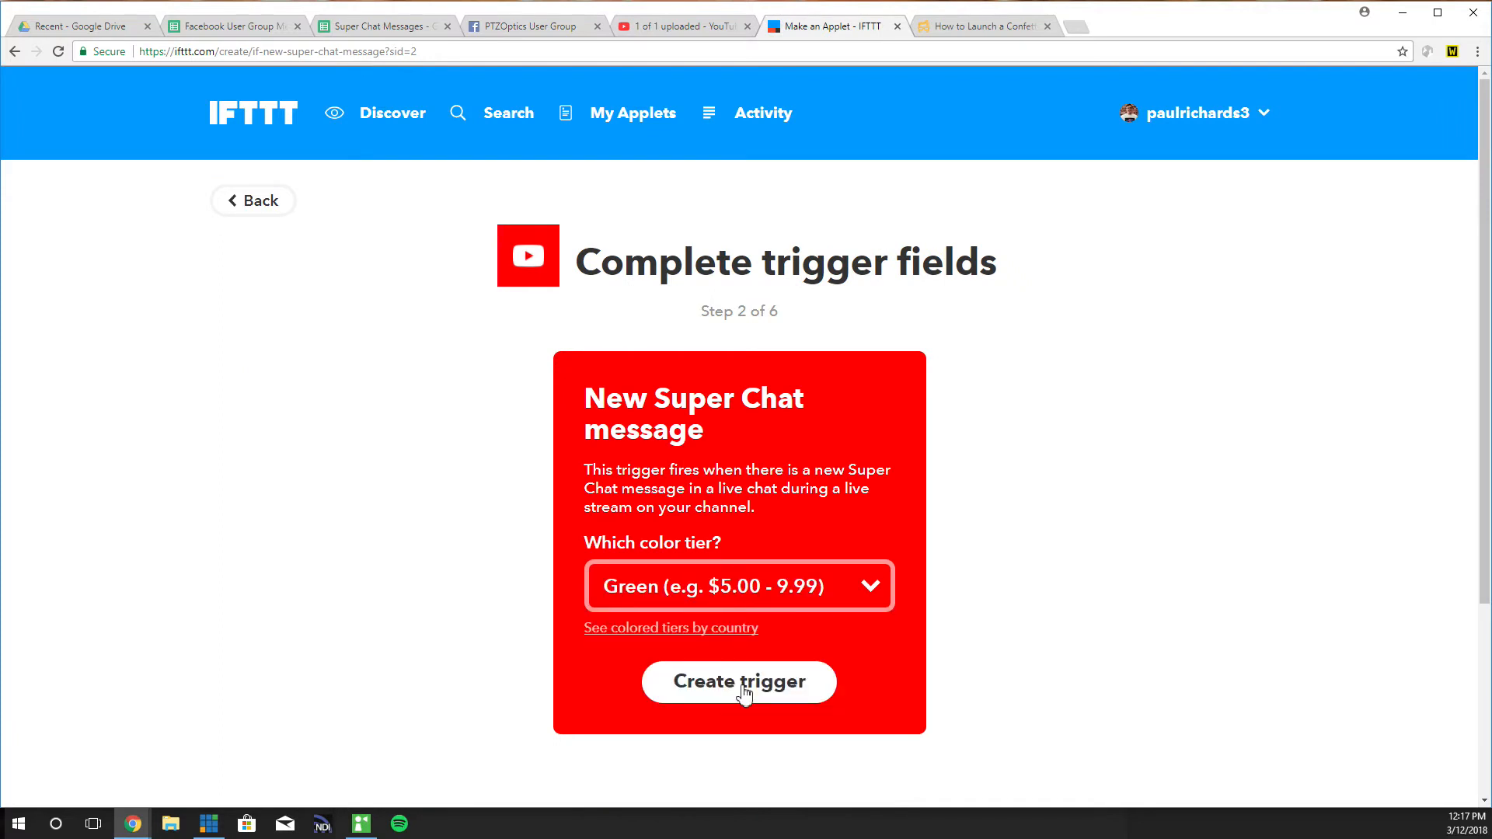
pyautogui.click(738, 683)
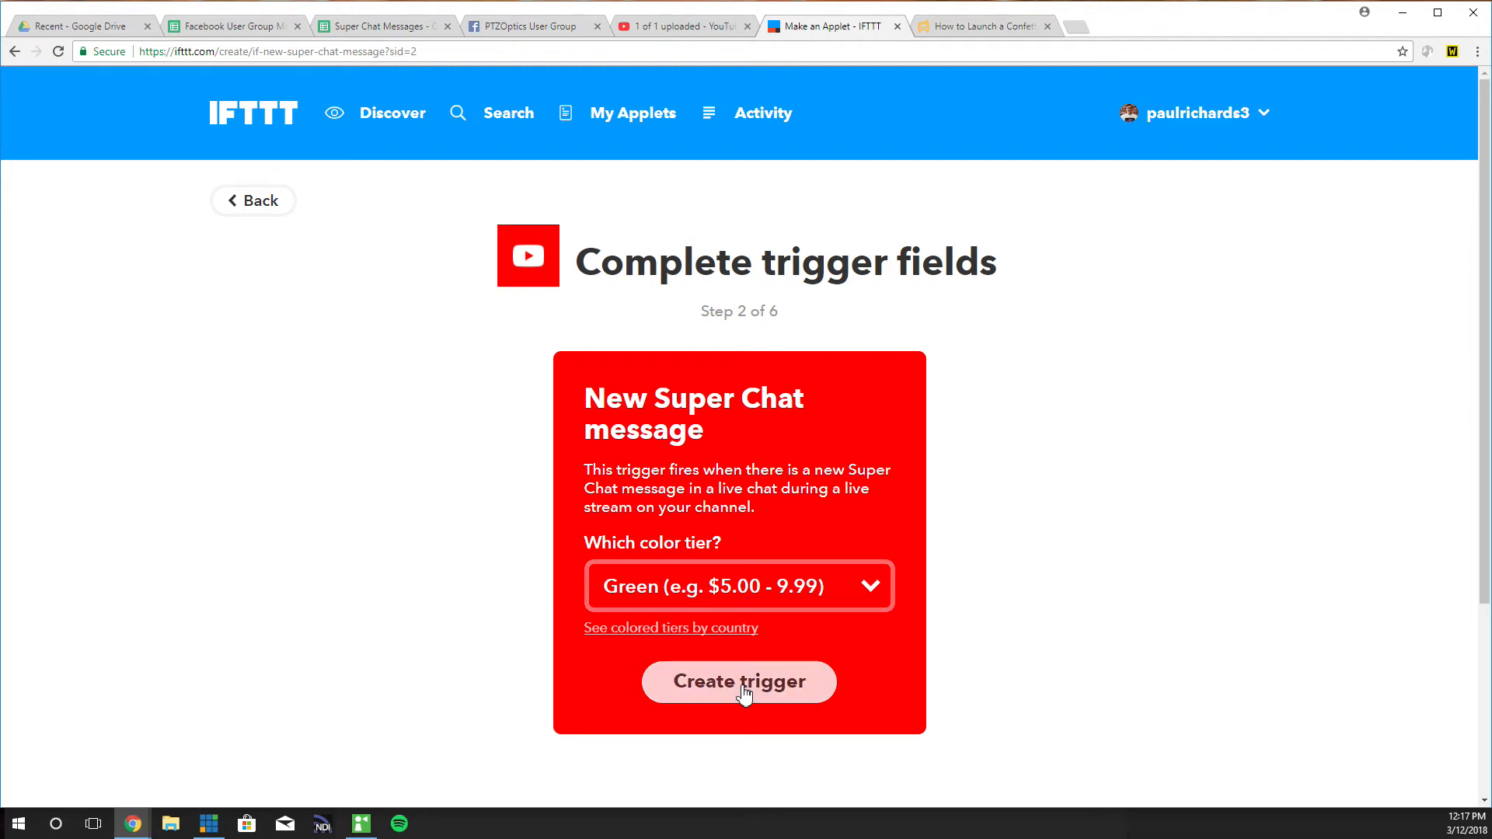
# Add a Smart Life Turn on action for Balloon $5-10 and finish the applet
pyautogui.click(738, 680)
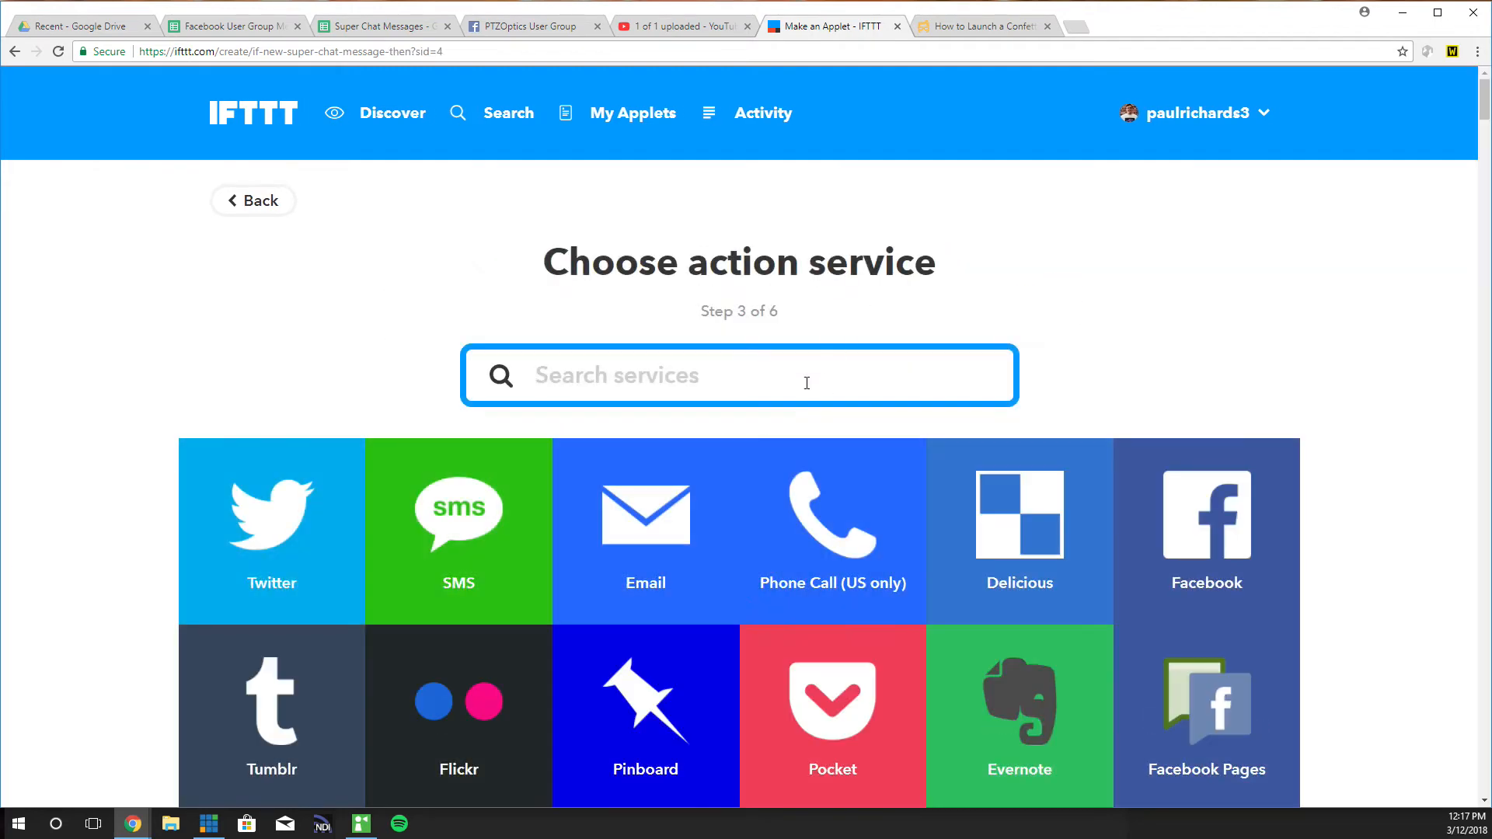
pyautogui.write('smartlife')
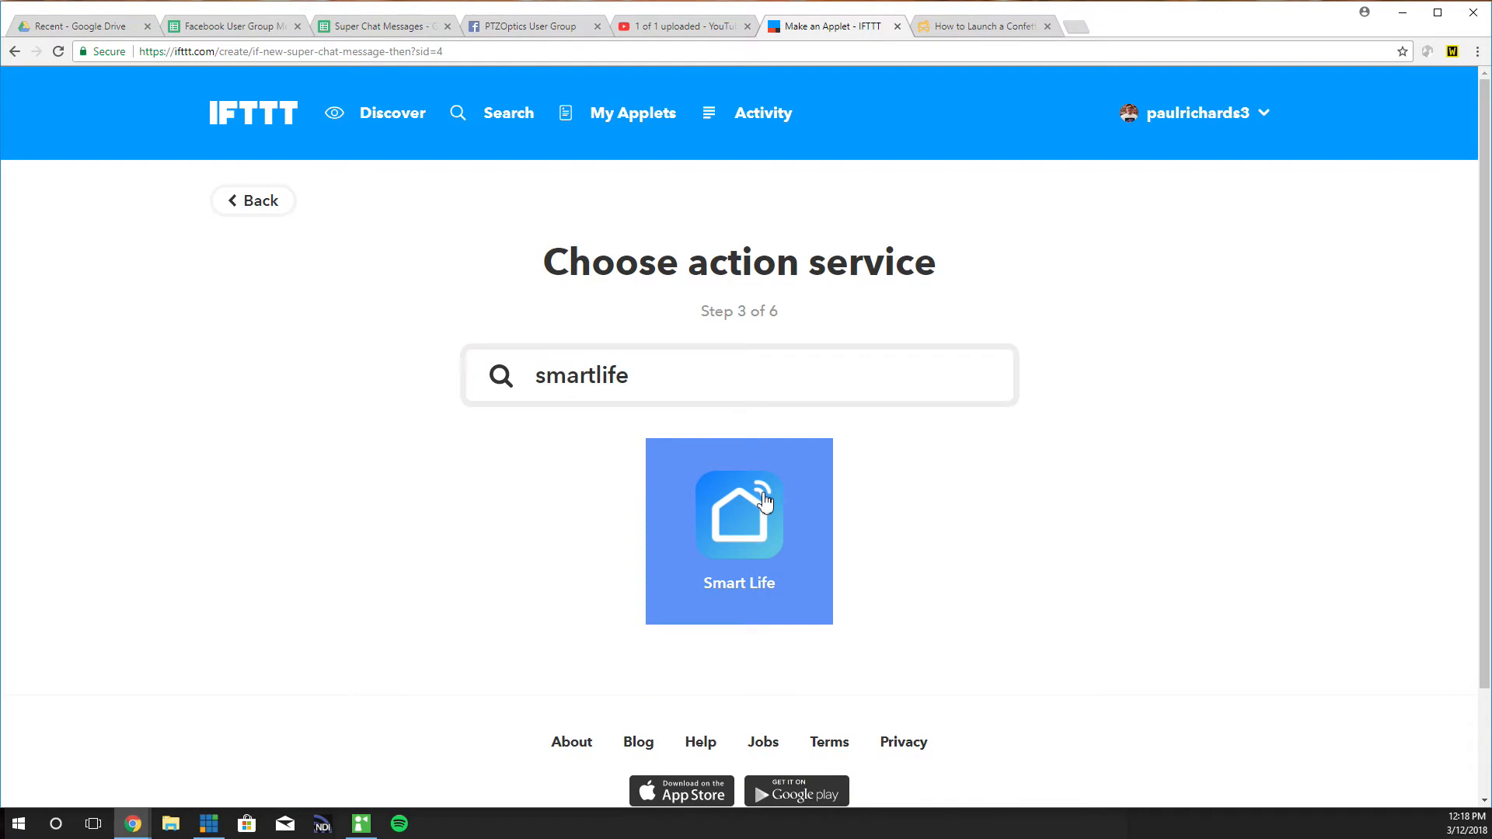
pyautogui.click(739, 532)
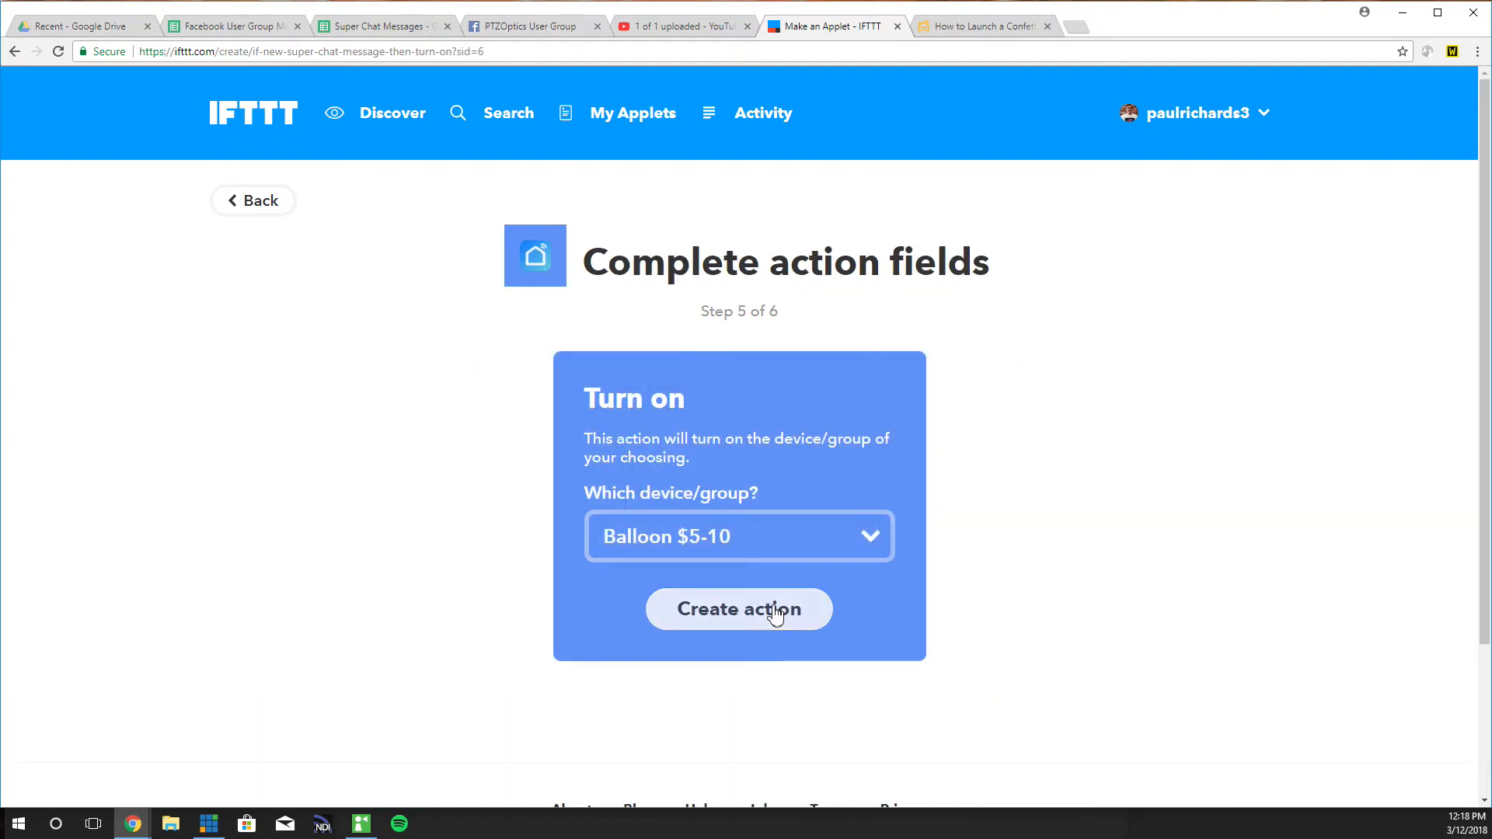
pyautogui.click(739, 609)
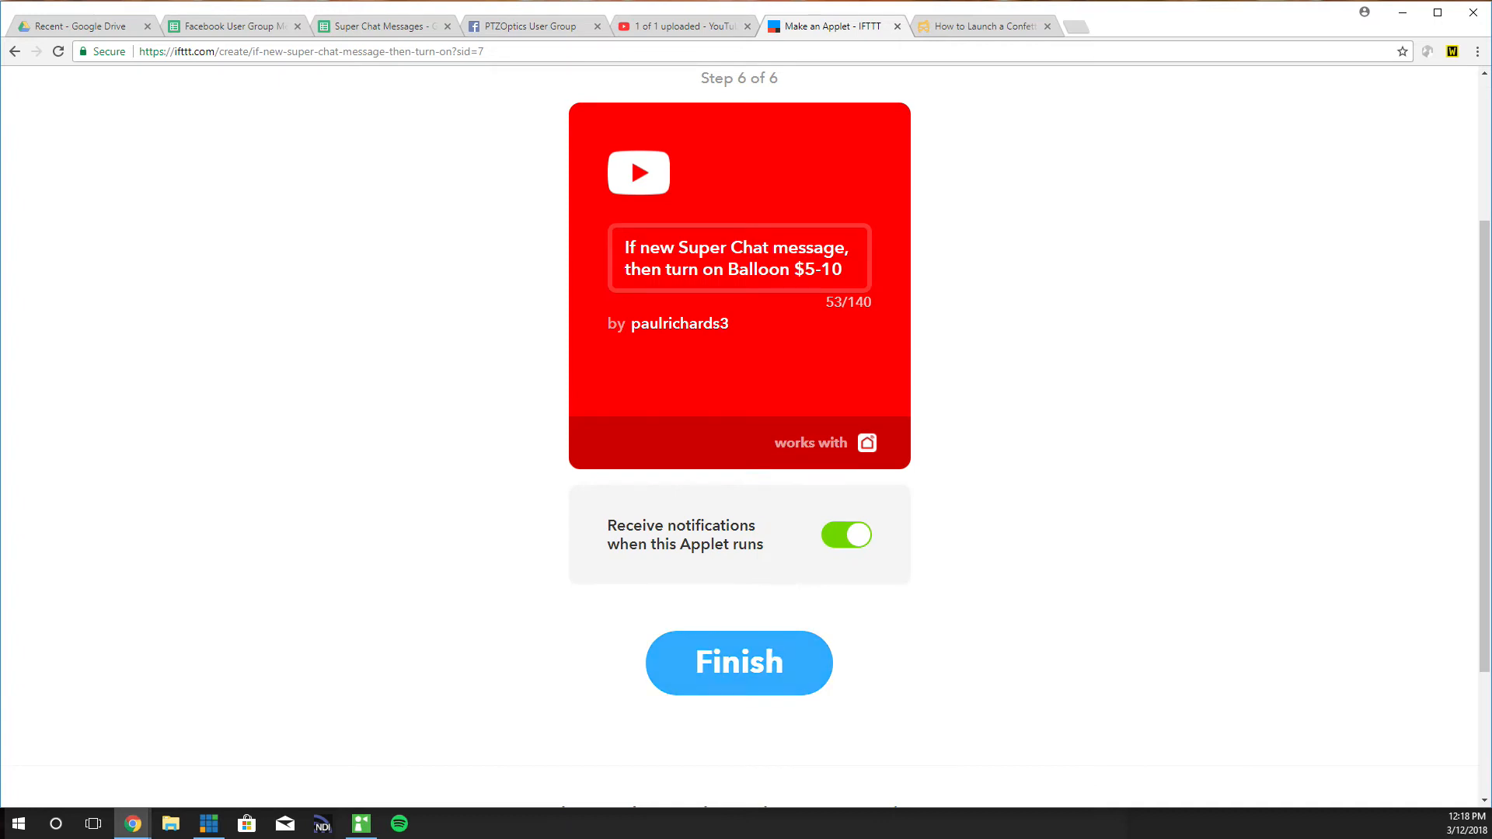
pyautogui.click(737, 662)
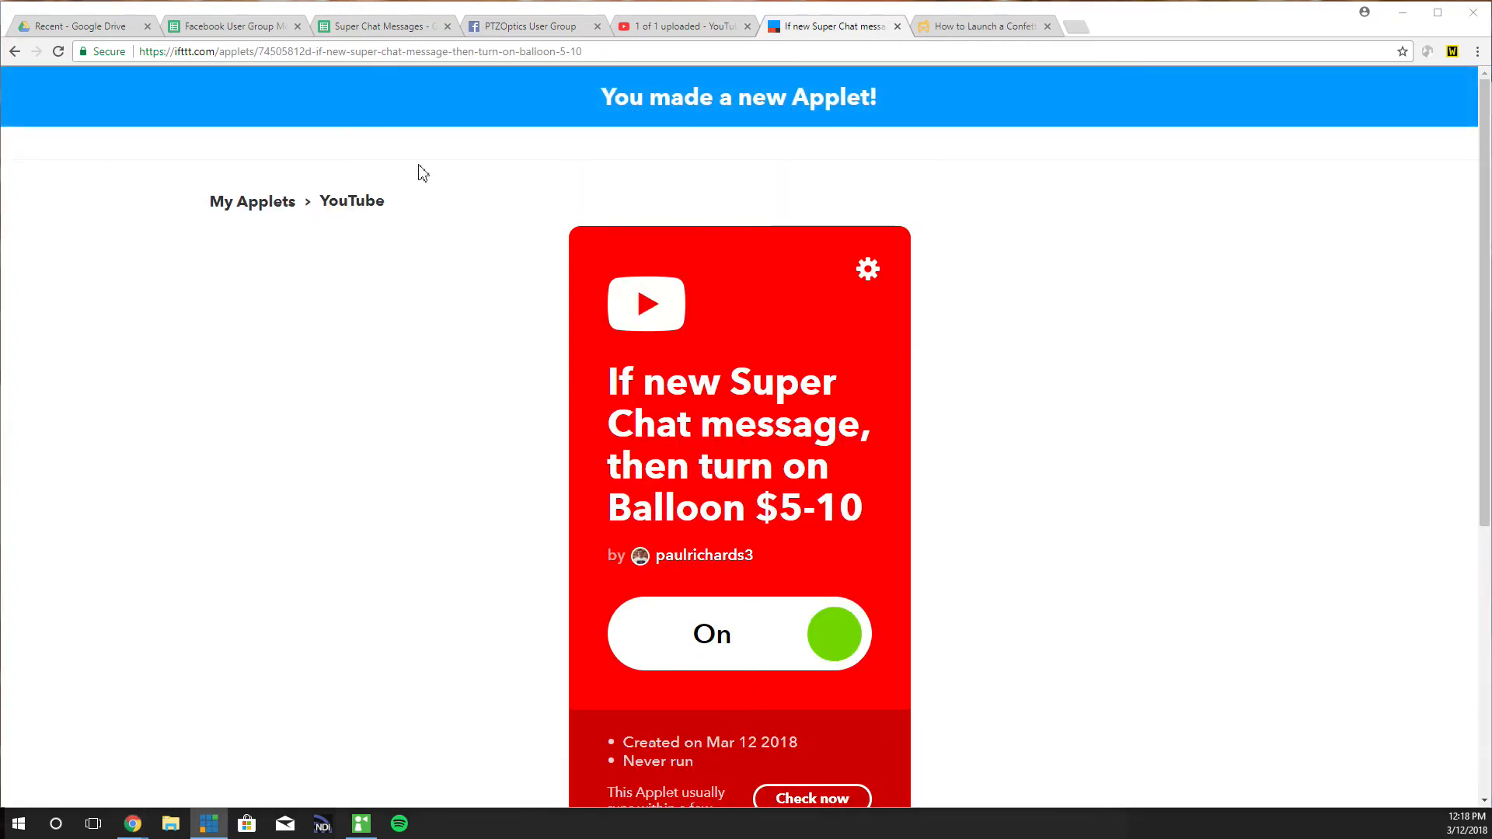
# From the blog, view the SmartLife WiFi Smart Plugs Amazon listing and its product photos
pyautogui.click(981, 27)
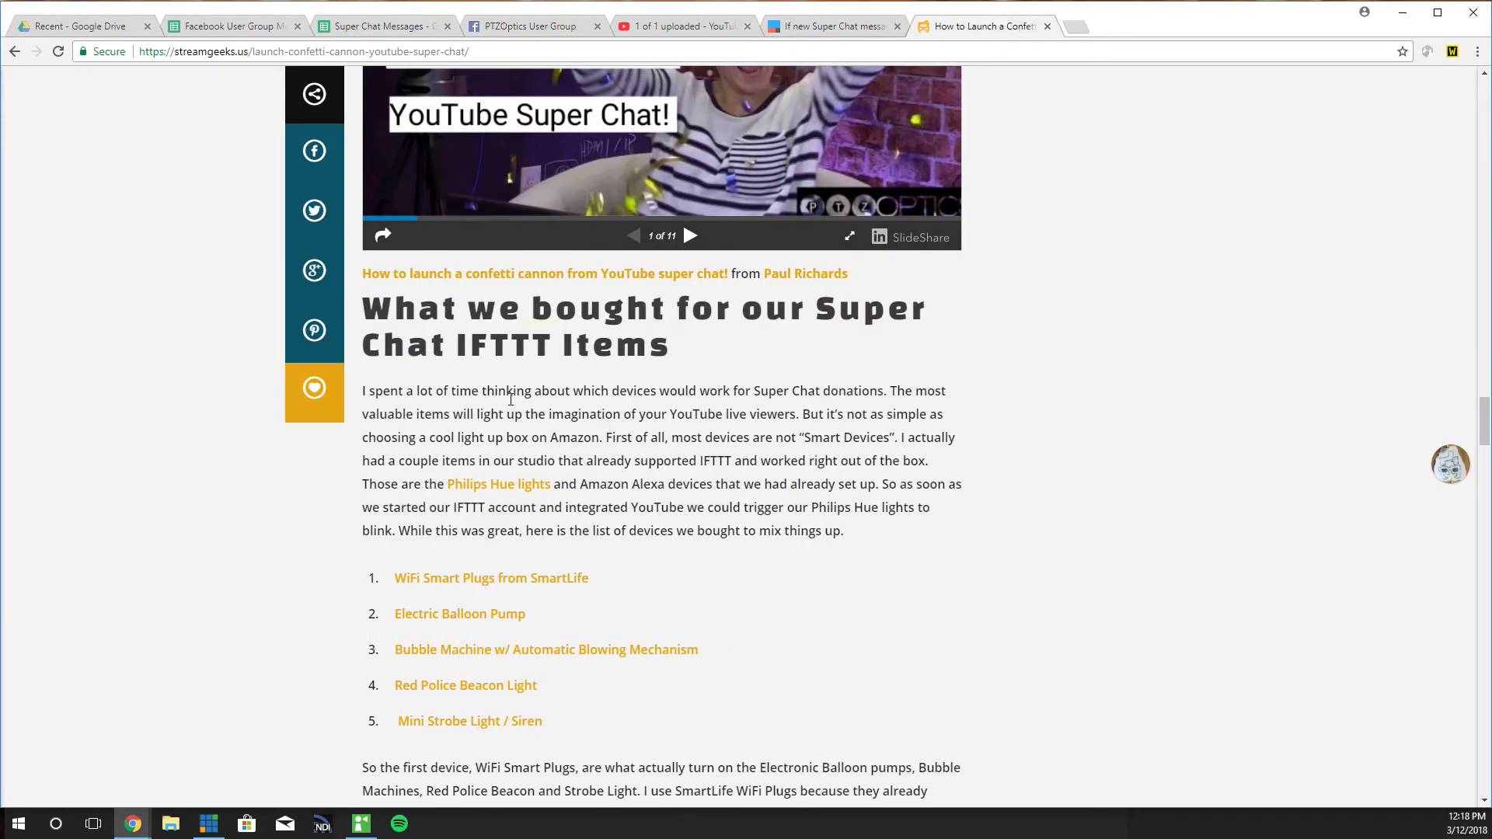
pyautogui.click(491, 579)
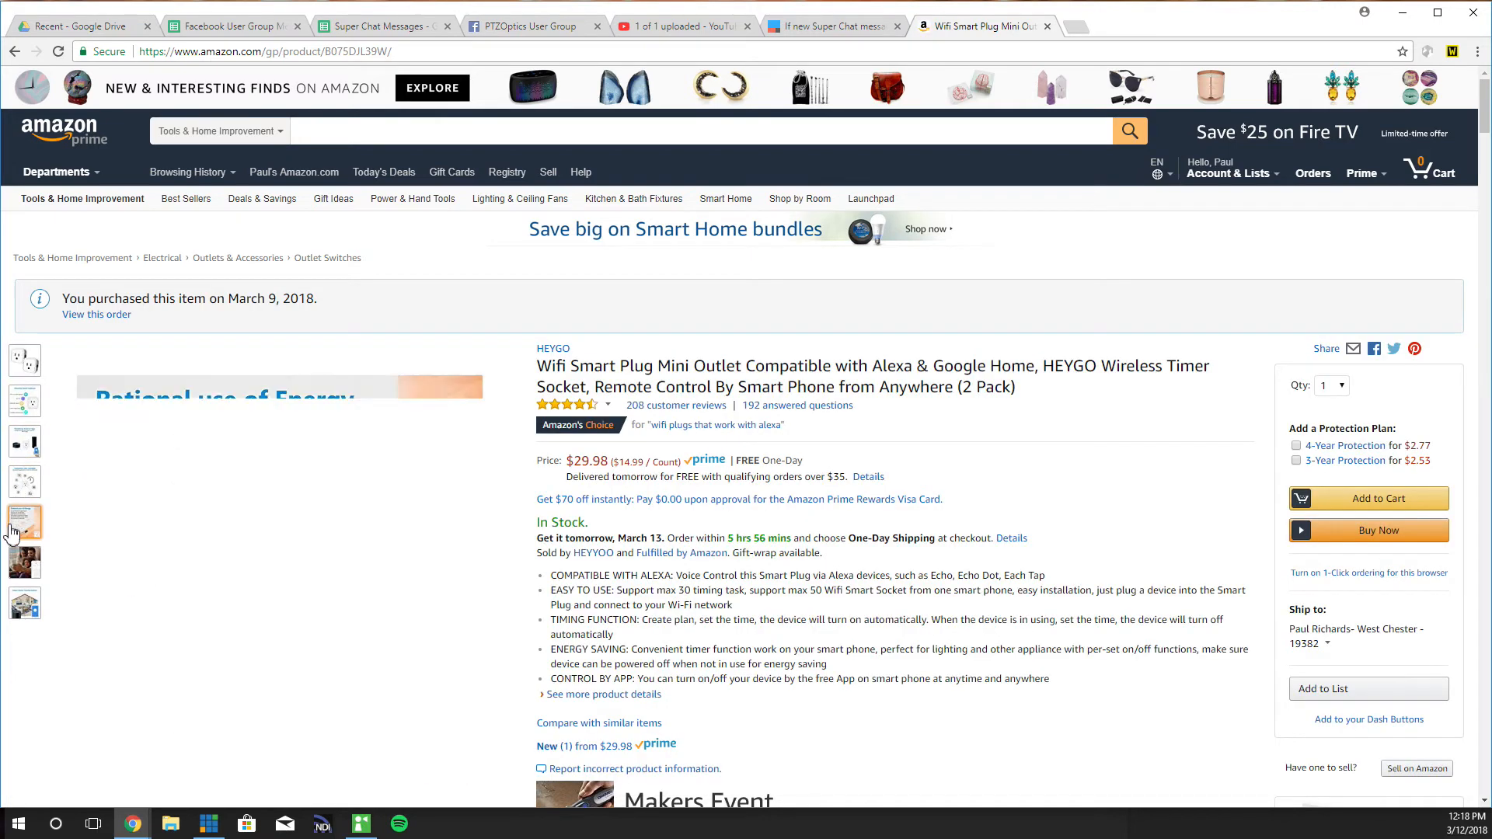
pyautogui.click(25, 359)
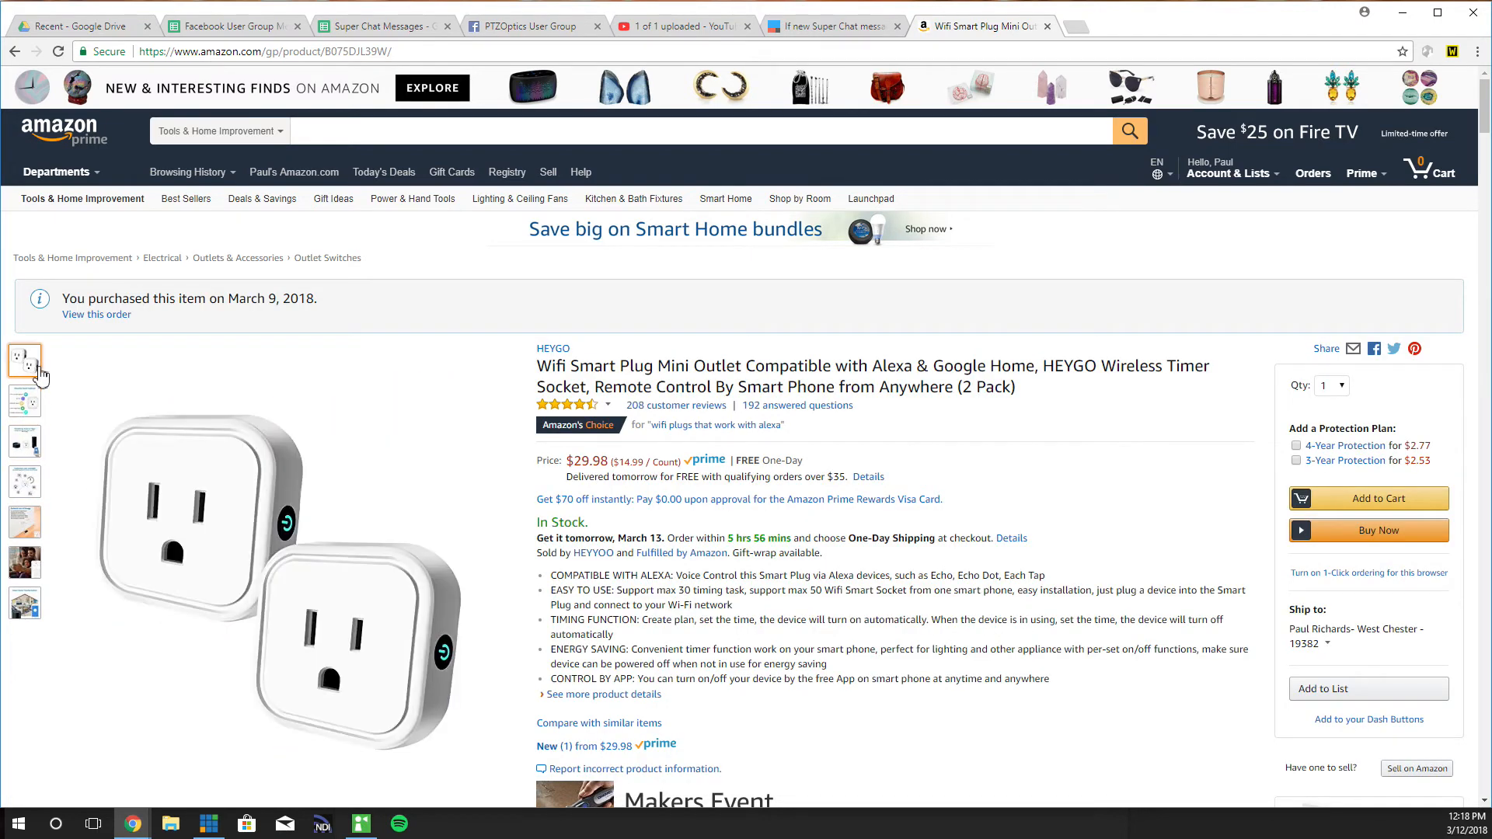
pyautogui.click(27, 561)
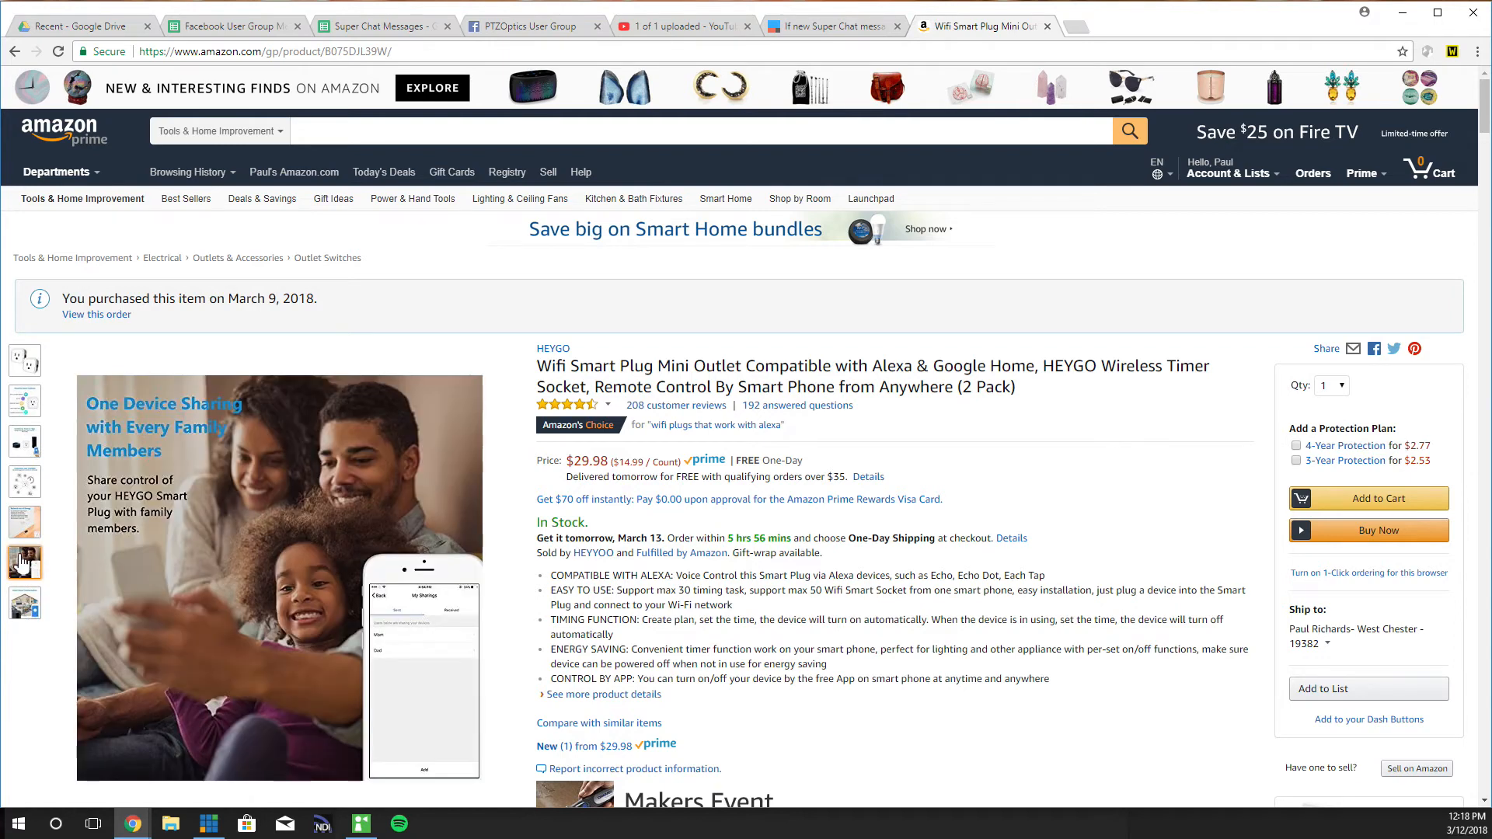
pyautogui.click(23, 359)
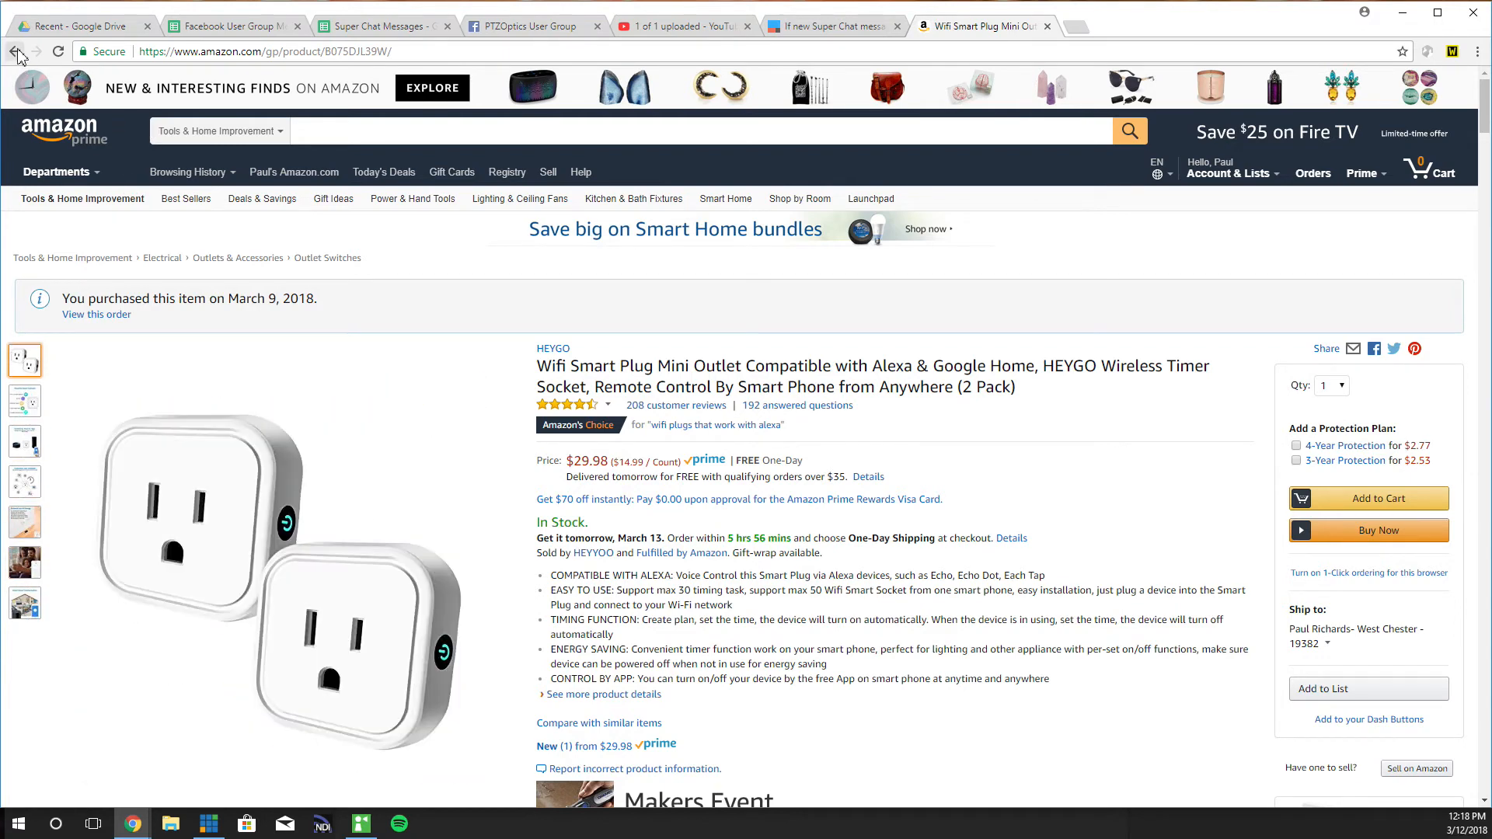
pyautogui.click(15, 51)
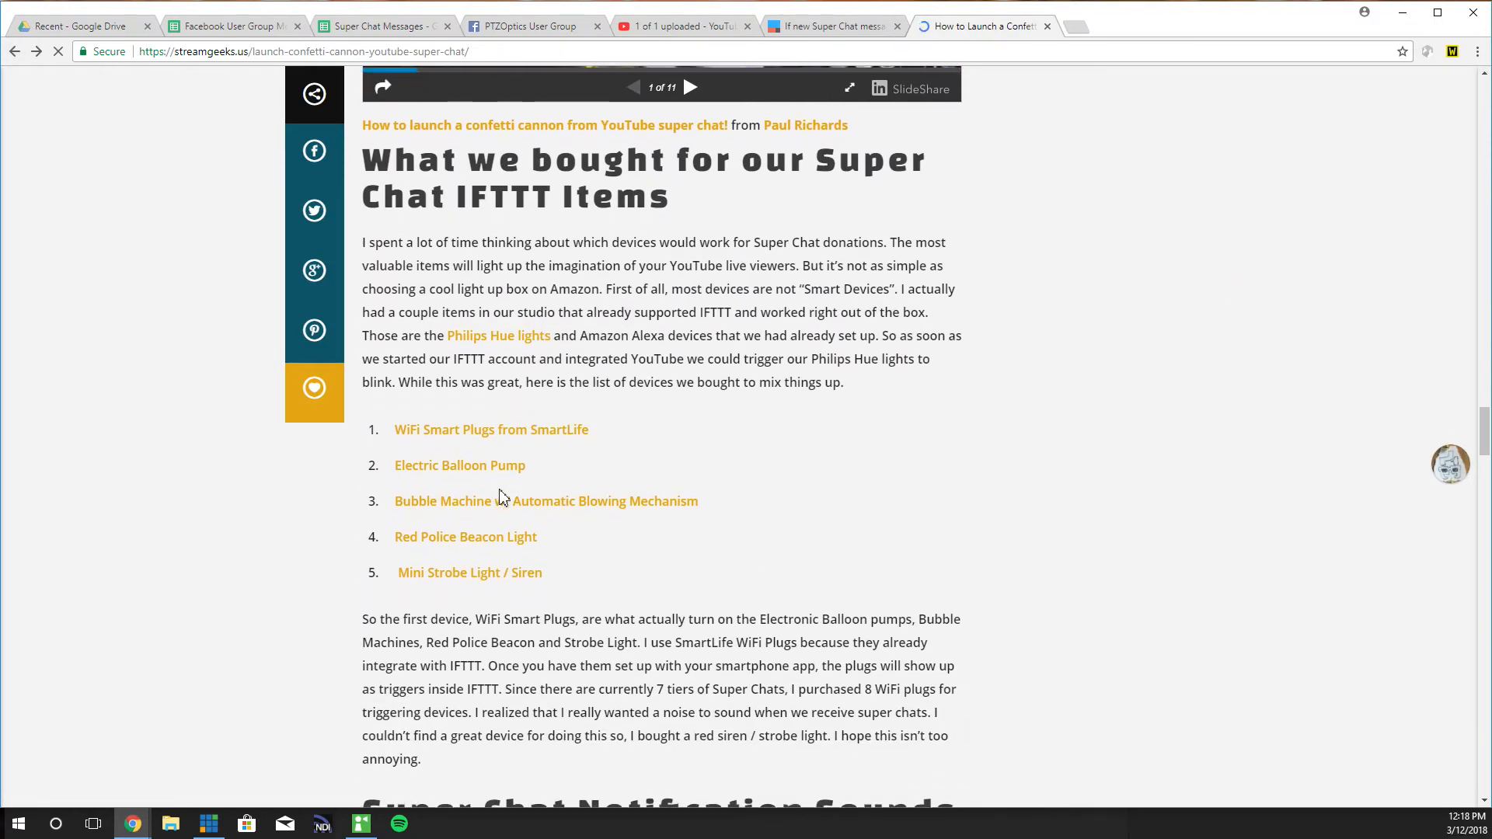
# View the Electric Balloon Pump Amazon listing, then return to the blog post
pyautogui.click(461, 465)
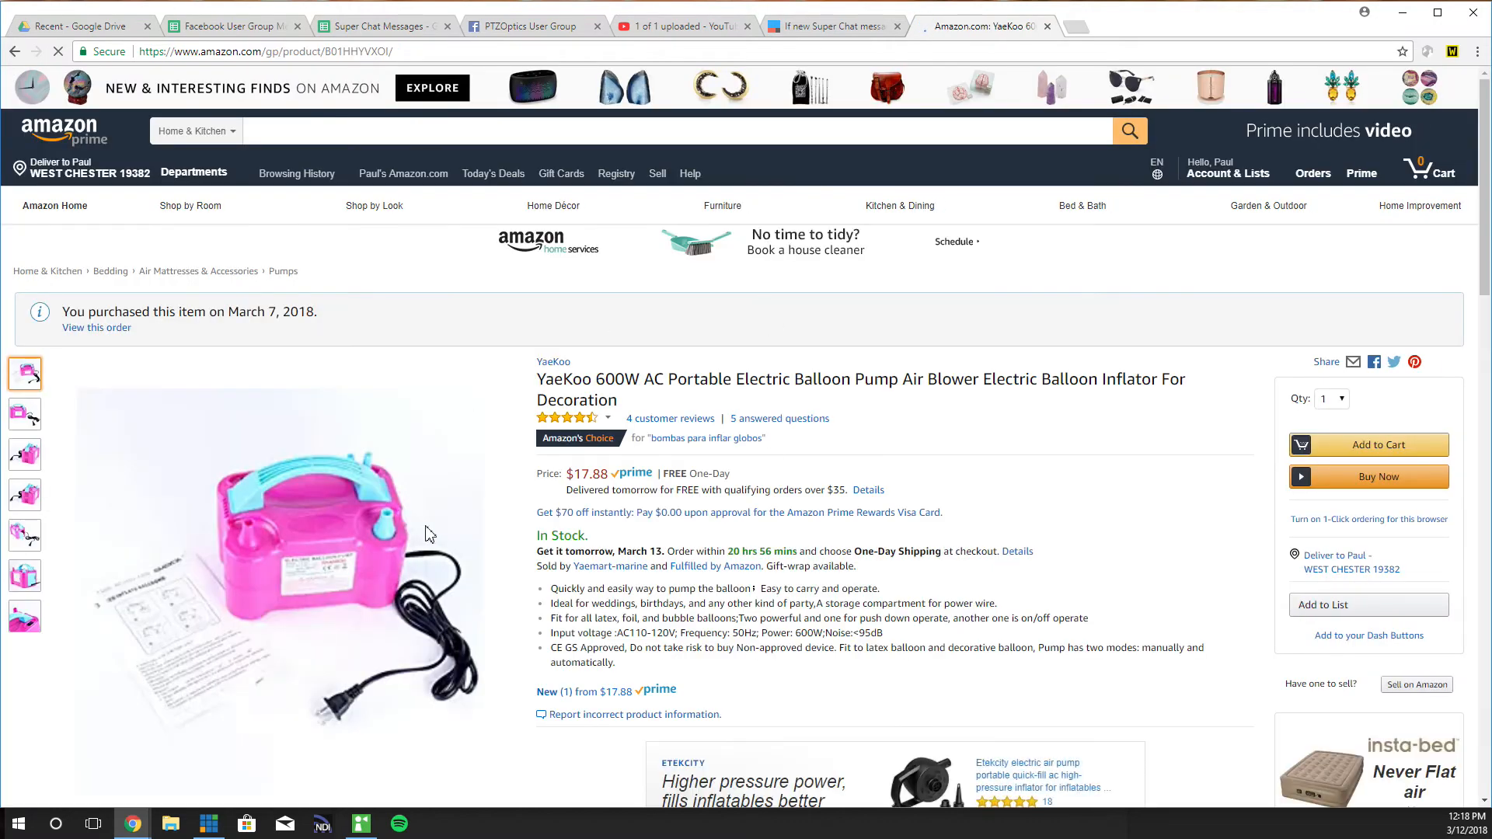
pyautogui.click(981, 26)
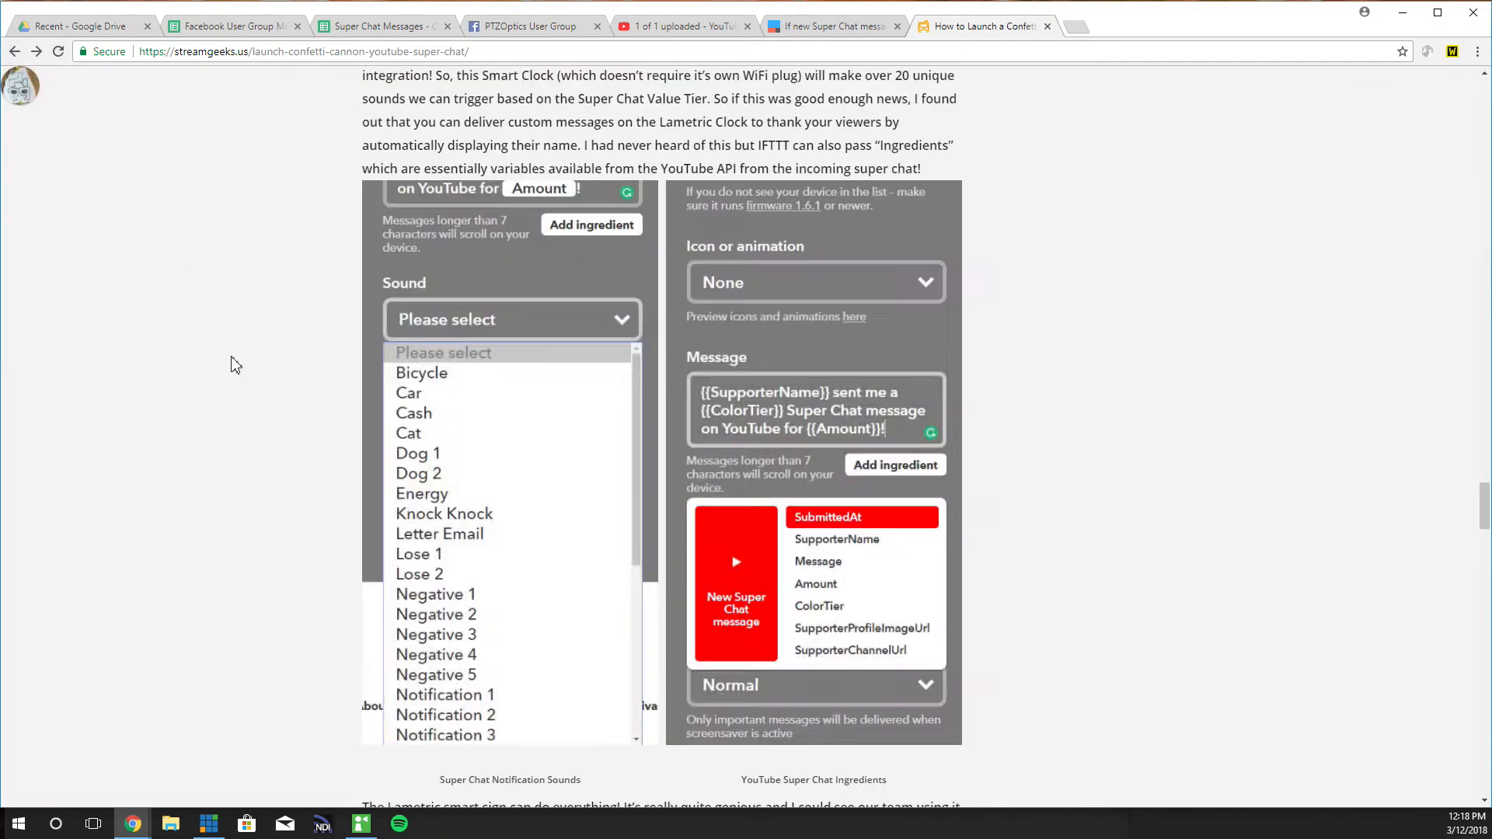
# Scroll the blog post to the Super Chat Pricing Tiers table
pyautogui.scroll(3)
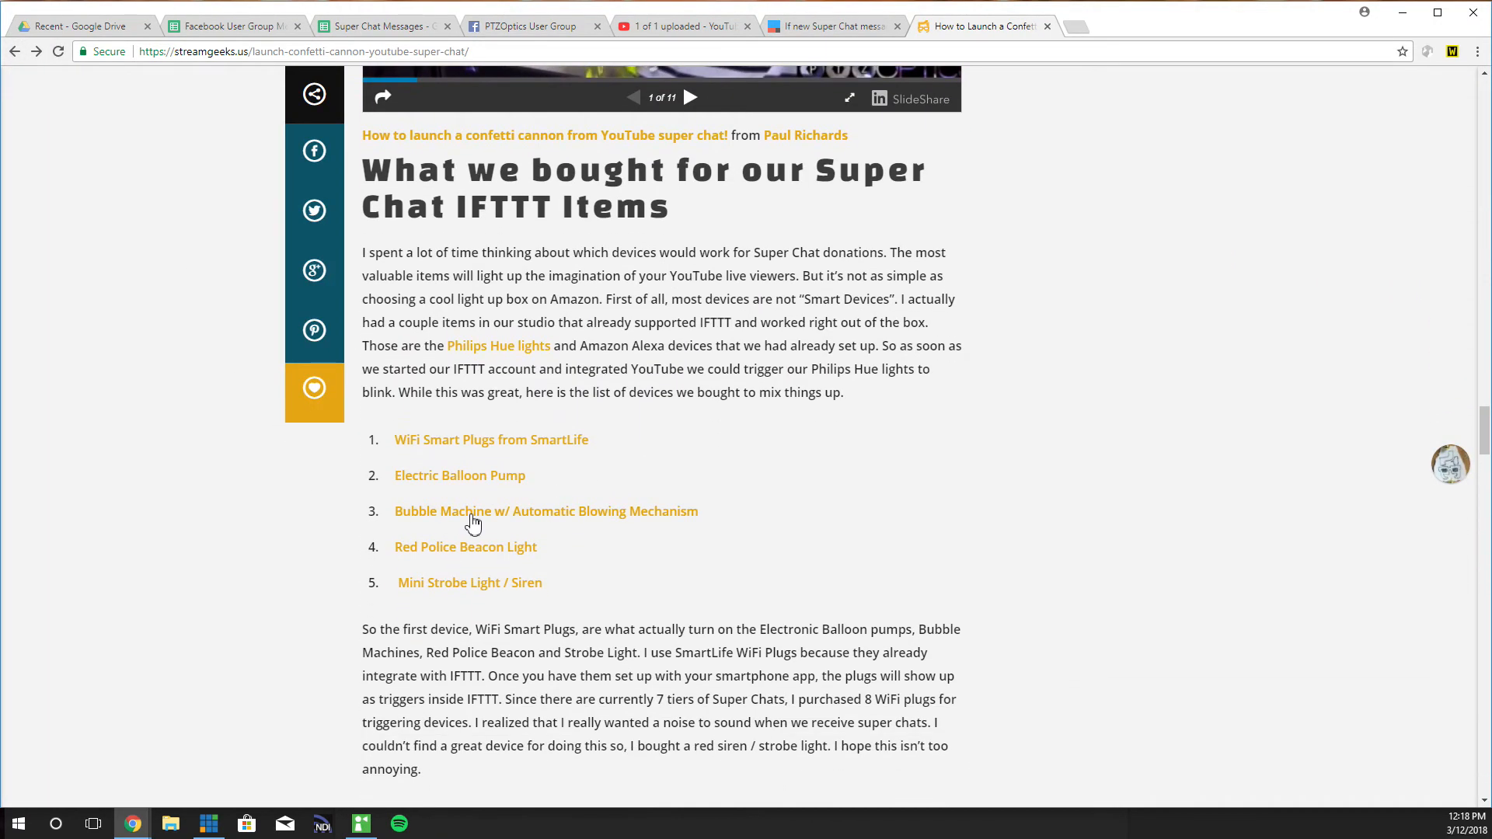
pyautogui.scroll(3)
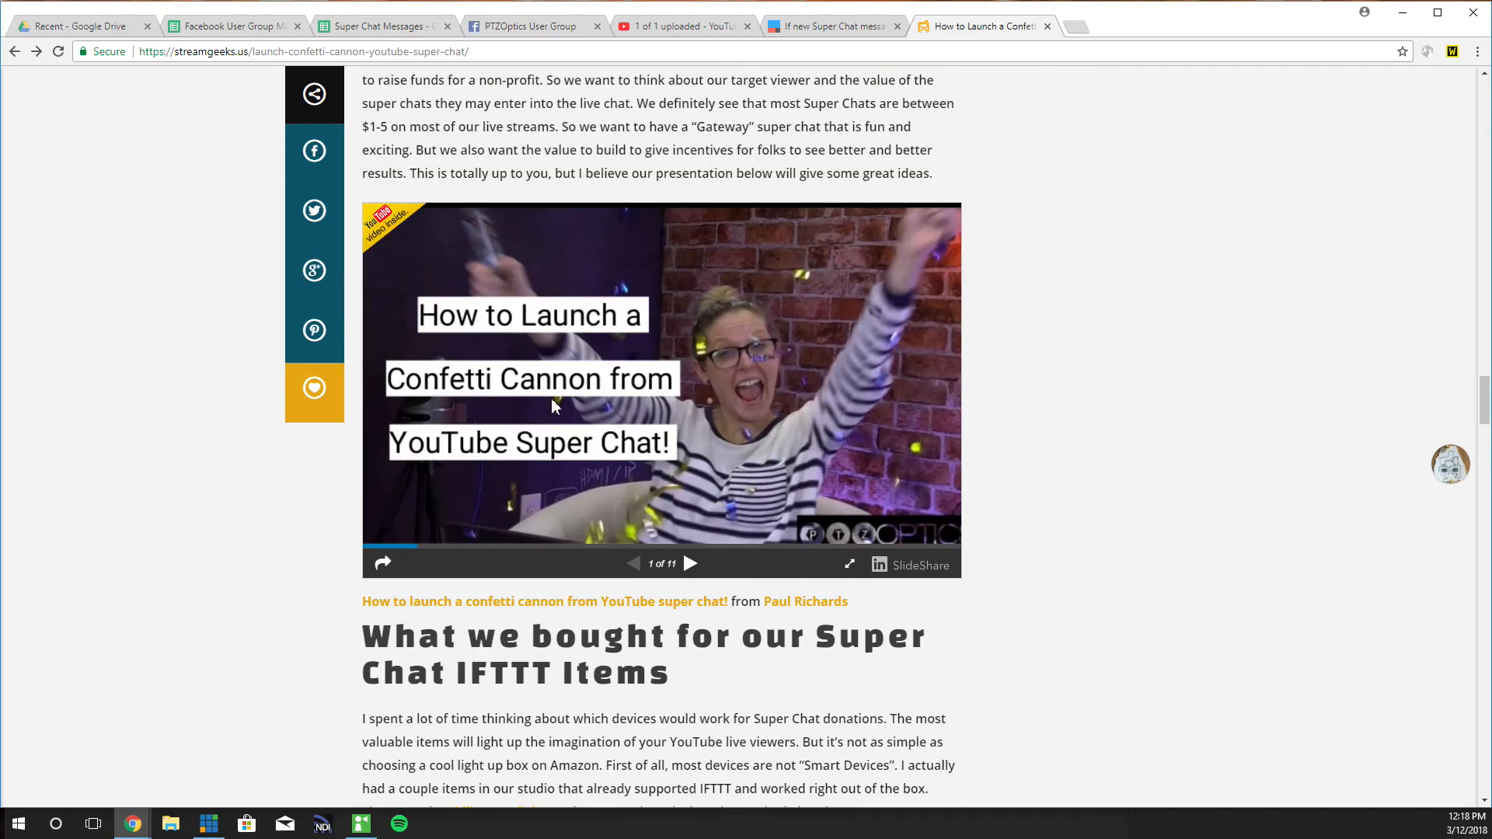
pyautogui.scroll(-3)
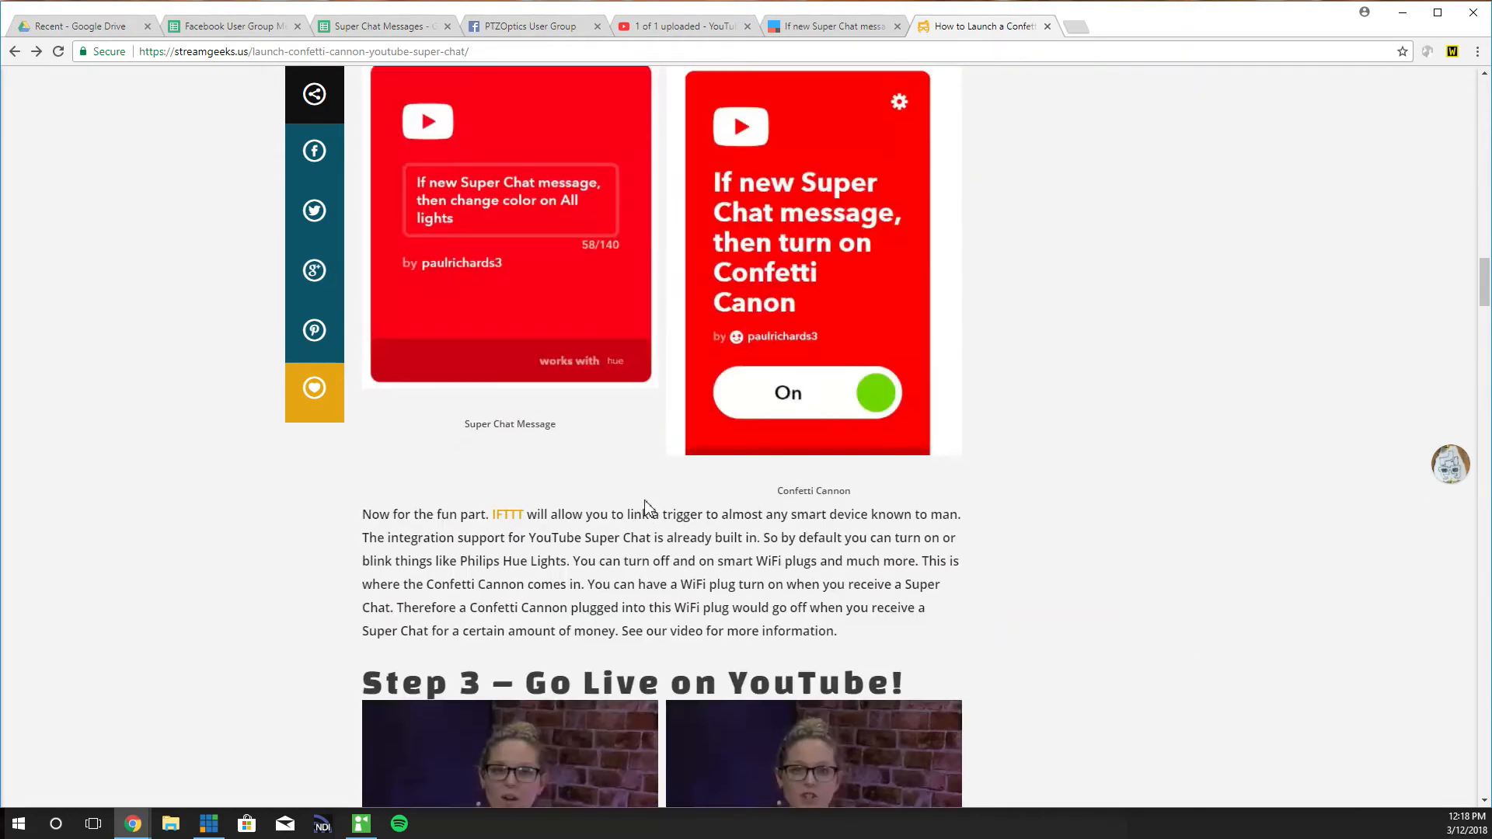
pyautogui.scroll(-3)
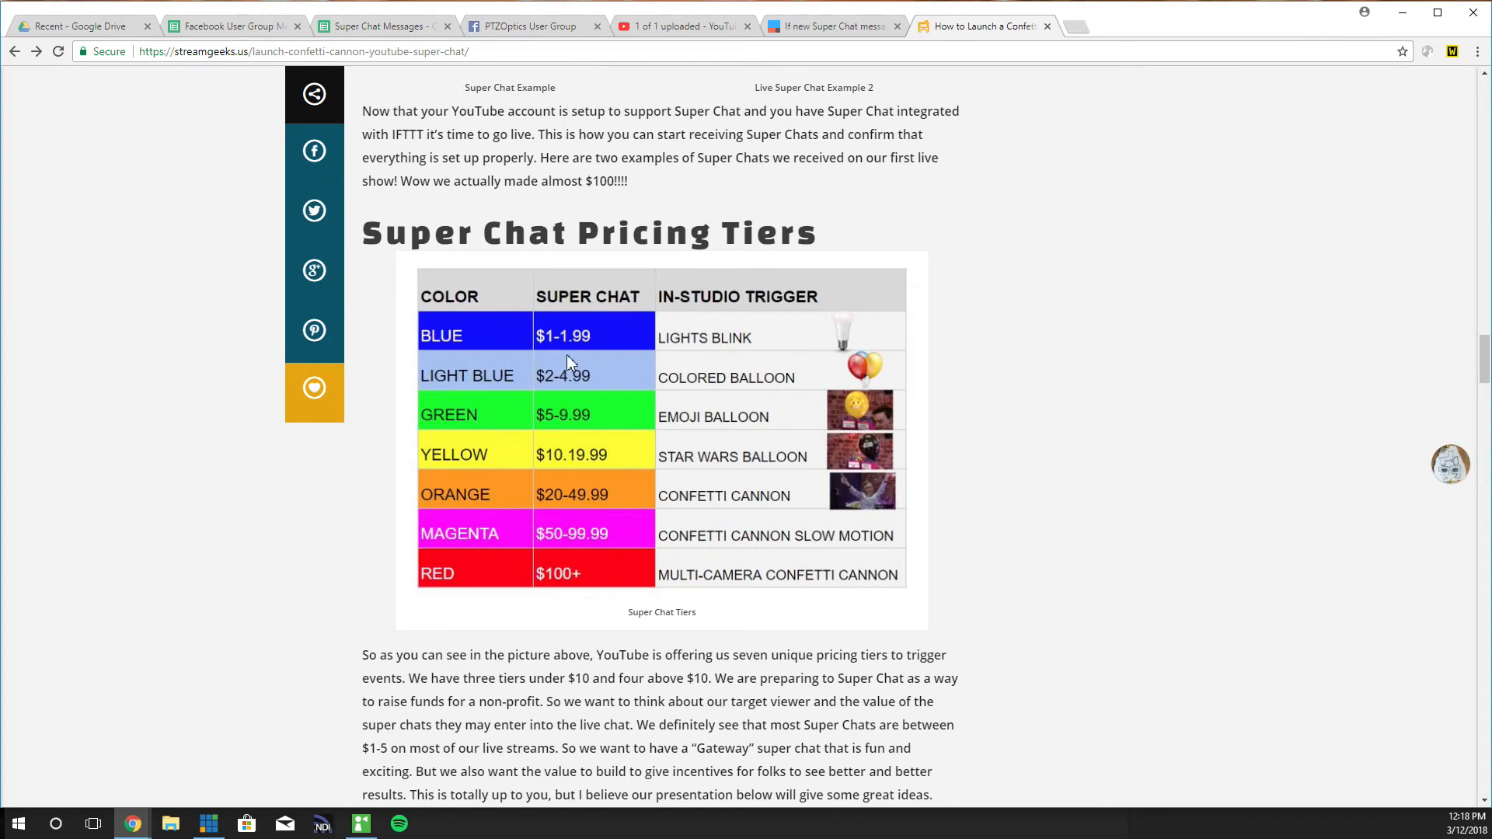
pyautogui.moveTo(834, 349)
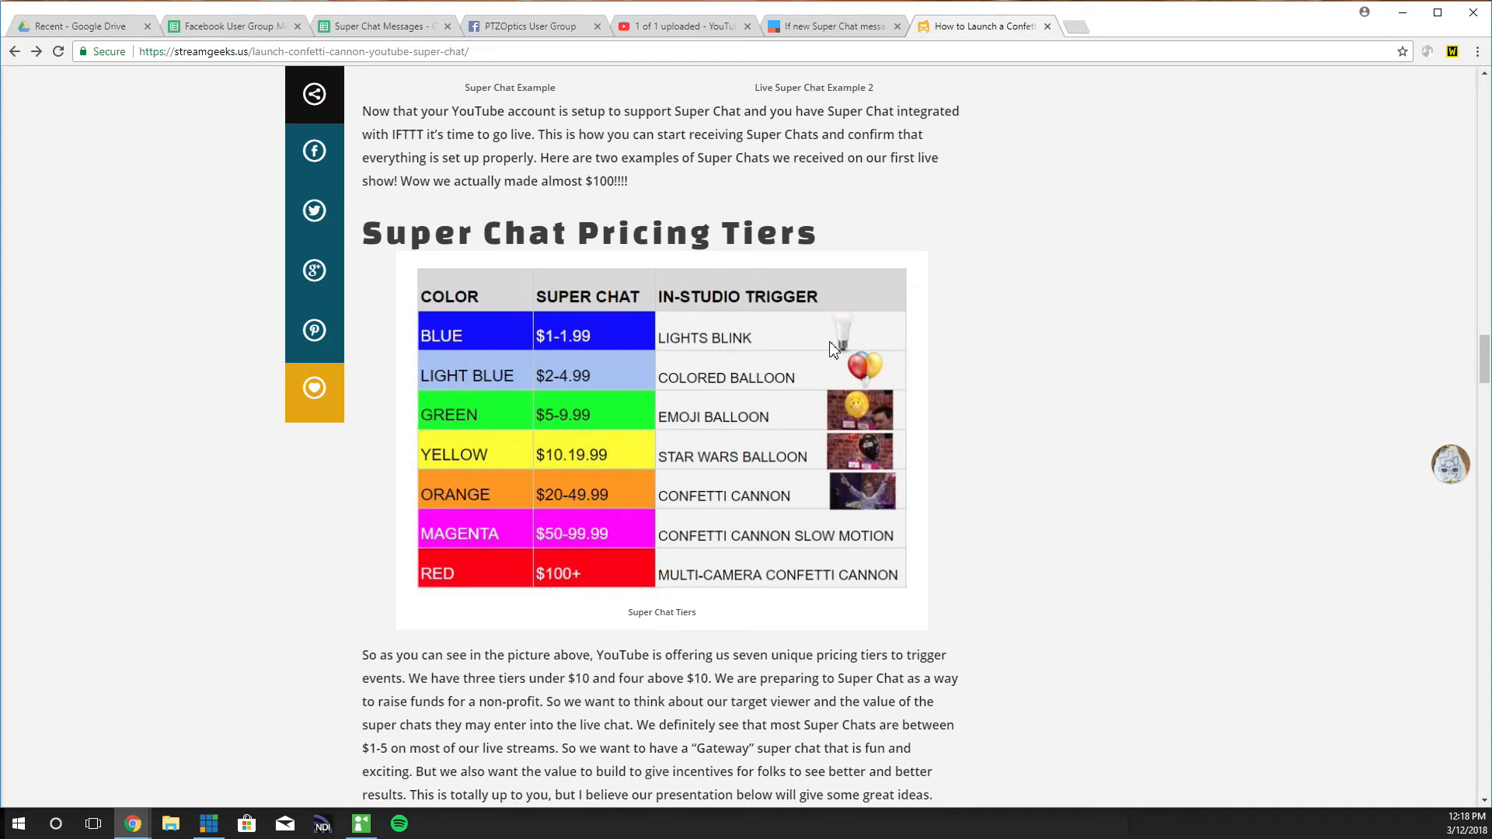
pyautogui.moveTo(698, 421)
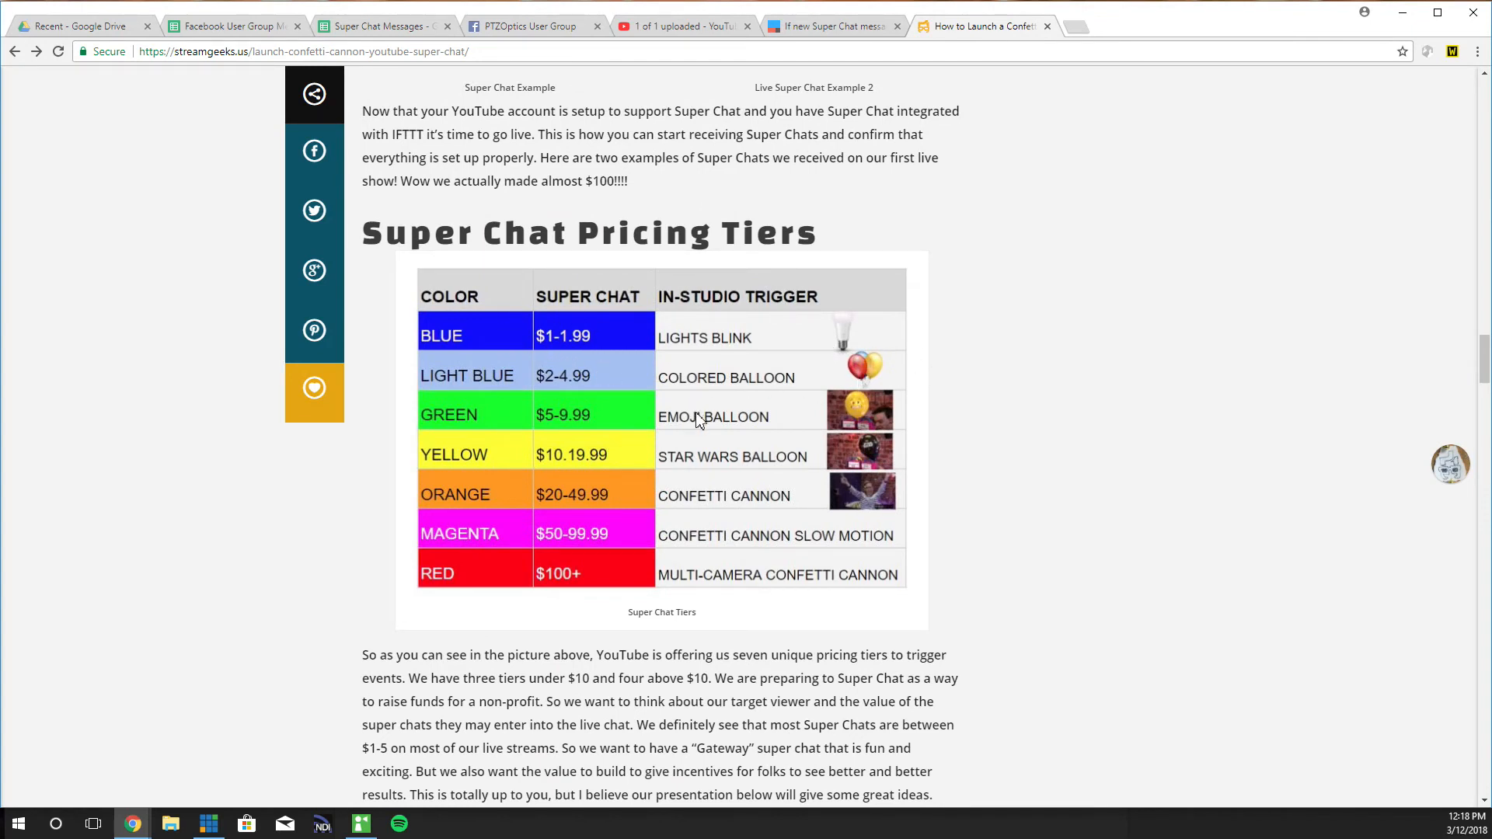
pyautogui.moveTo(771, 496)
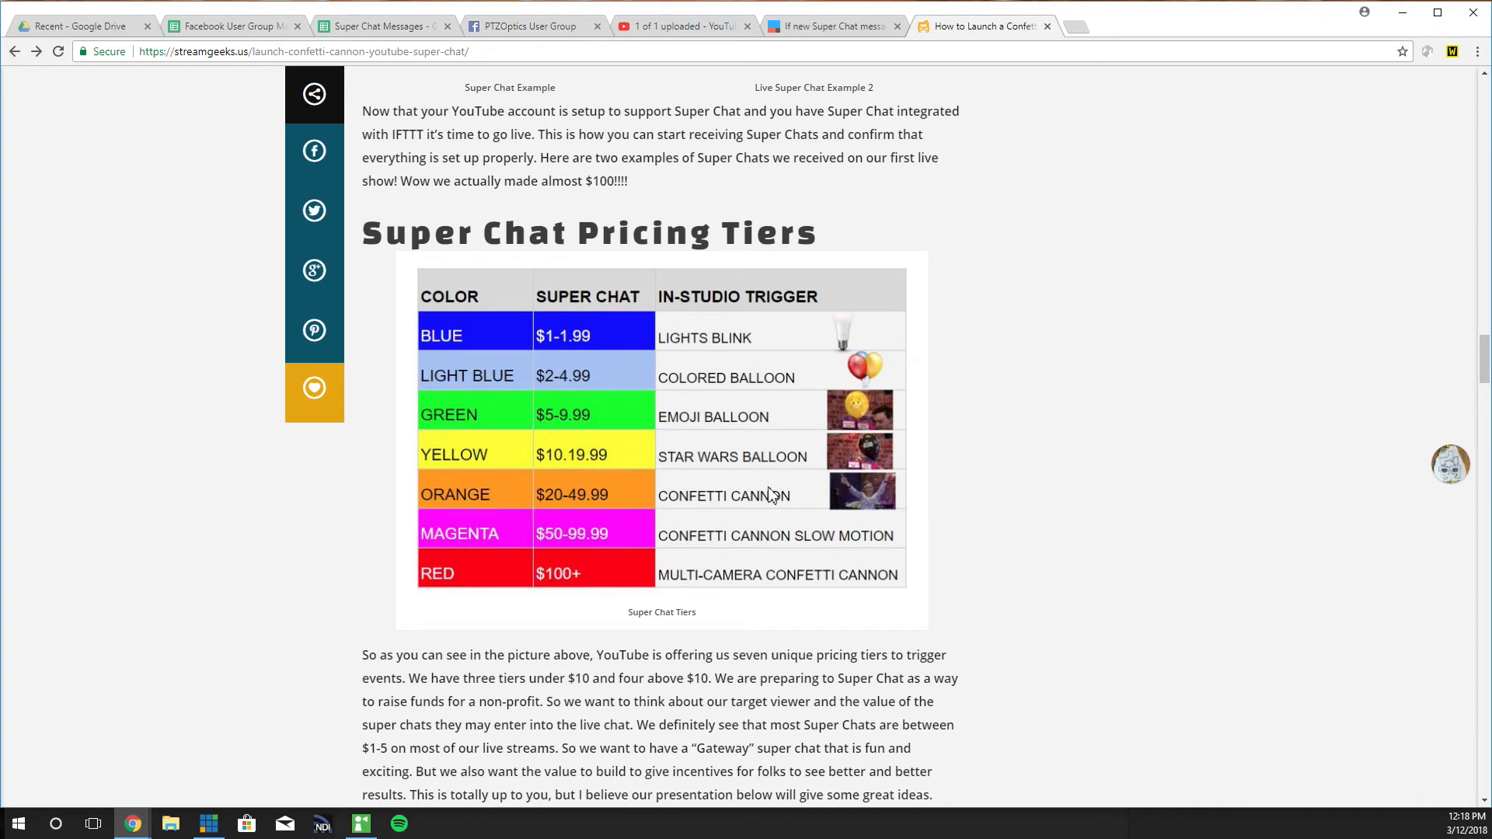
pyautogui.moveTo(824, 573)
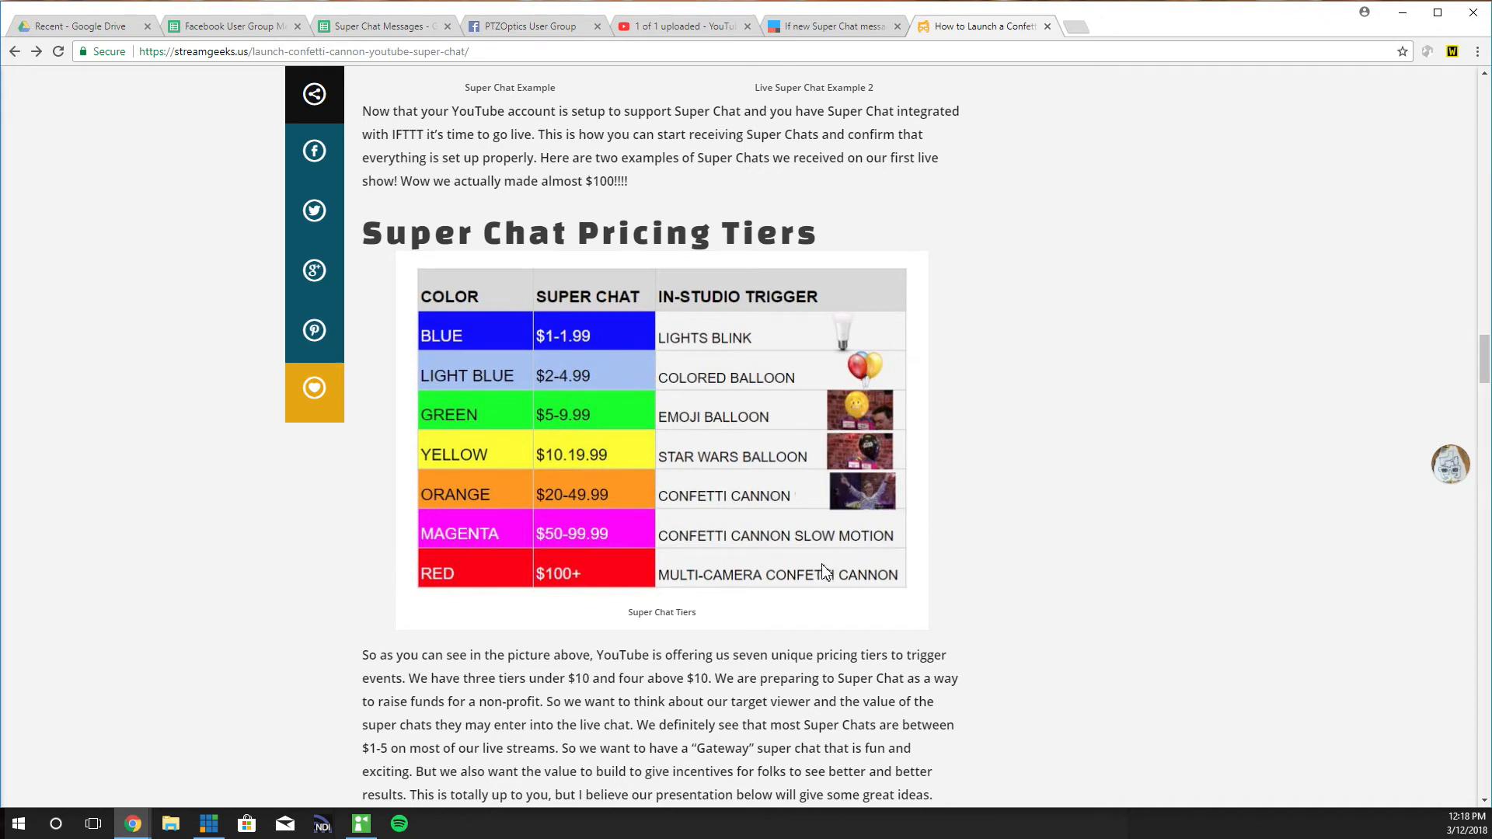
pyautogui.moveTo(702, 578)
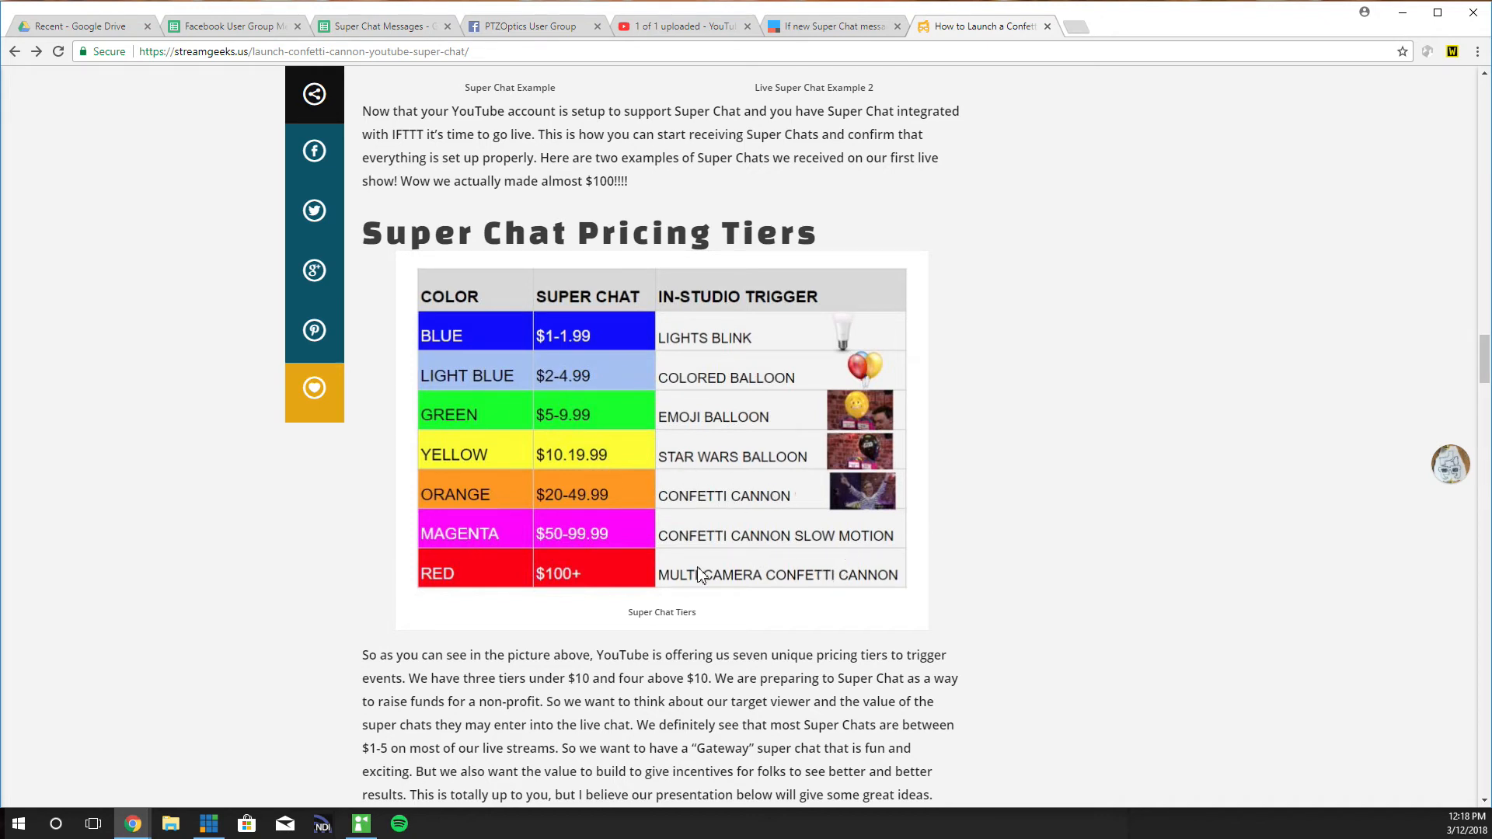